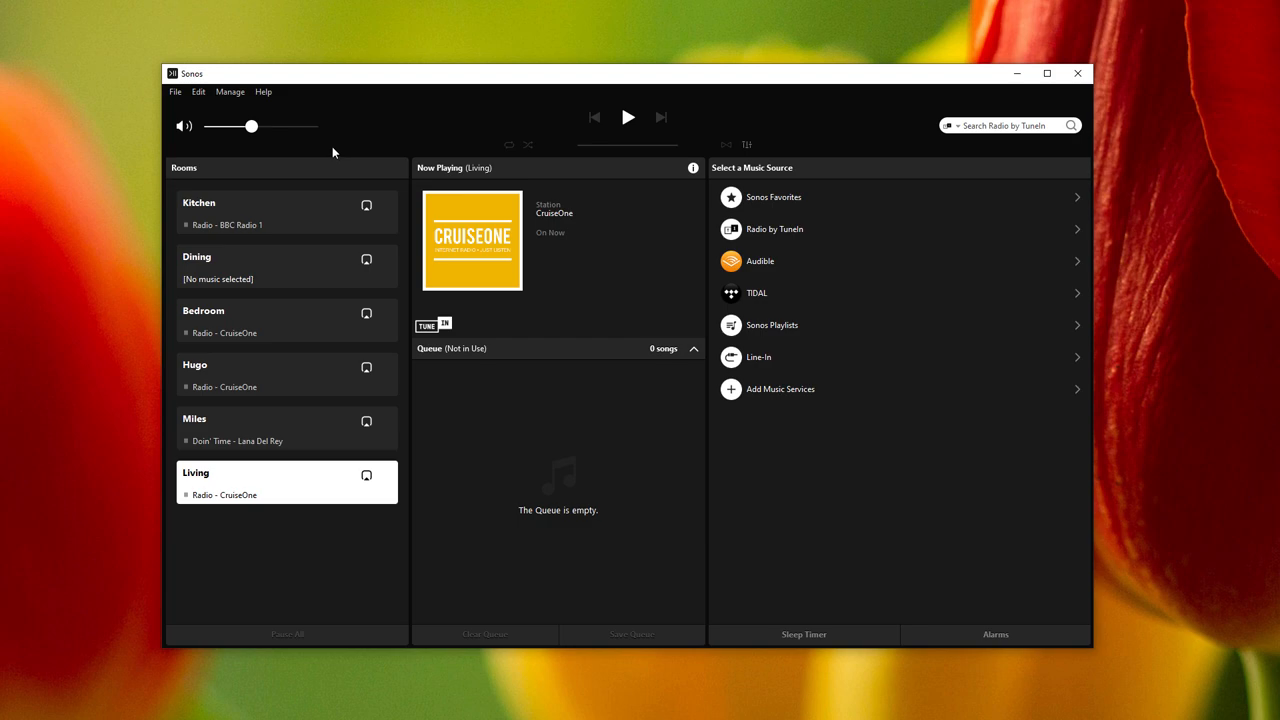
mouse_move(316, 140)
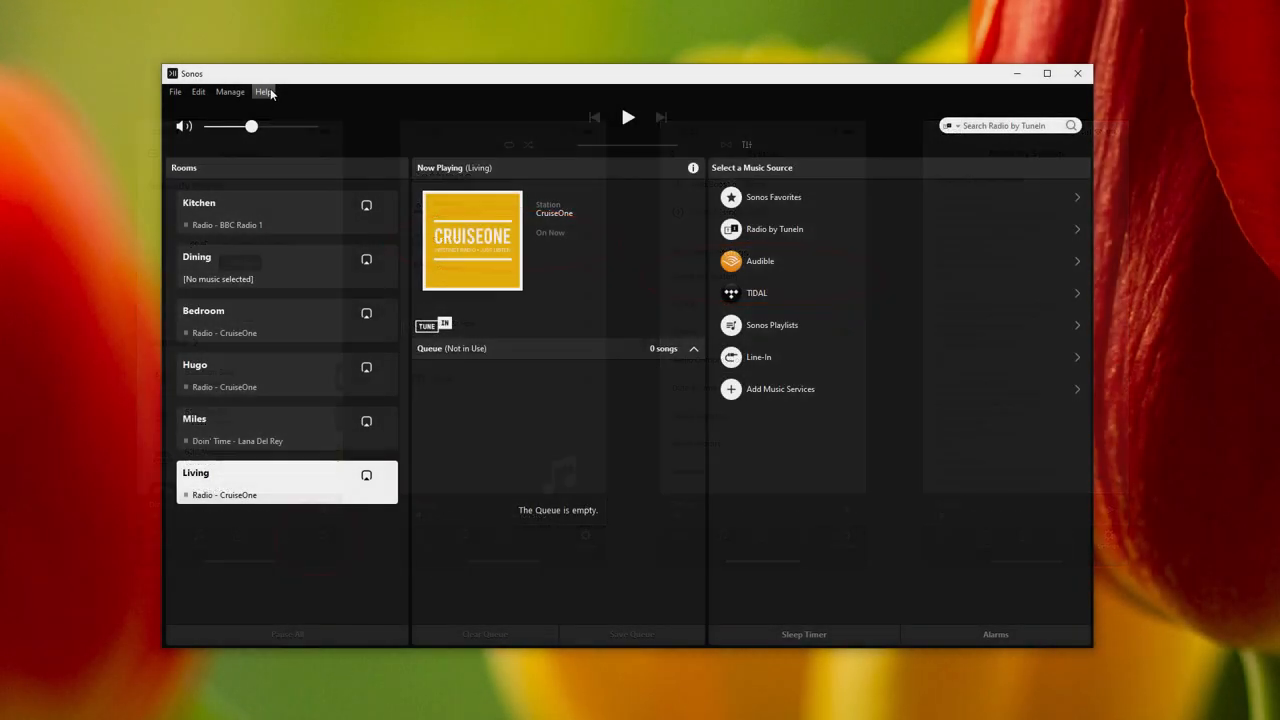
Show About My Sonos System from Help and scroll through each player's serial, IP and WM details
click(264, 92)
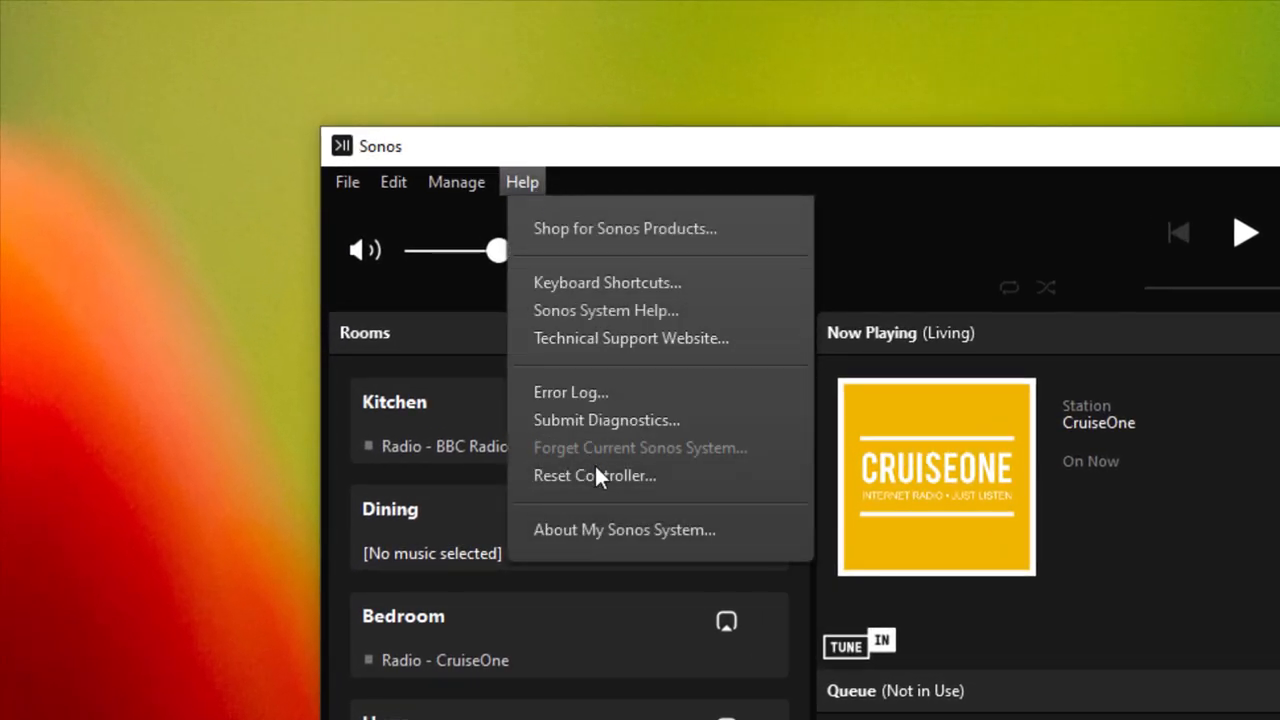
click(624, 528)
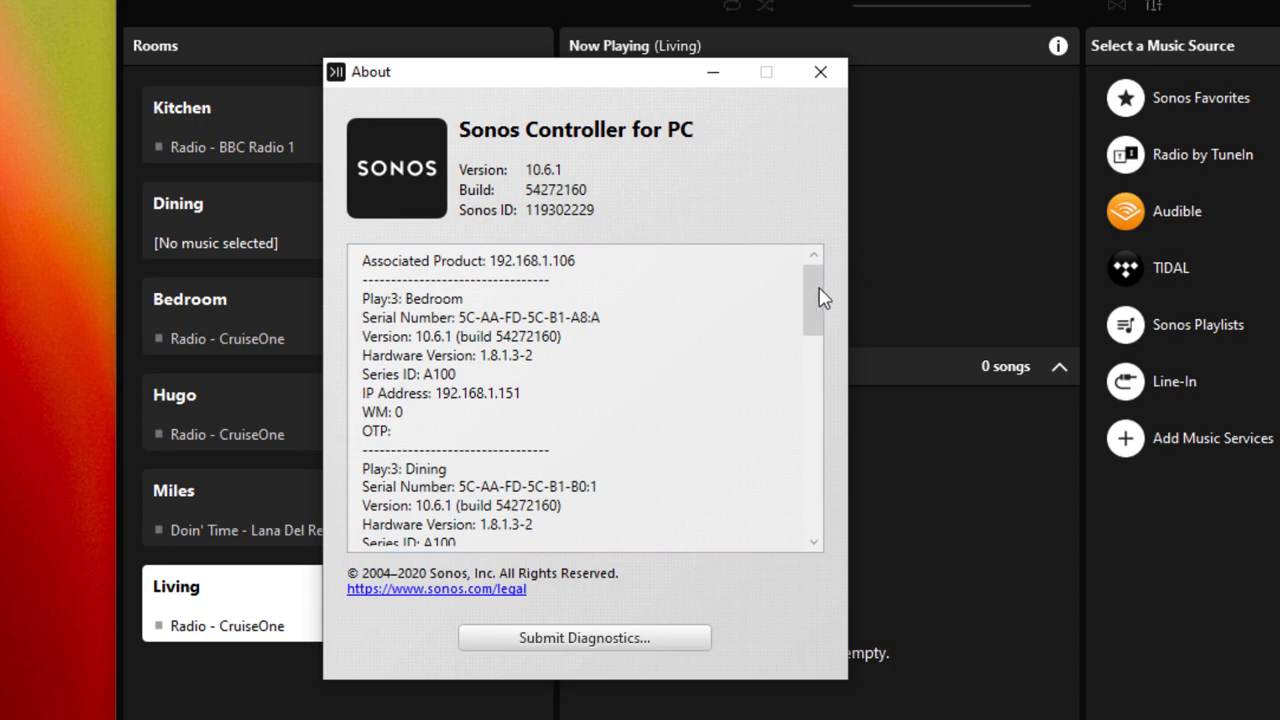
scroll(down, 3)
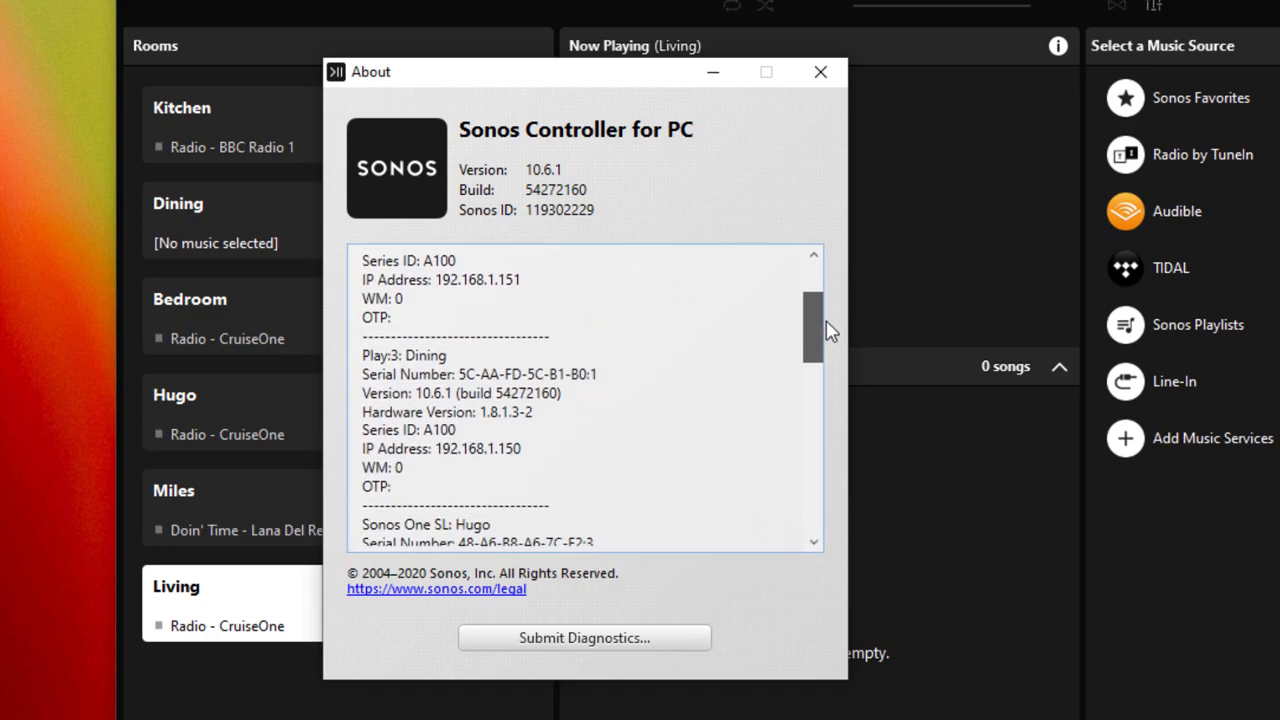
scroll(down, 3)
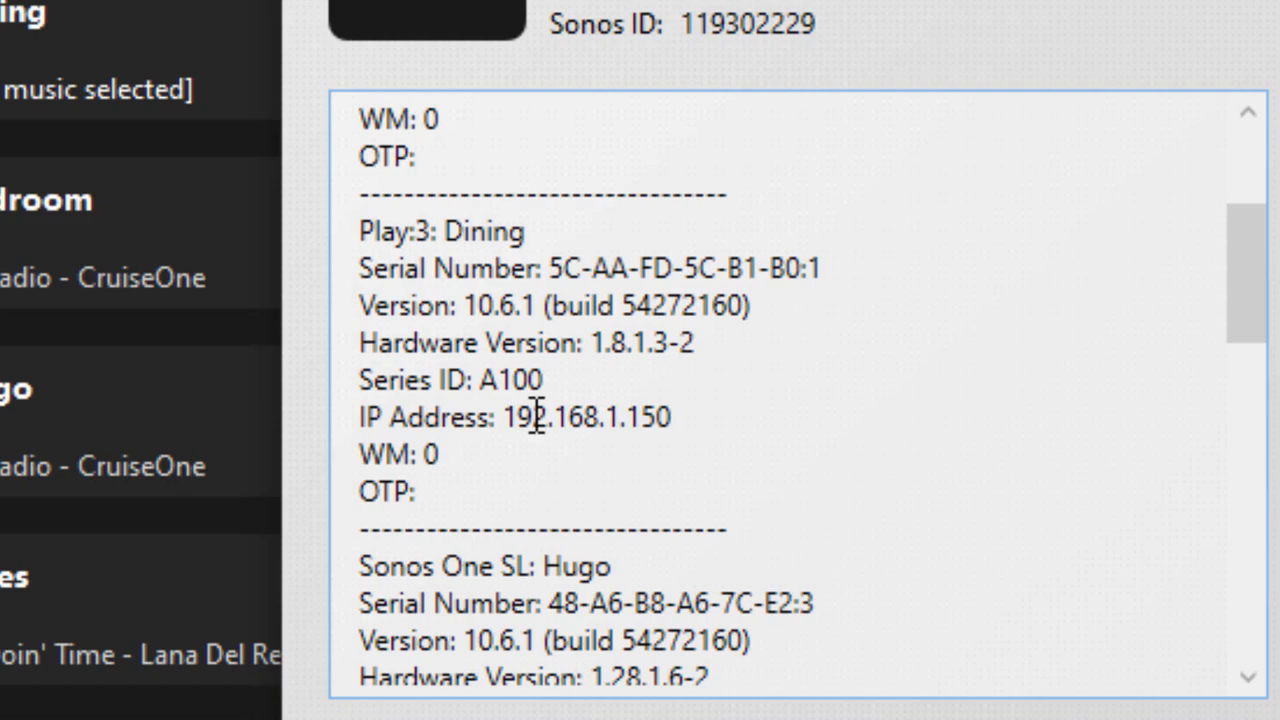
mouse_move(552, 318)
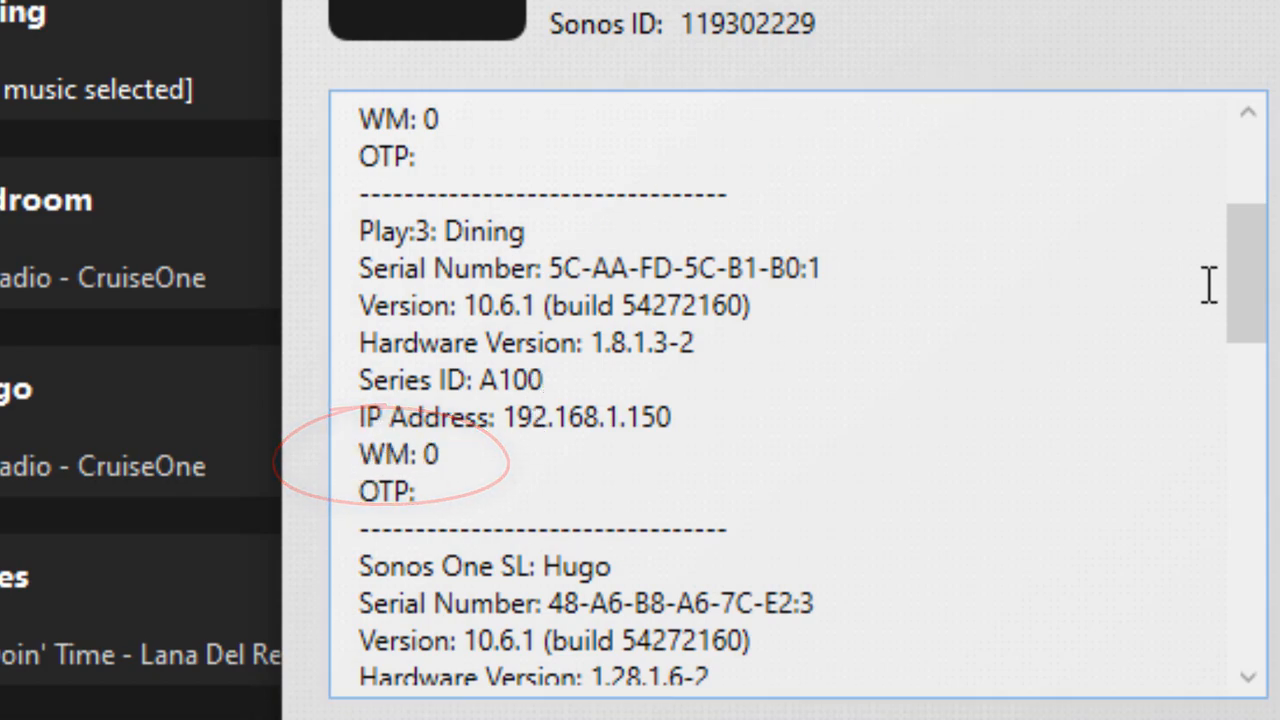
scroll(down, 3)
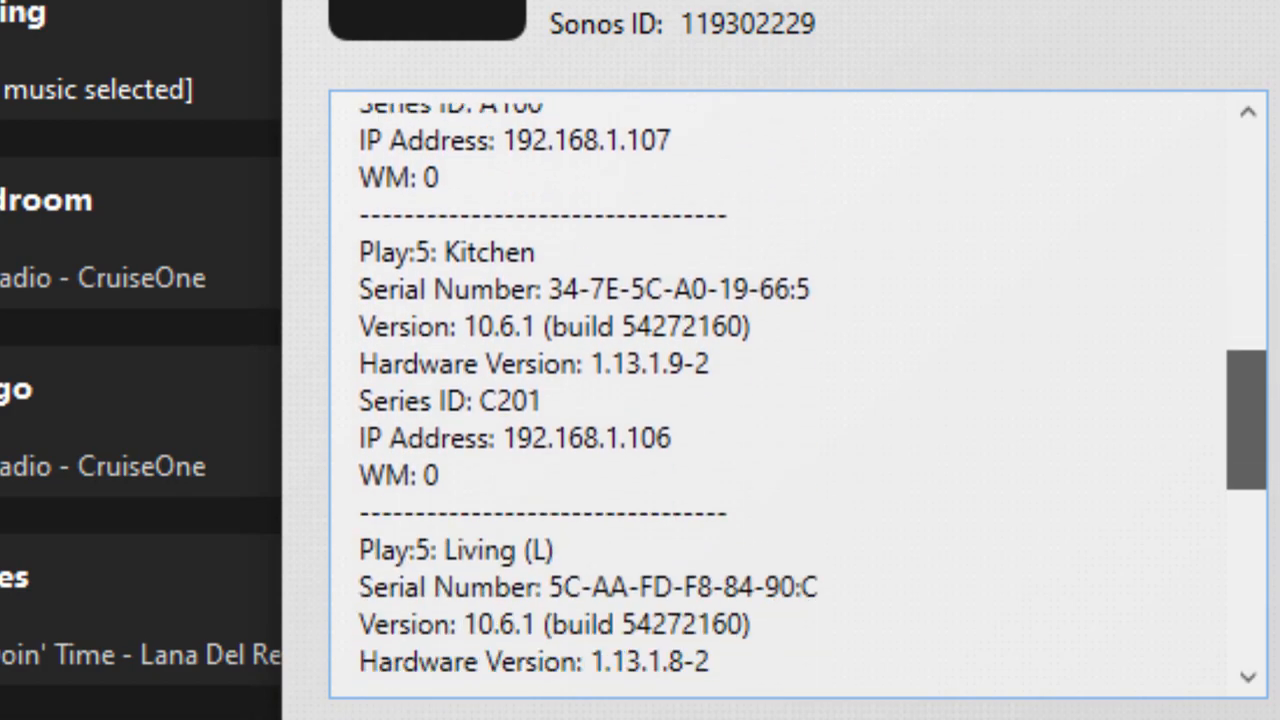
scroll(down, 3)
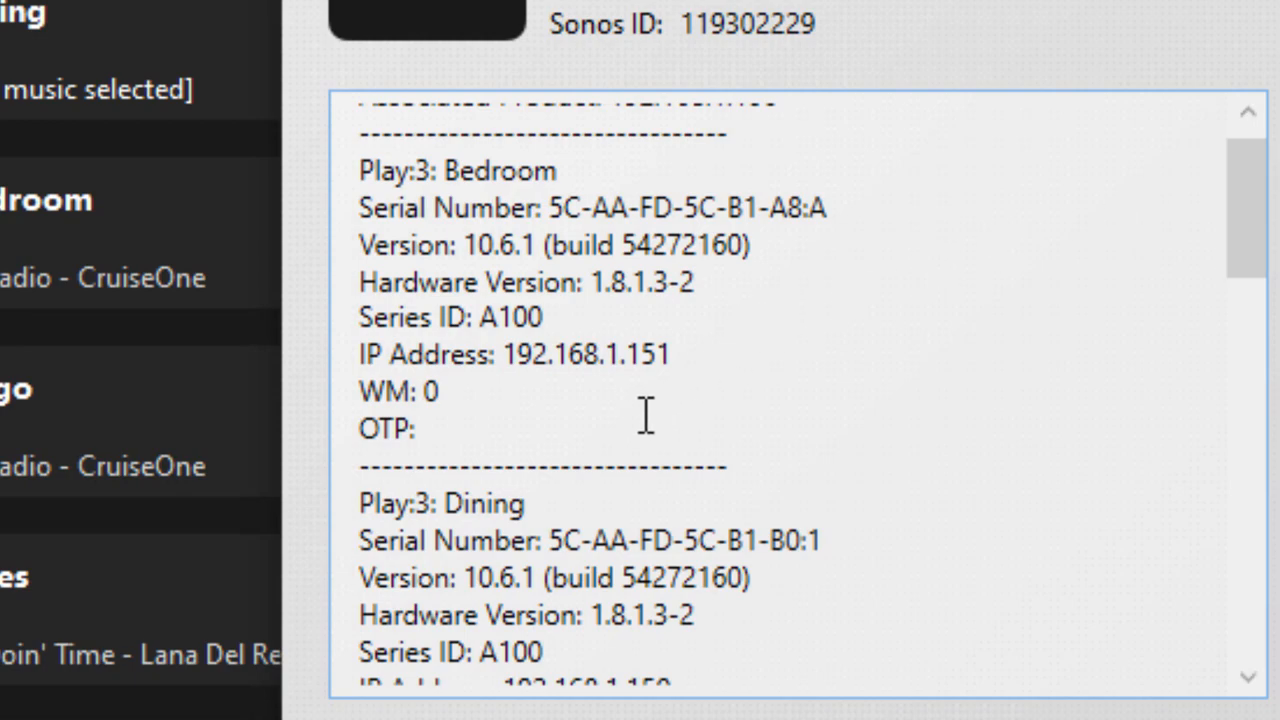
mouse_move(632, 412)
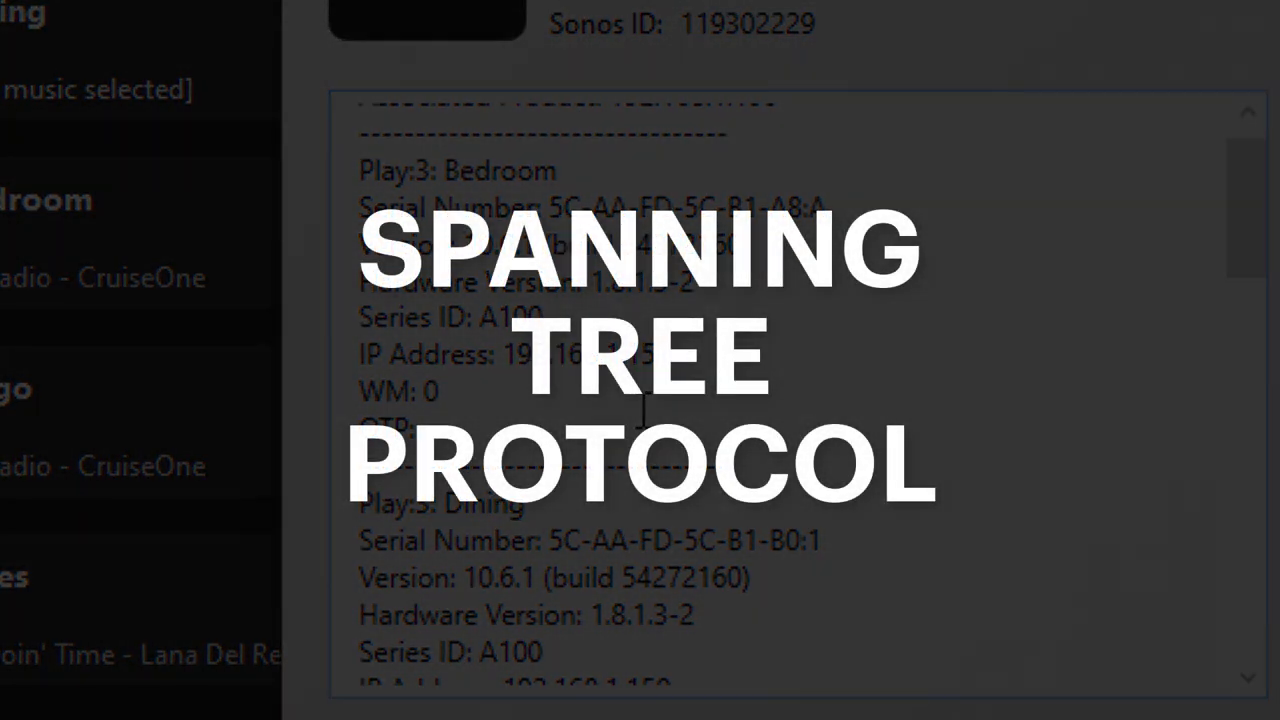
mouse_move(1142, 110)
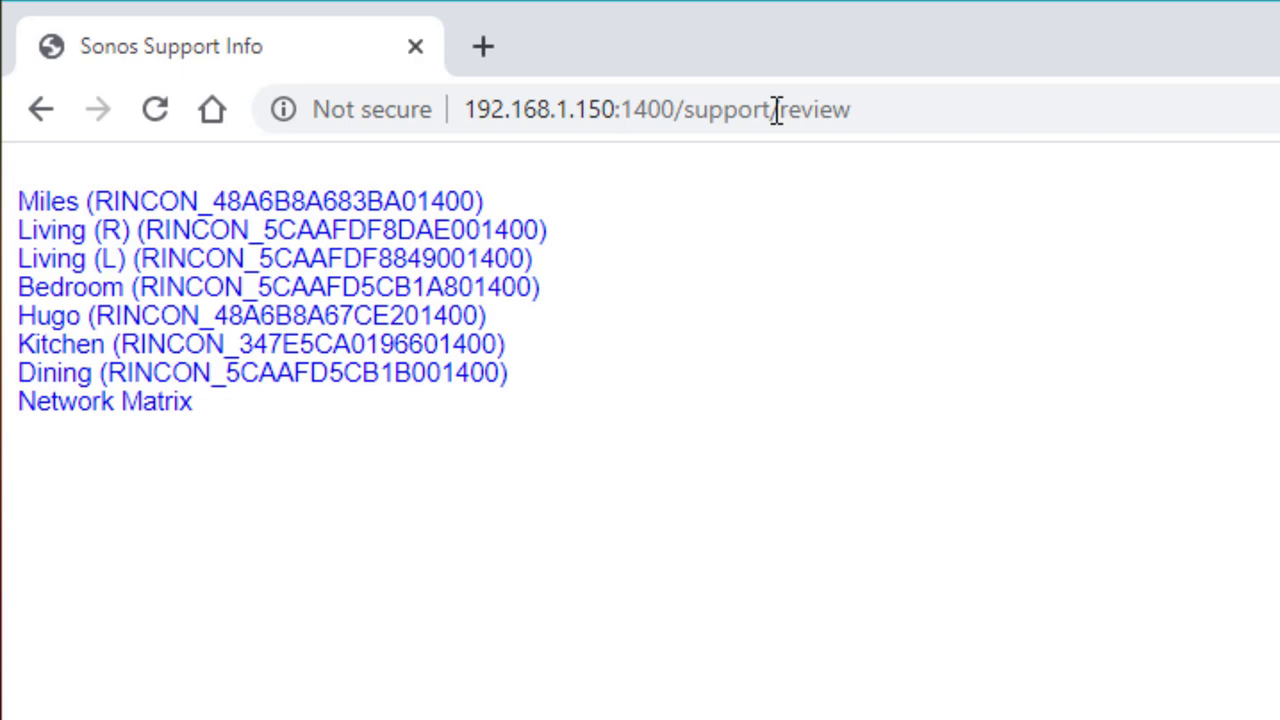
mouse_move(764, 72)
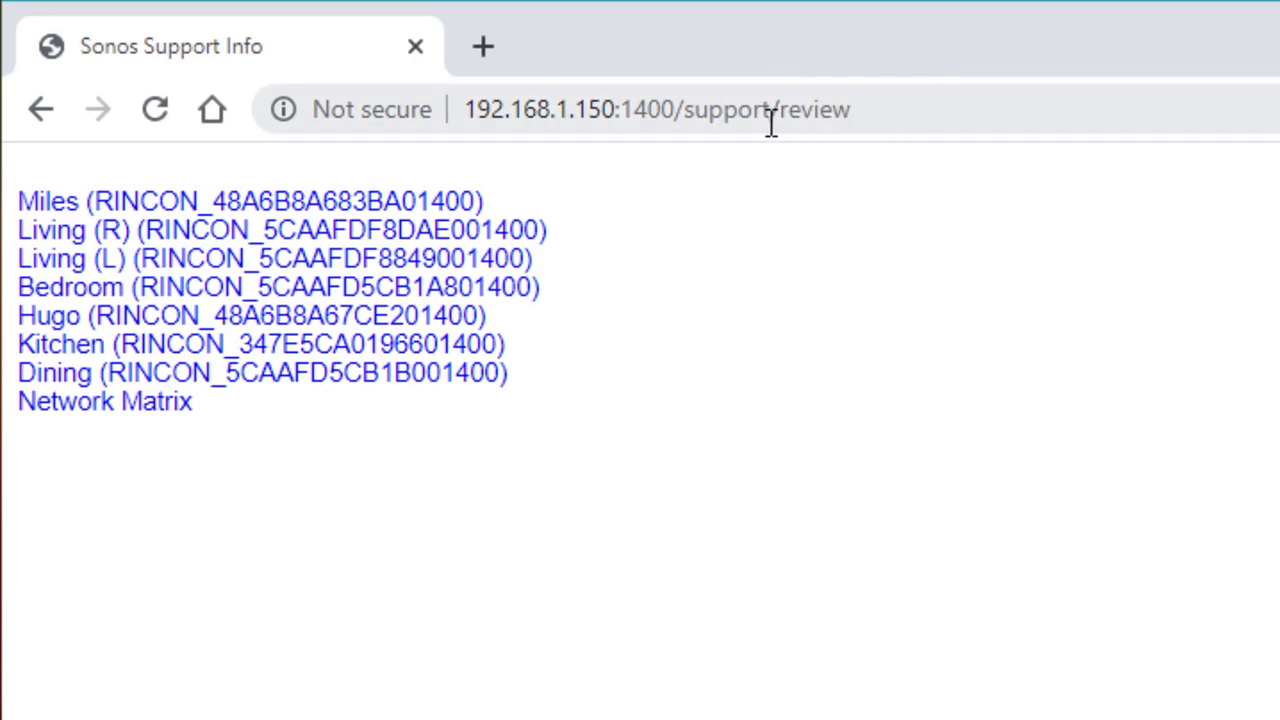
mouse_move(170, 200)
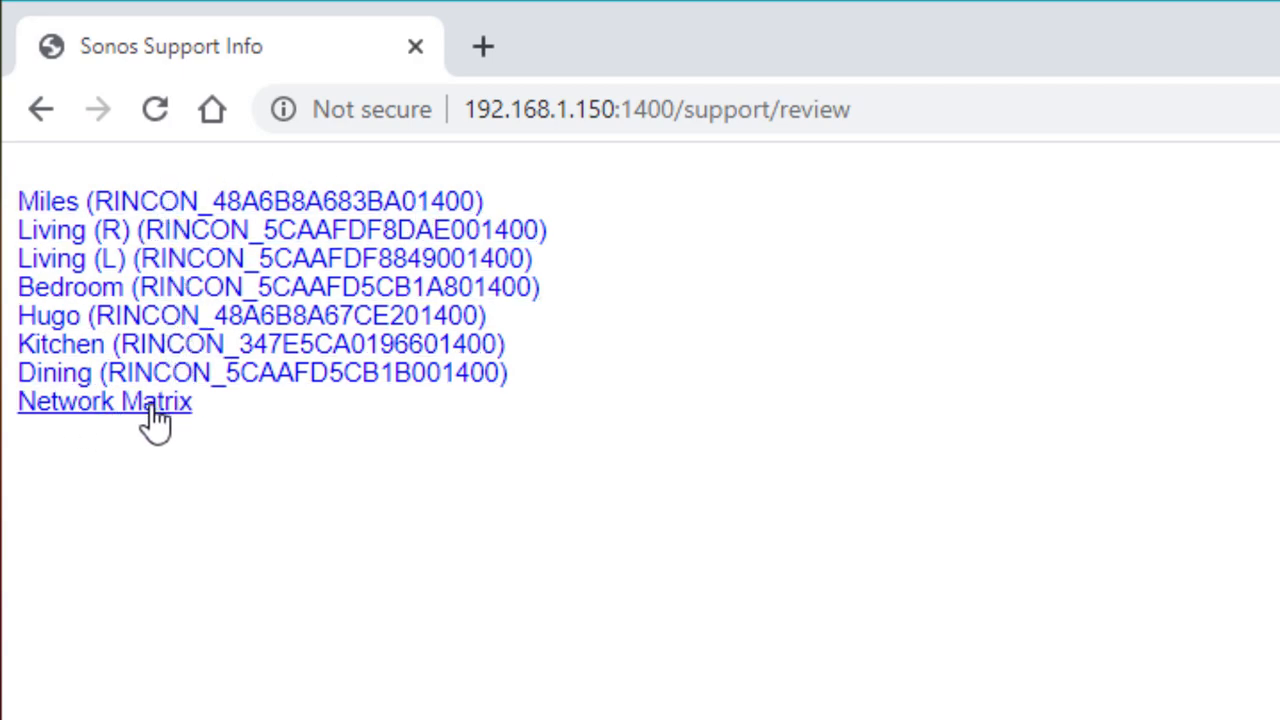
Expand the Miles entry, then the Dining entry to reveal its diagnostic links
click(250, 200)
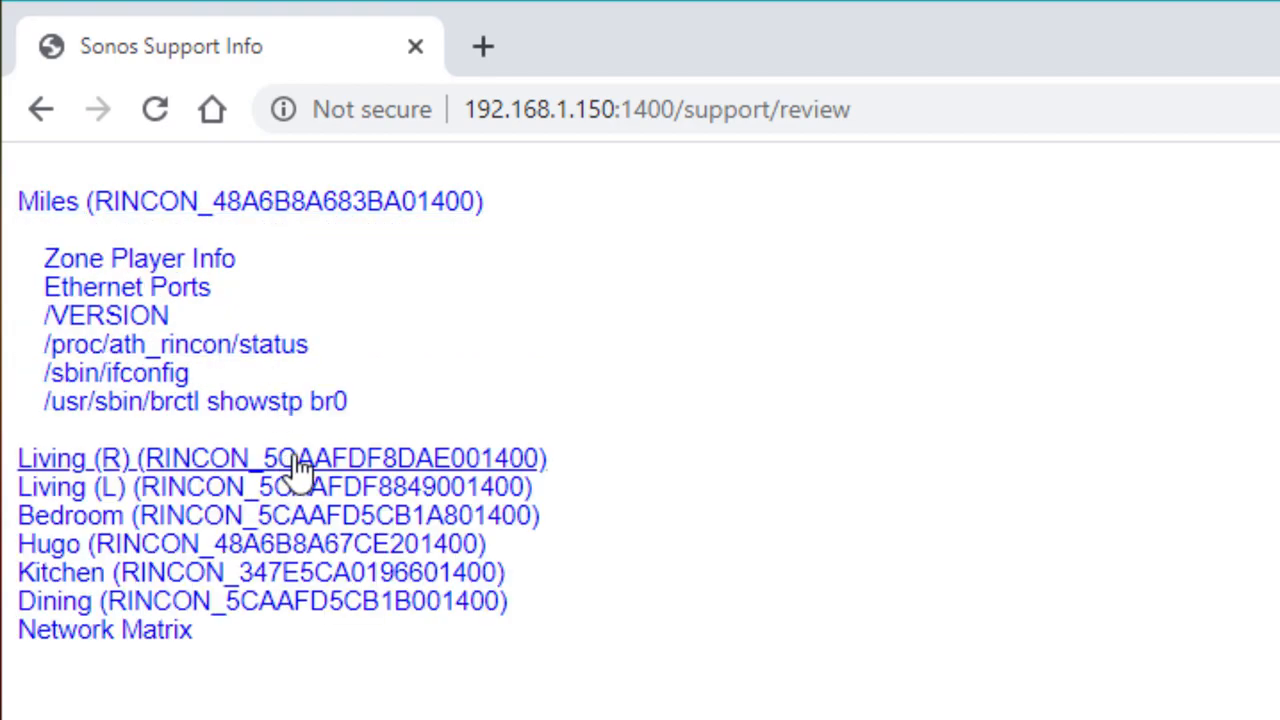
mouse_move(256, 196)
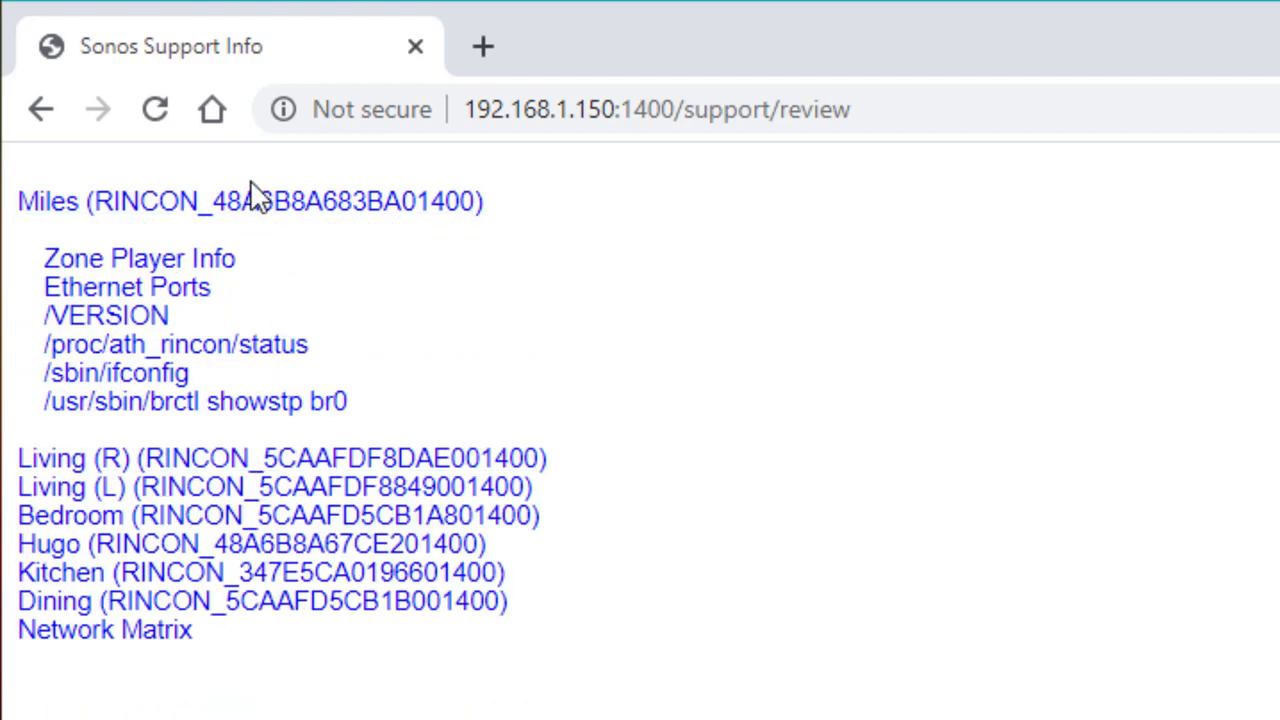
click(48, 200)
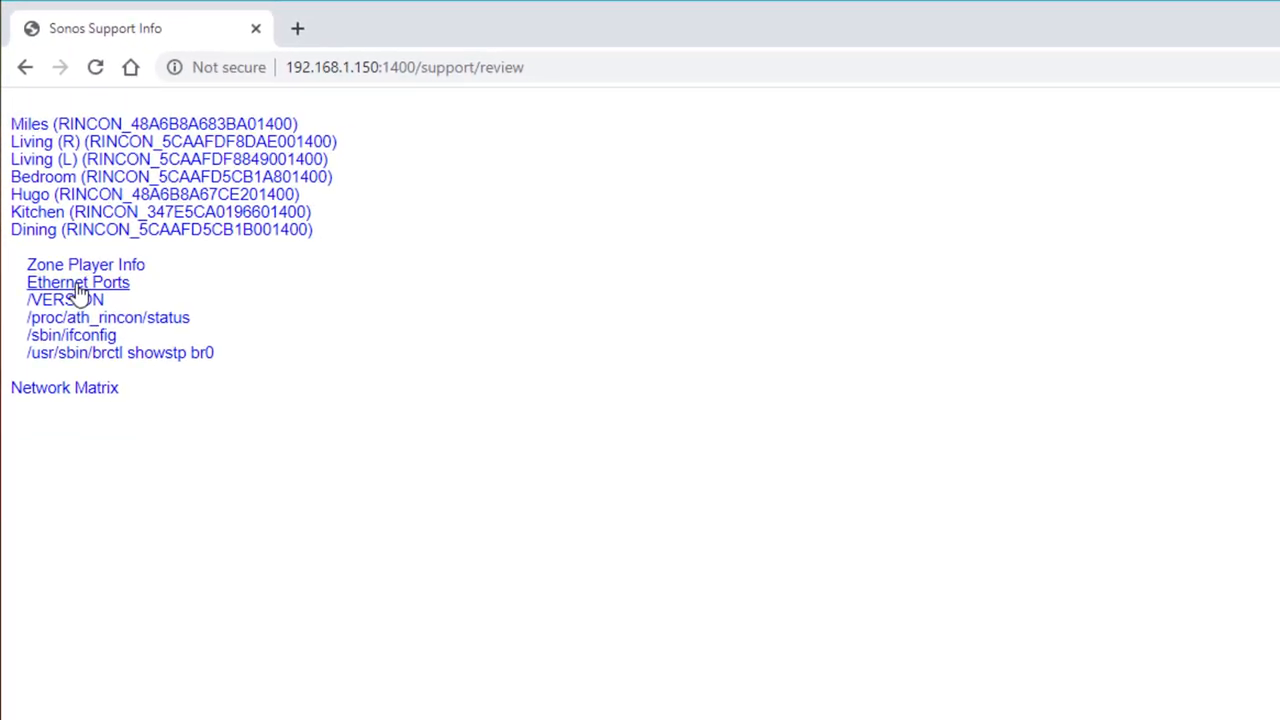
click(84, 264)
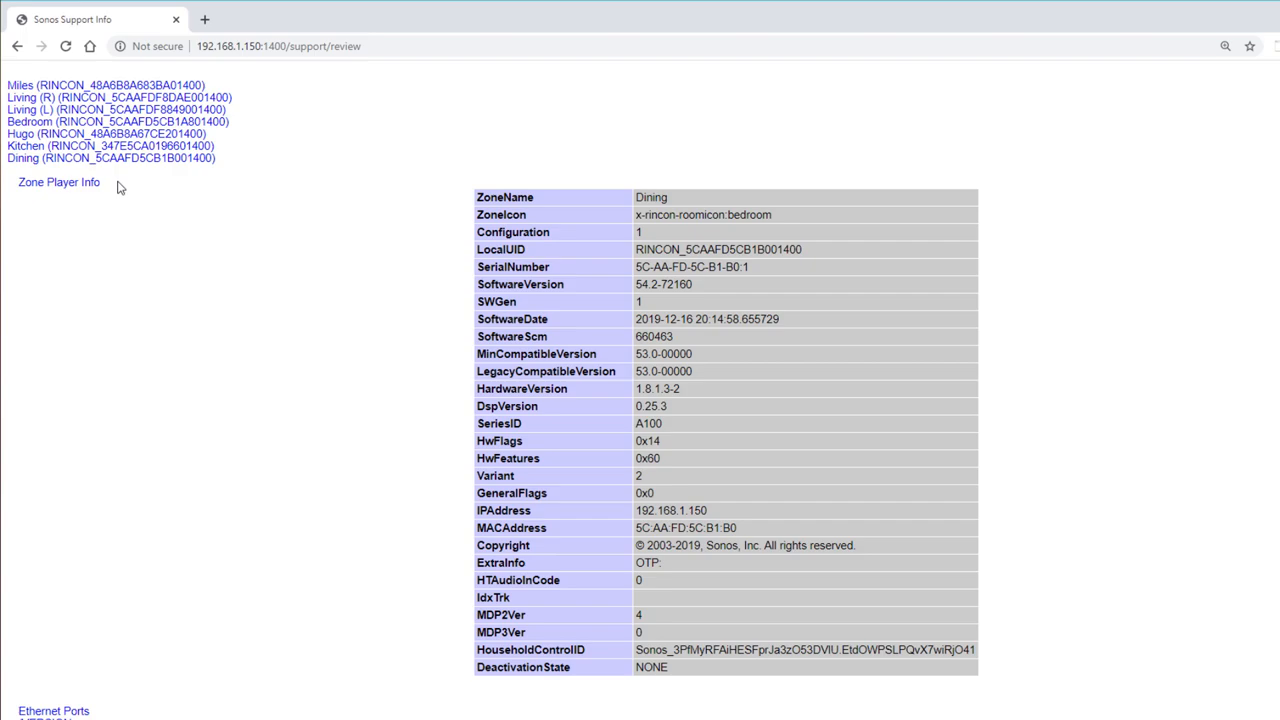
mouse_move(732, 290)
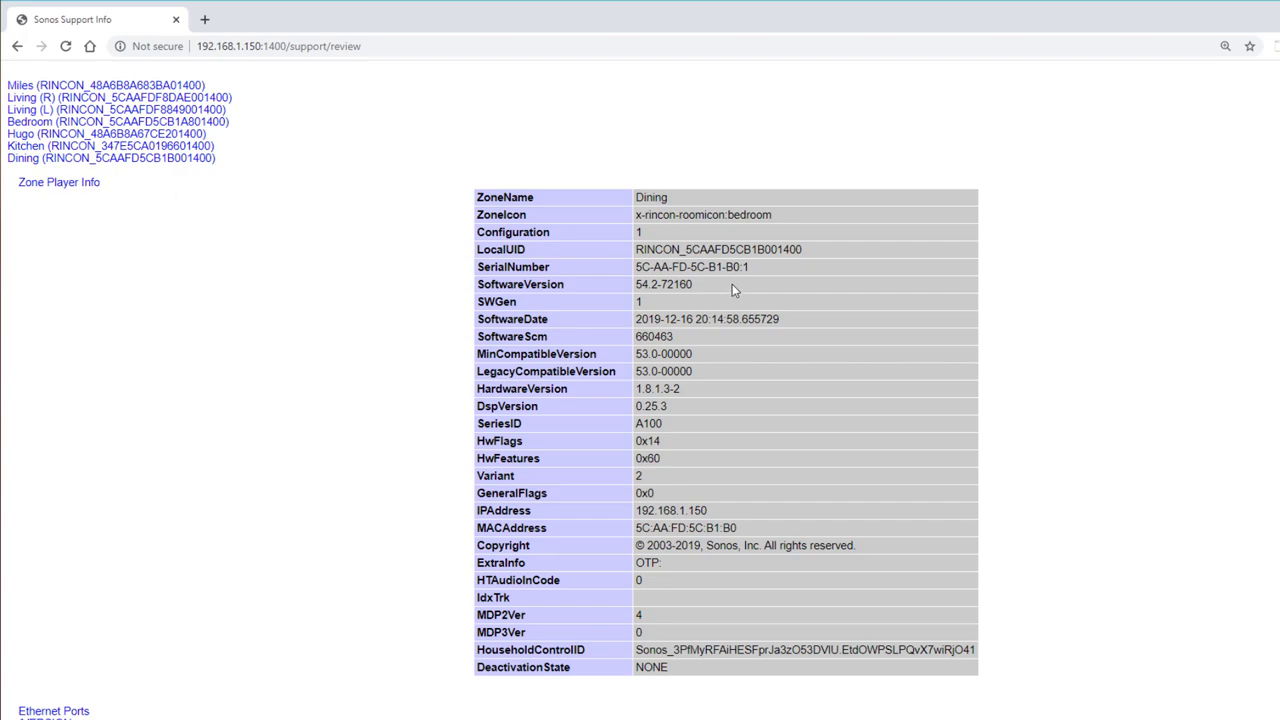
mouse_move(716, 296)
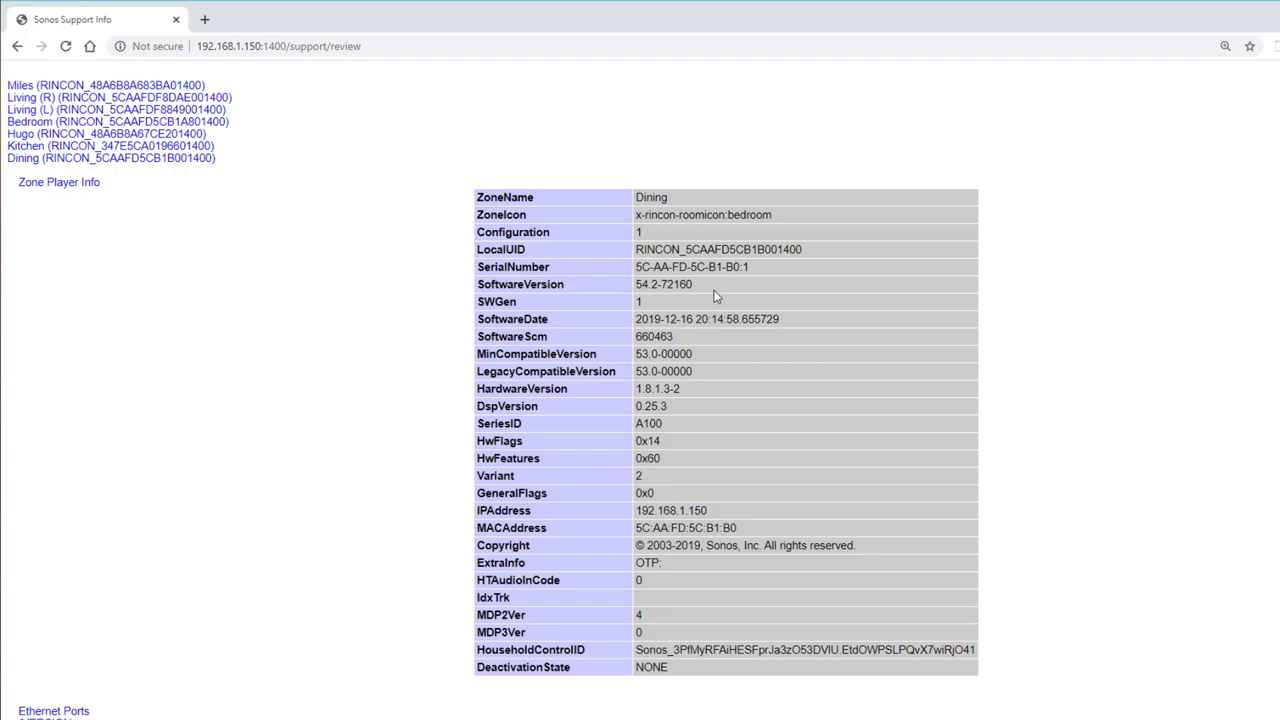
mouse_move(636, 540)
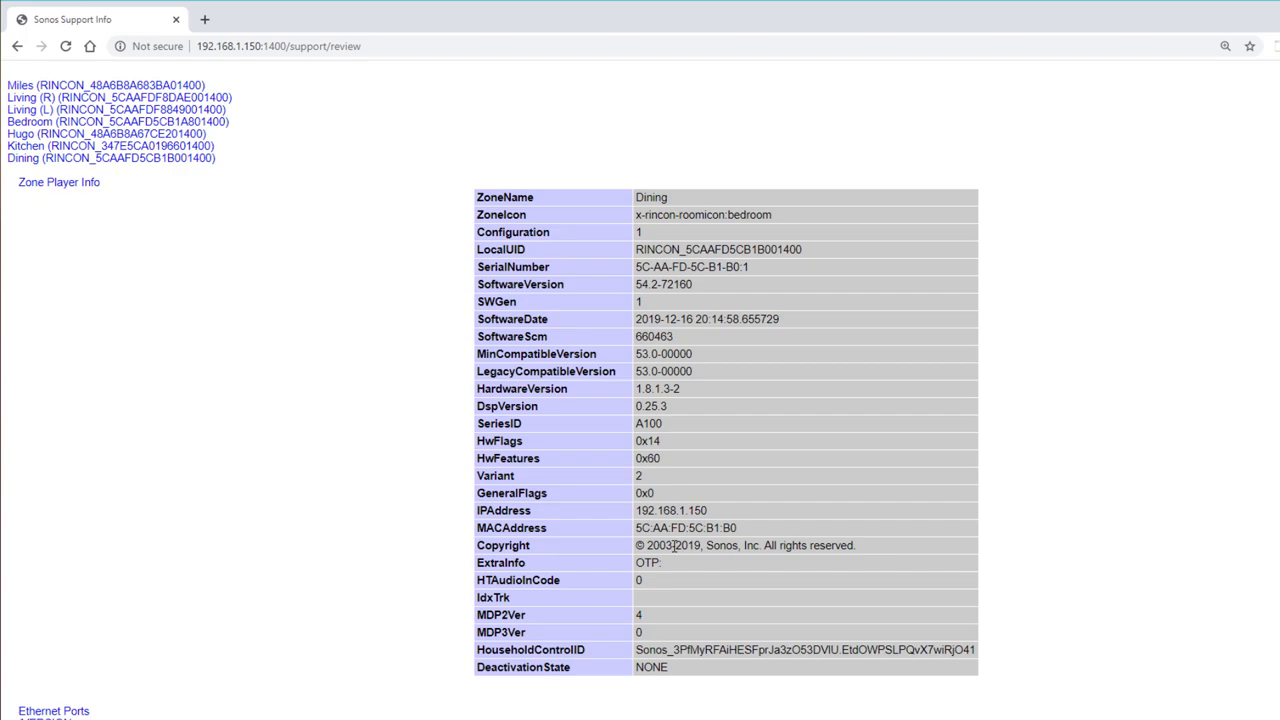
mouse_move(724, 456)
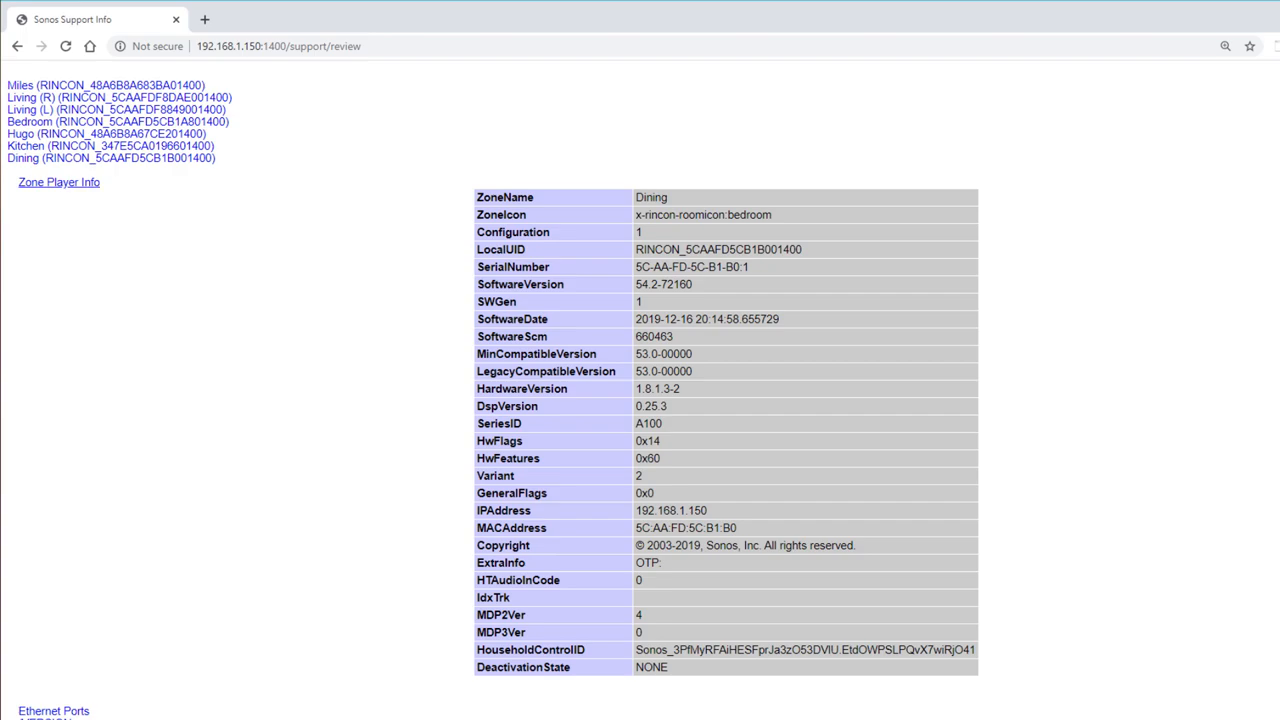
click(58, 182)
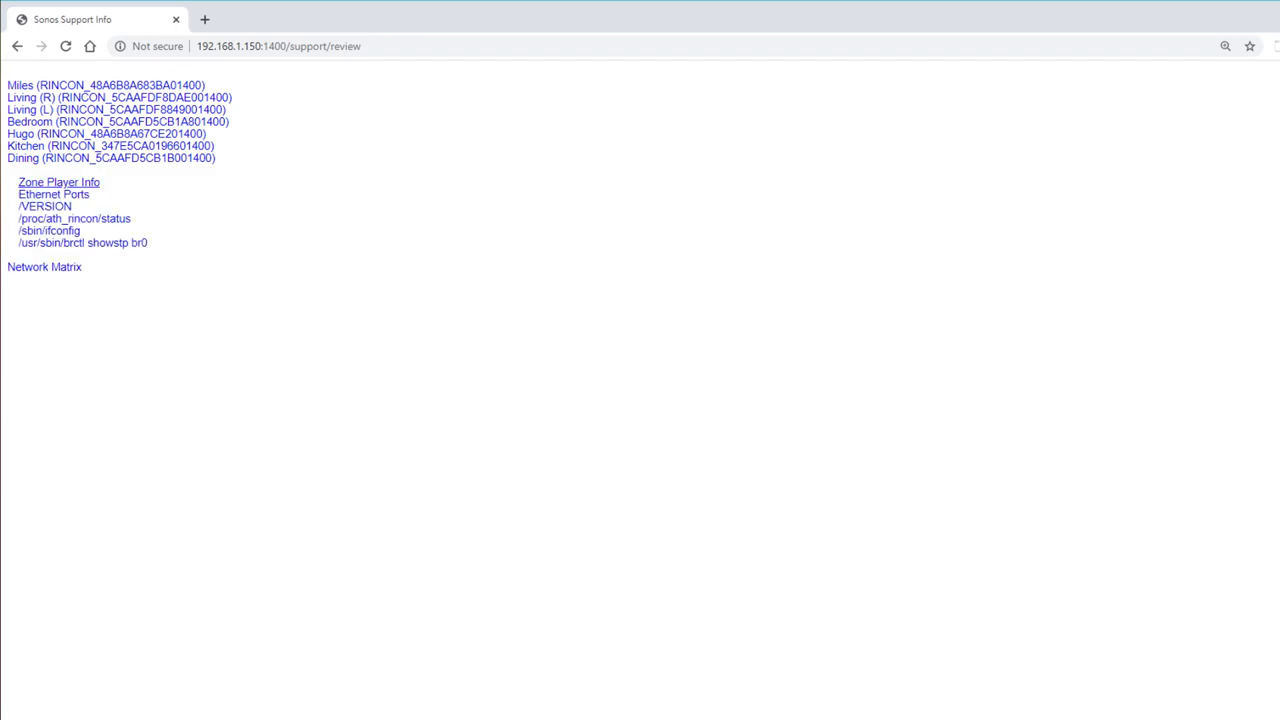
click(54, 194)
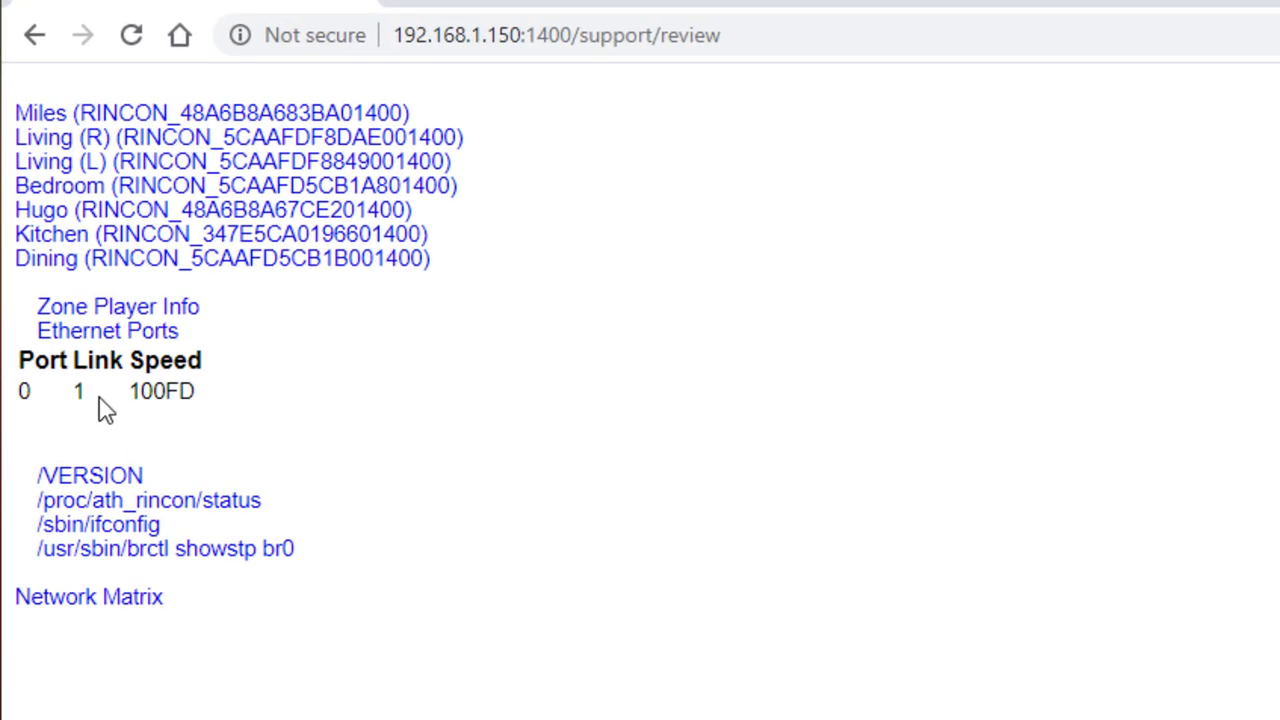
mouse_move(170, 384)
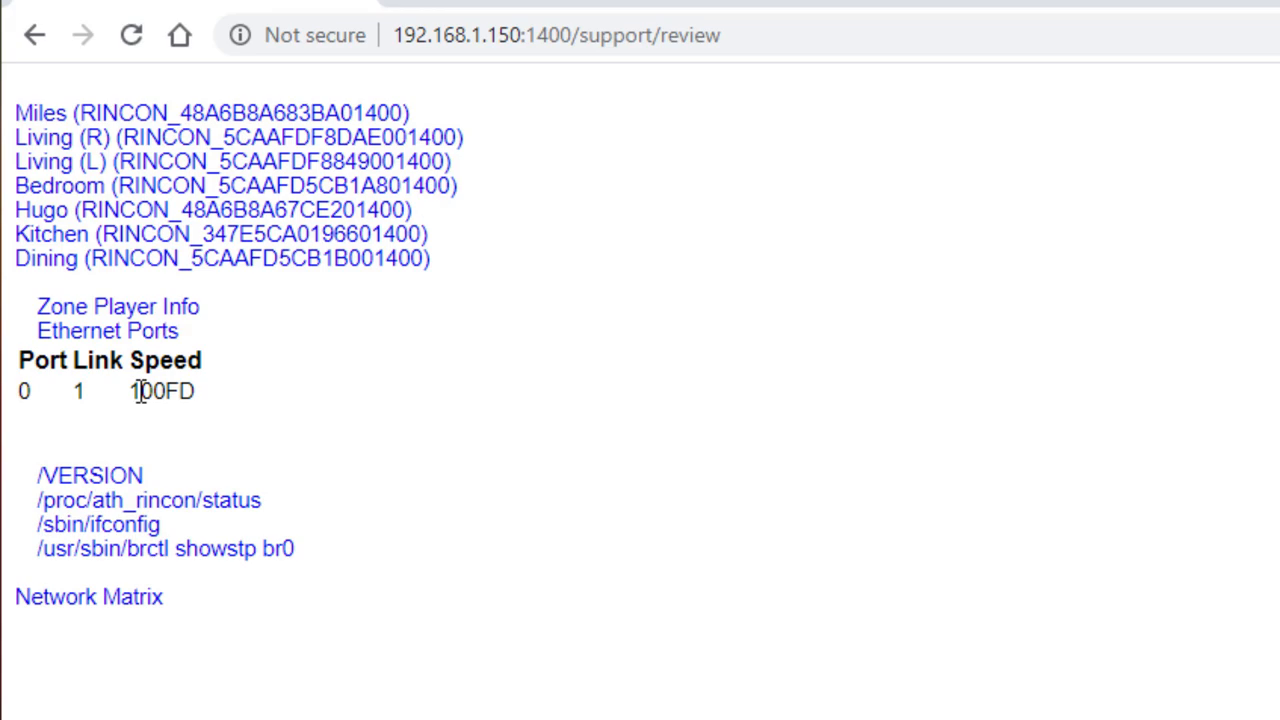
mouse_move(138, 384)
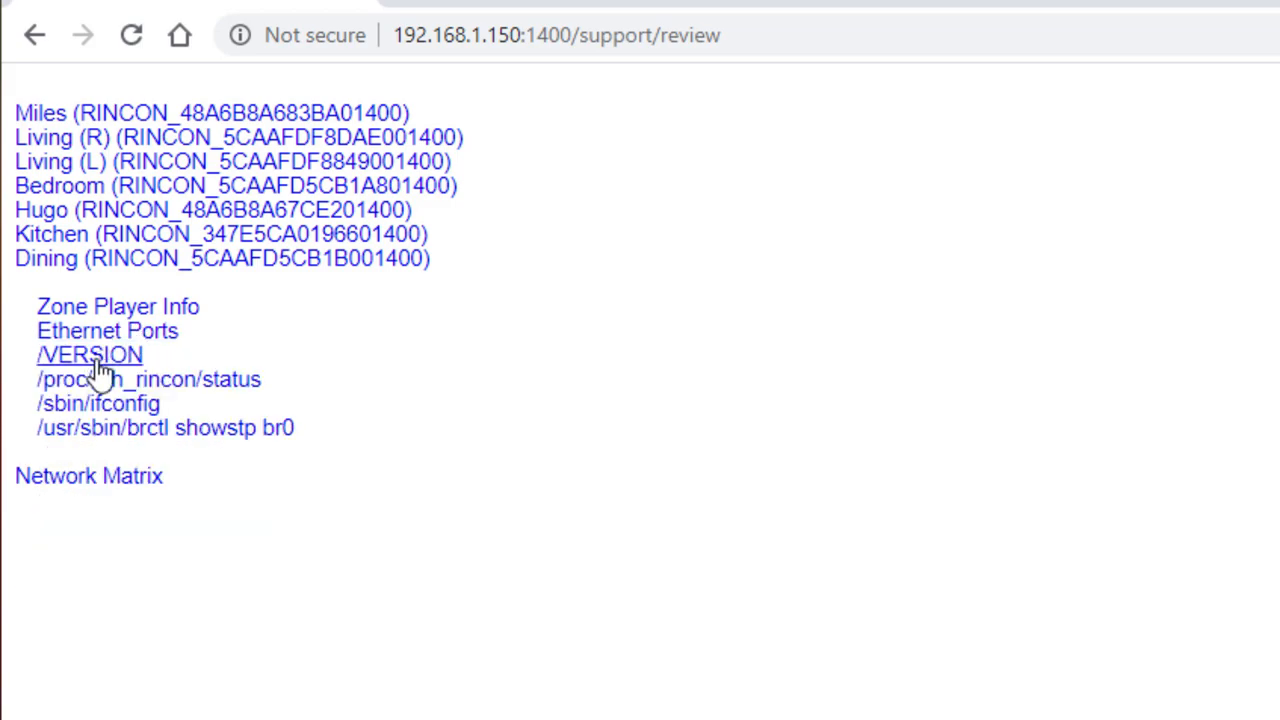
View the Dining player's /proc/ath_rincon/status output with its channel and mesh node list
click(88, 354)
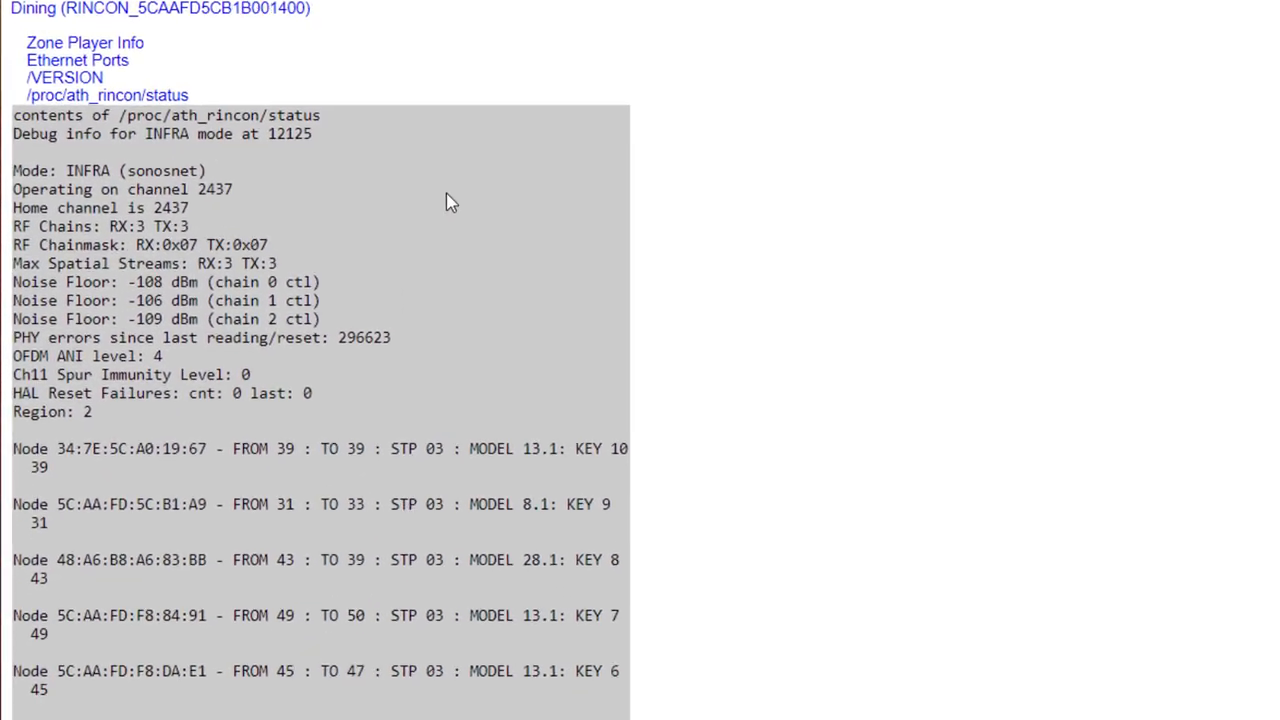
scroll(down, 3)
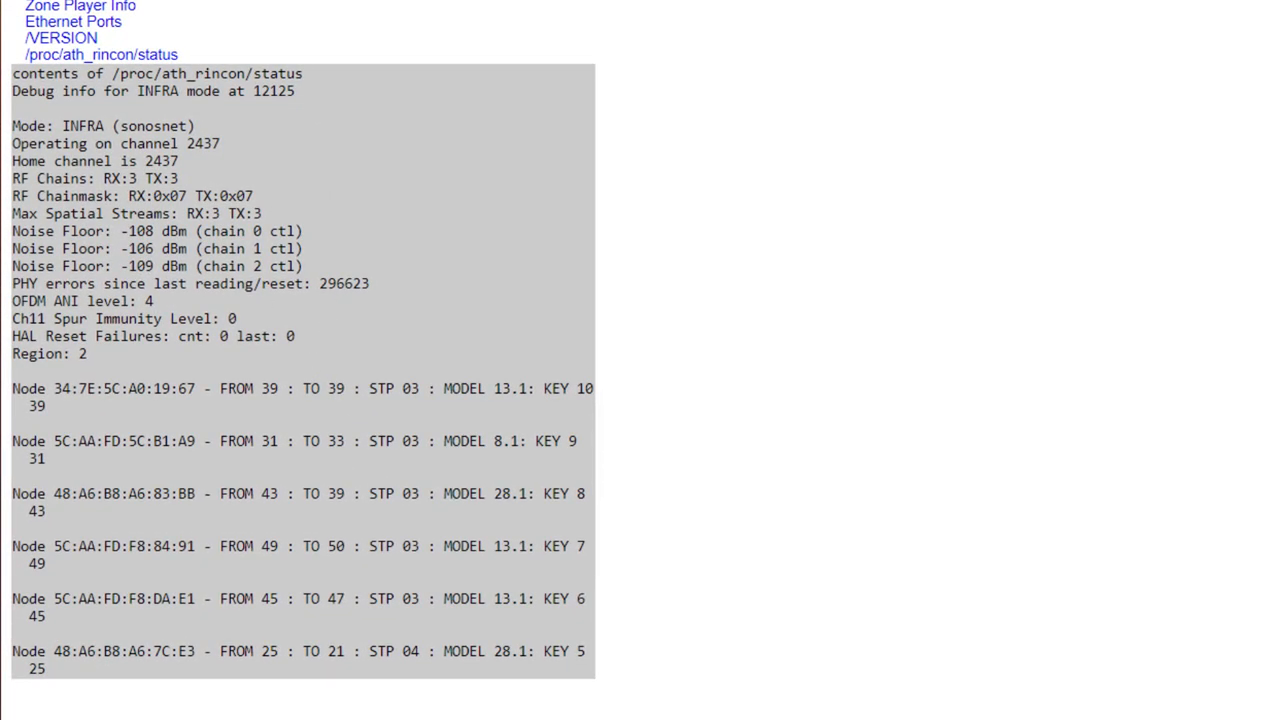
click(68, 72)
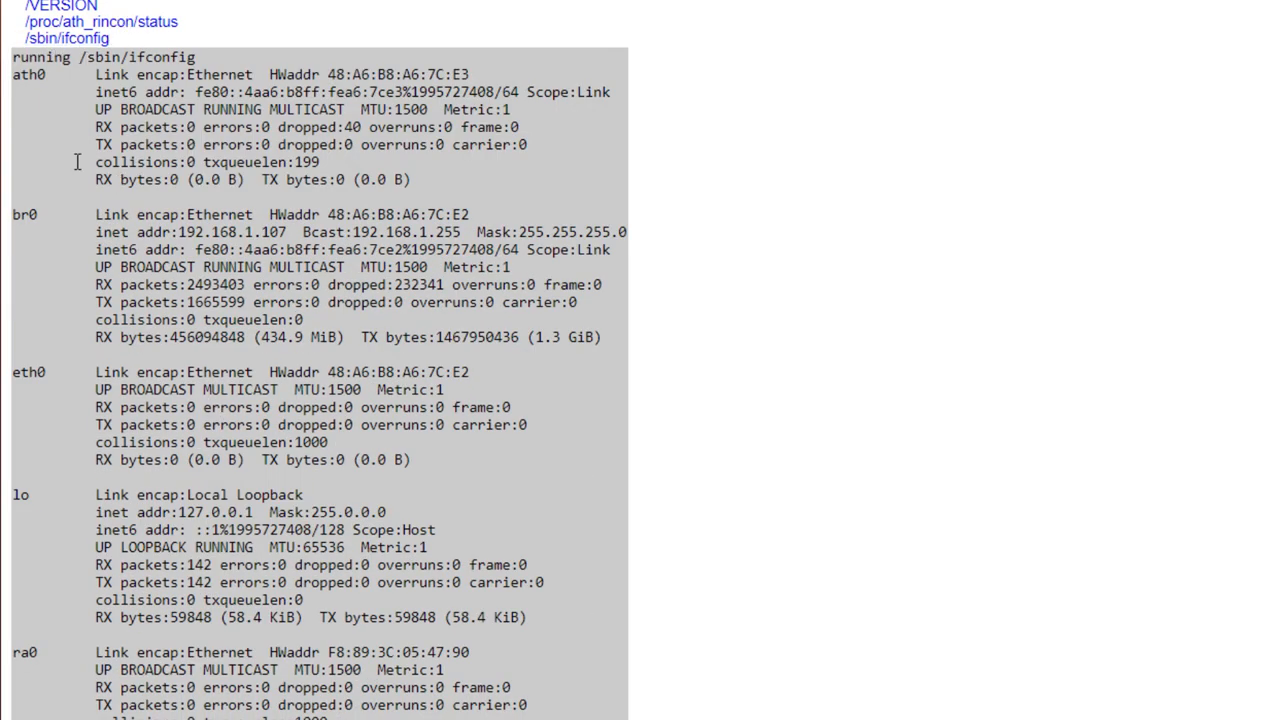
mouse_move(112, 148)
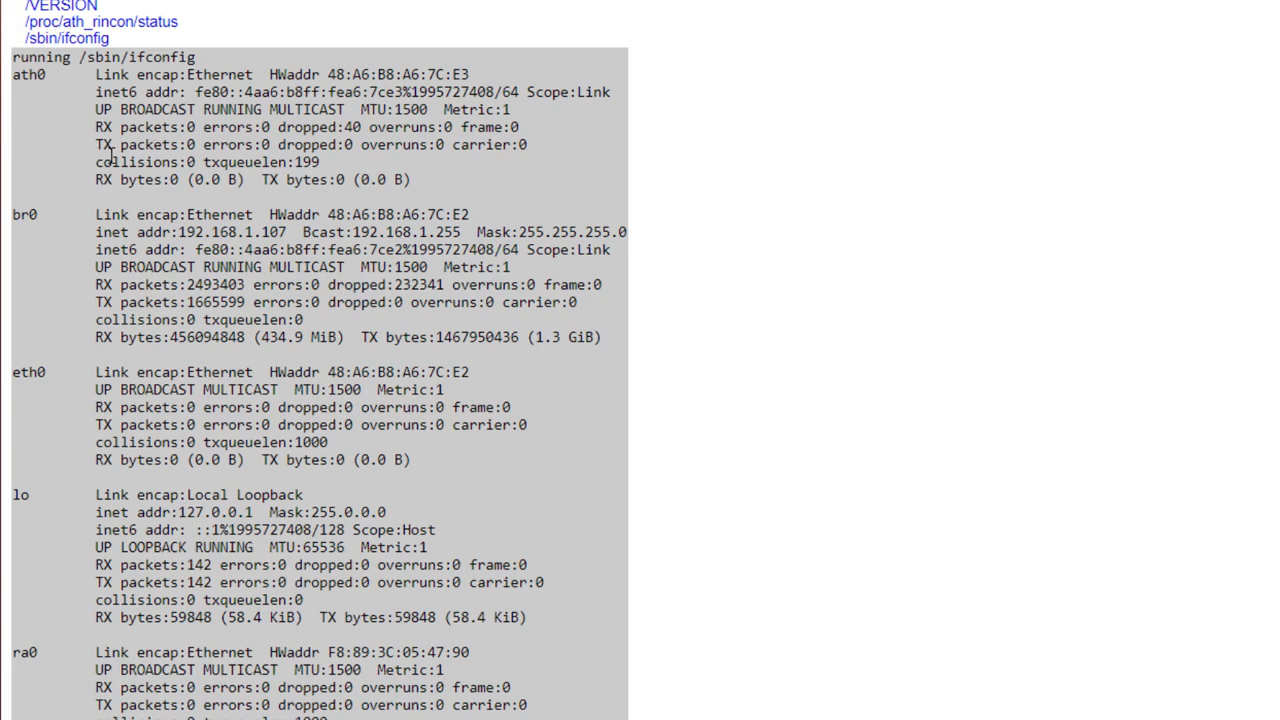
mouse_move(108, 172)
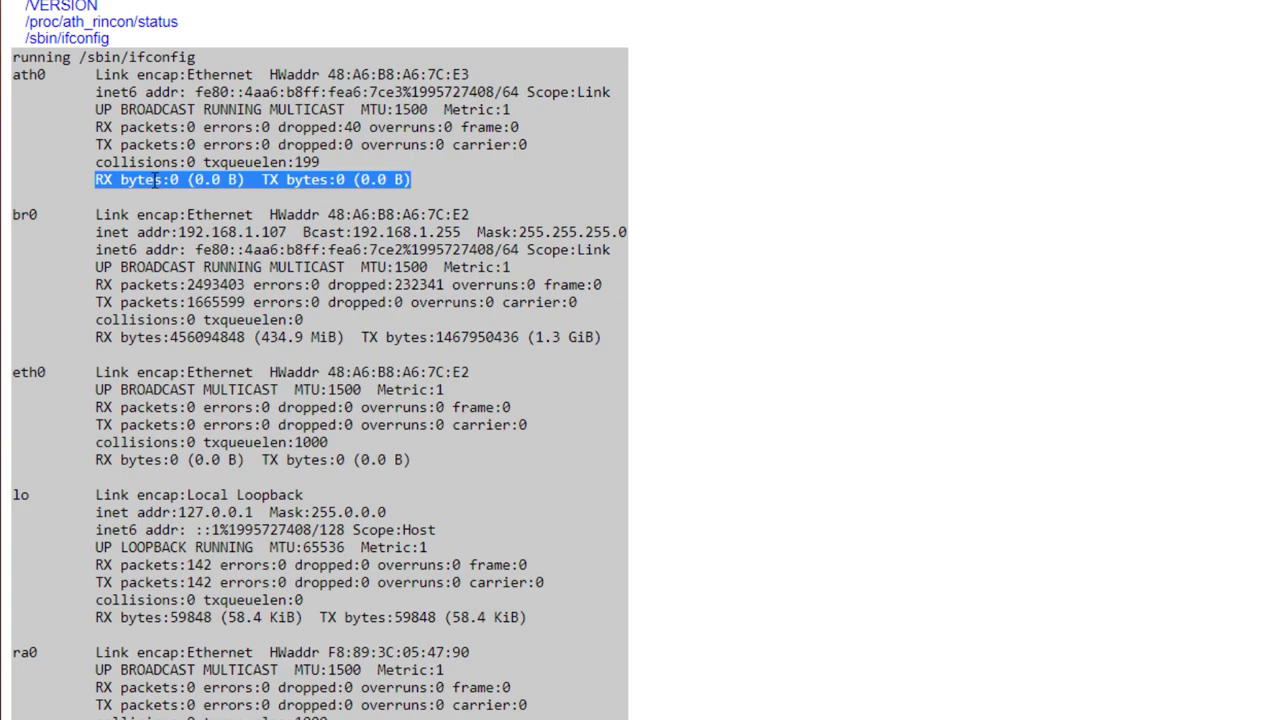
mouse_move(156, 180)
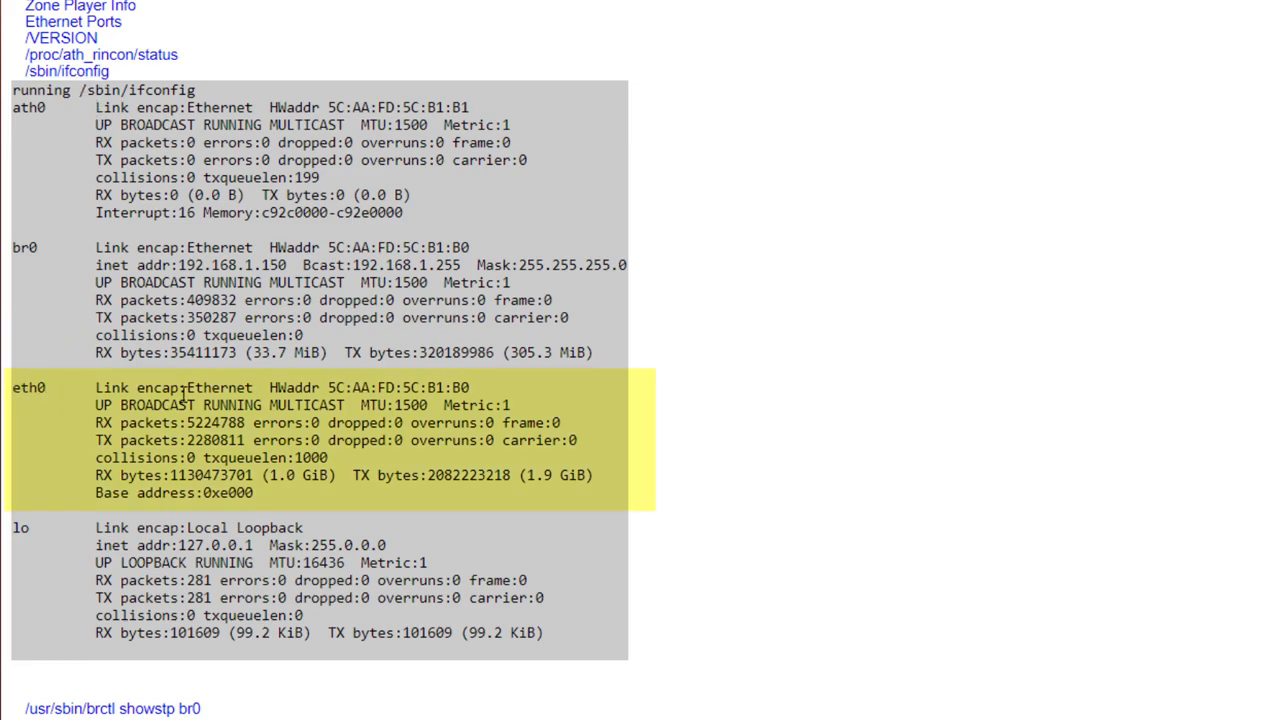
mouse_move(104, 476)
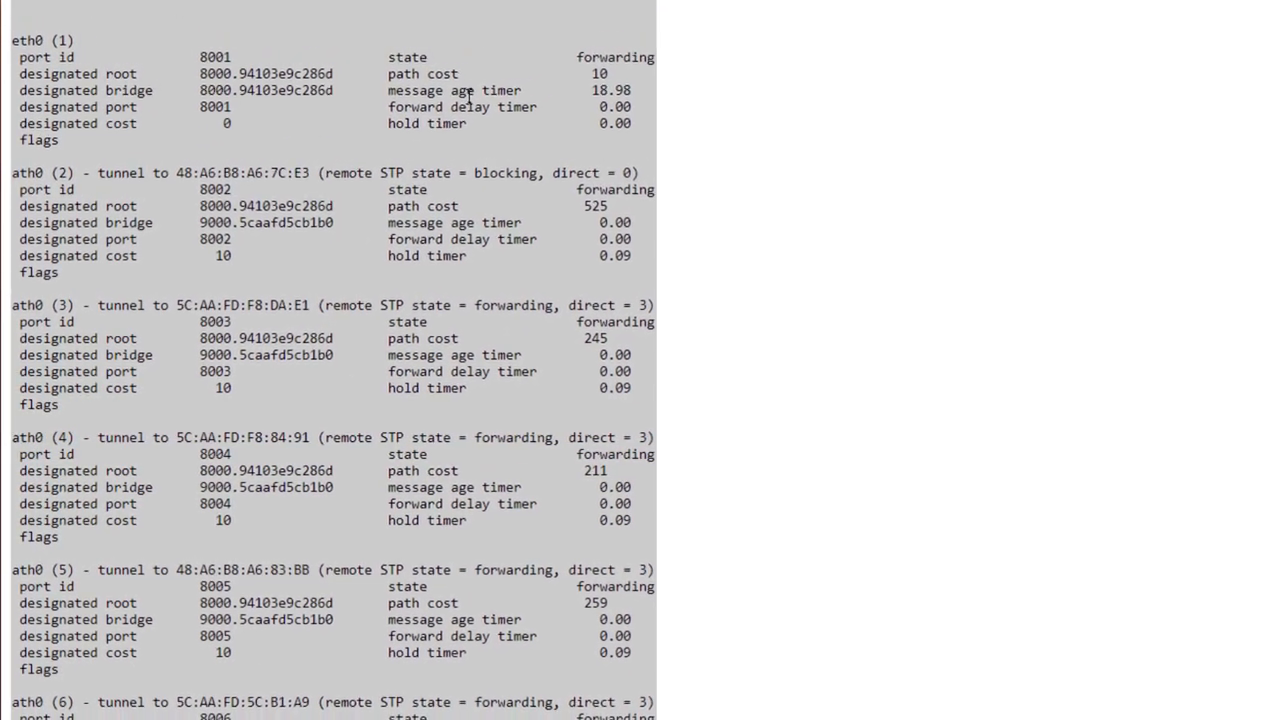
Scroll back to the top of the brctl showstp br0 output showing bridge ID and root port
scroll(up, 3)
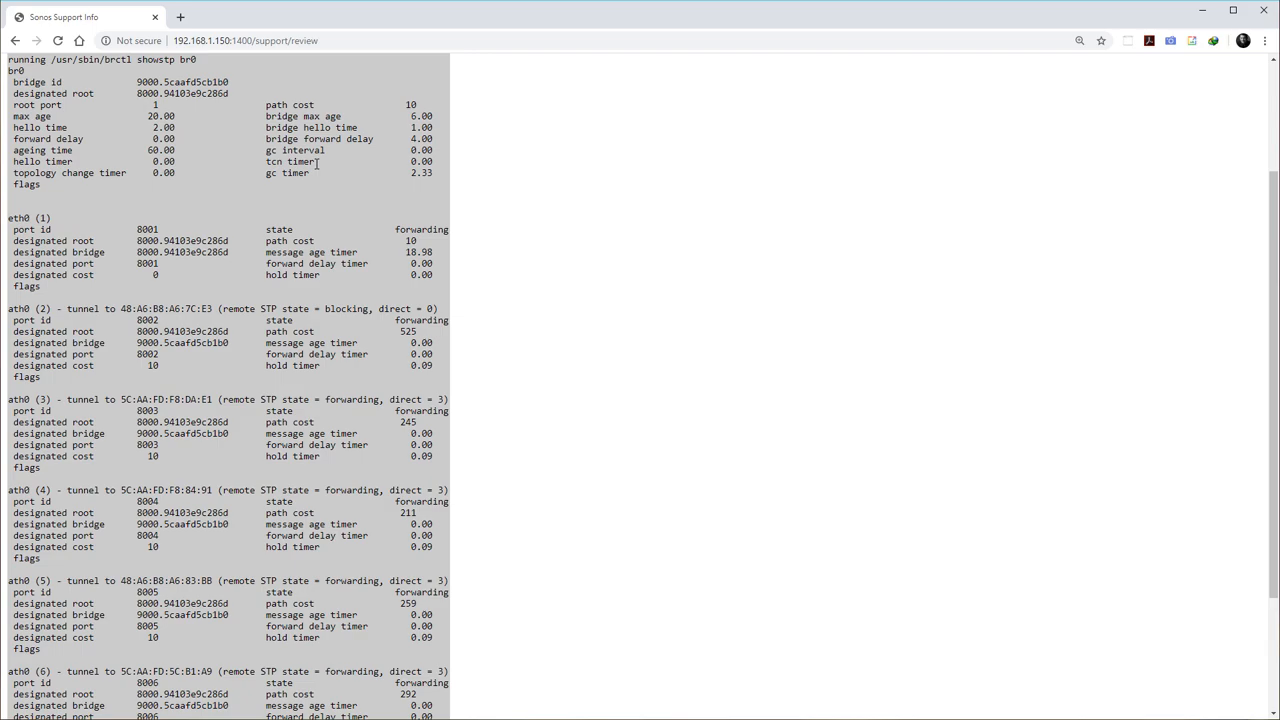
mouse_move(448, 108)
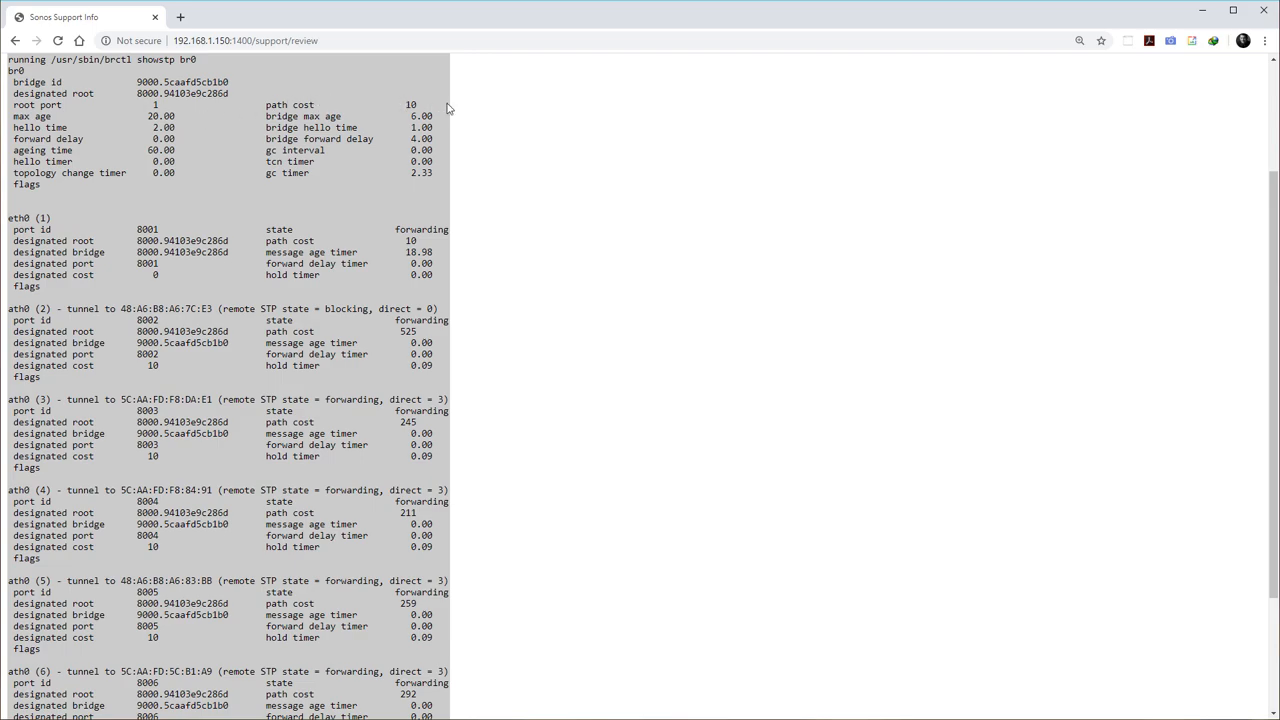
mouse_move(456, 118)
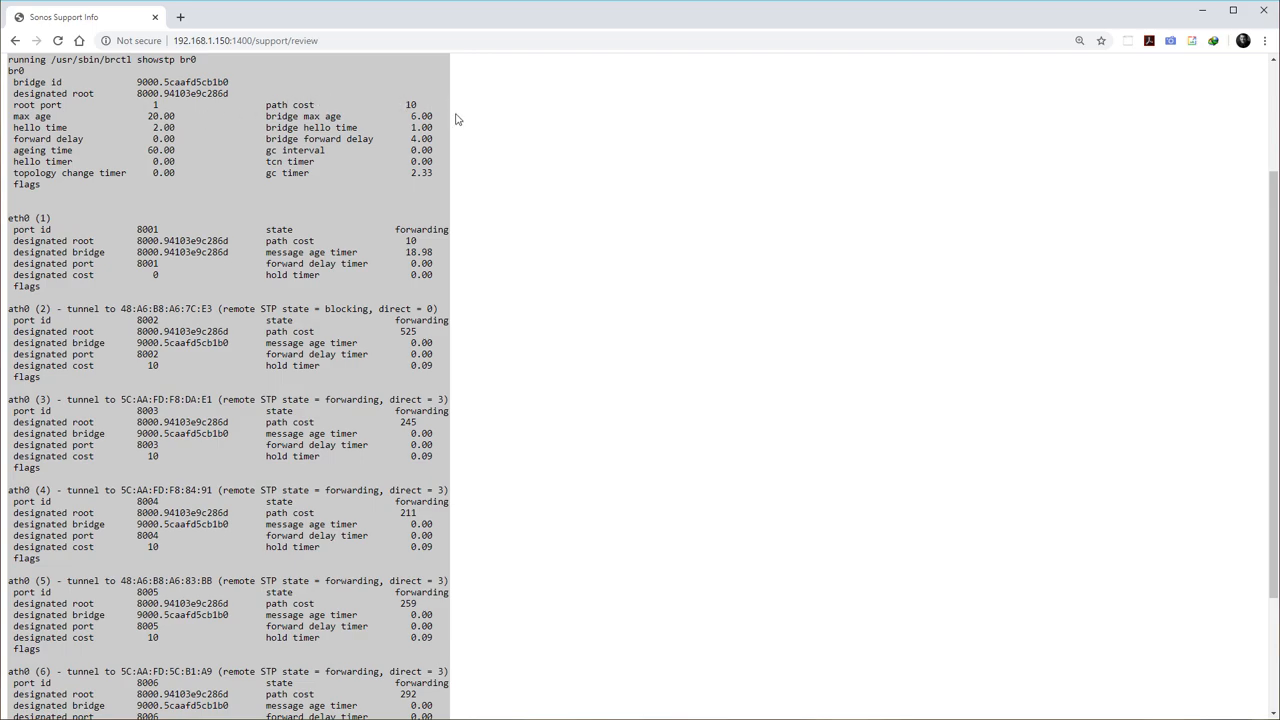
mouse_move(374, 166)
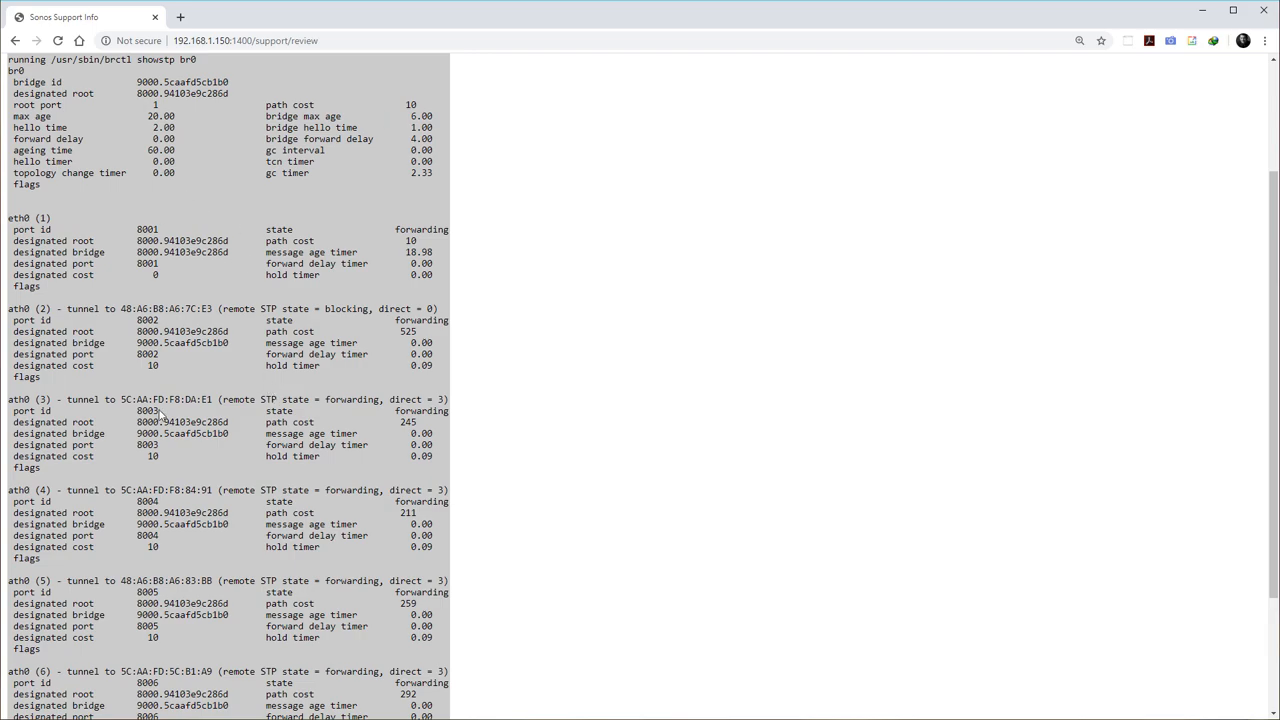
mouse_move(292, 382)
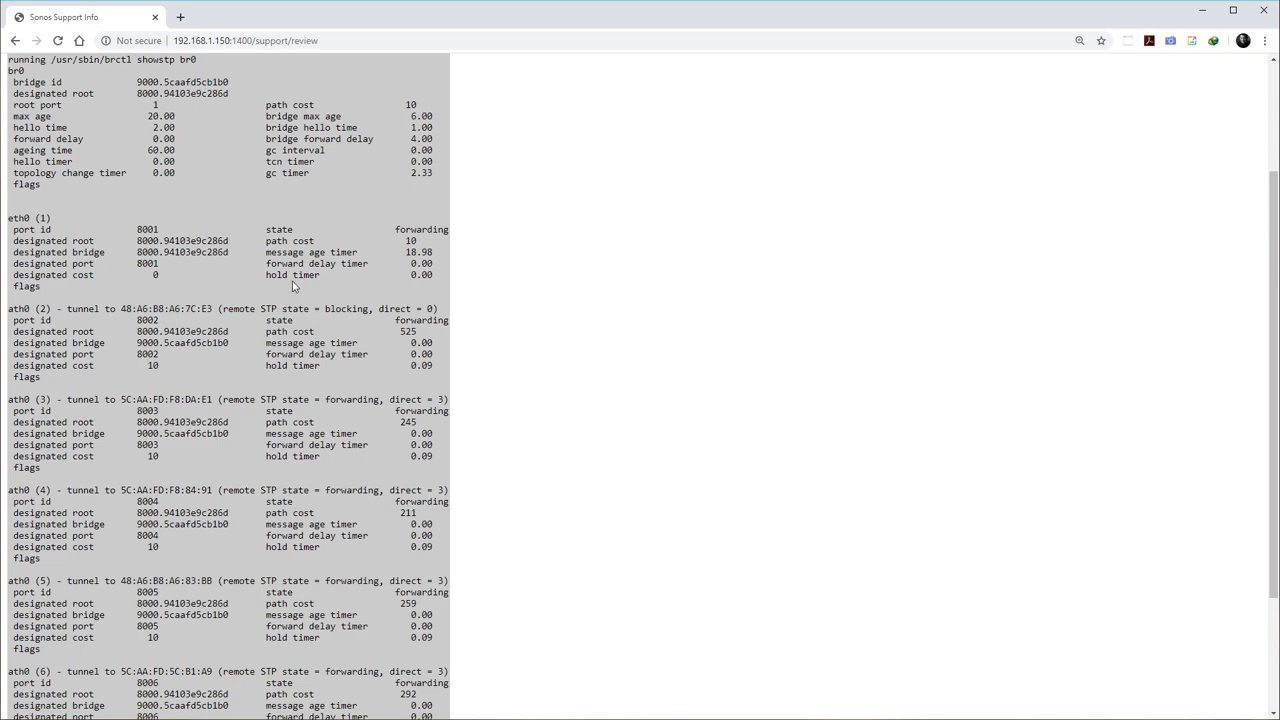
mouse_move(280, 288)
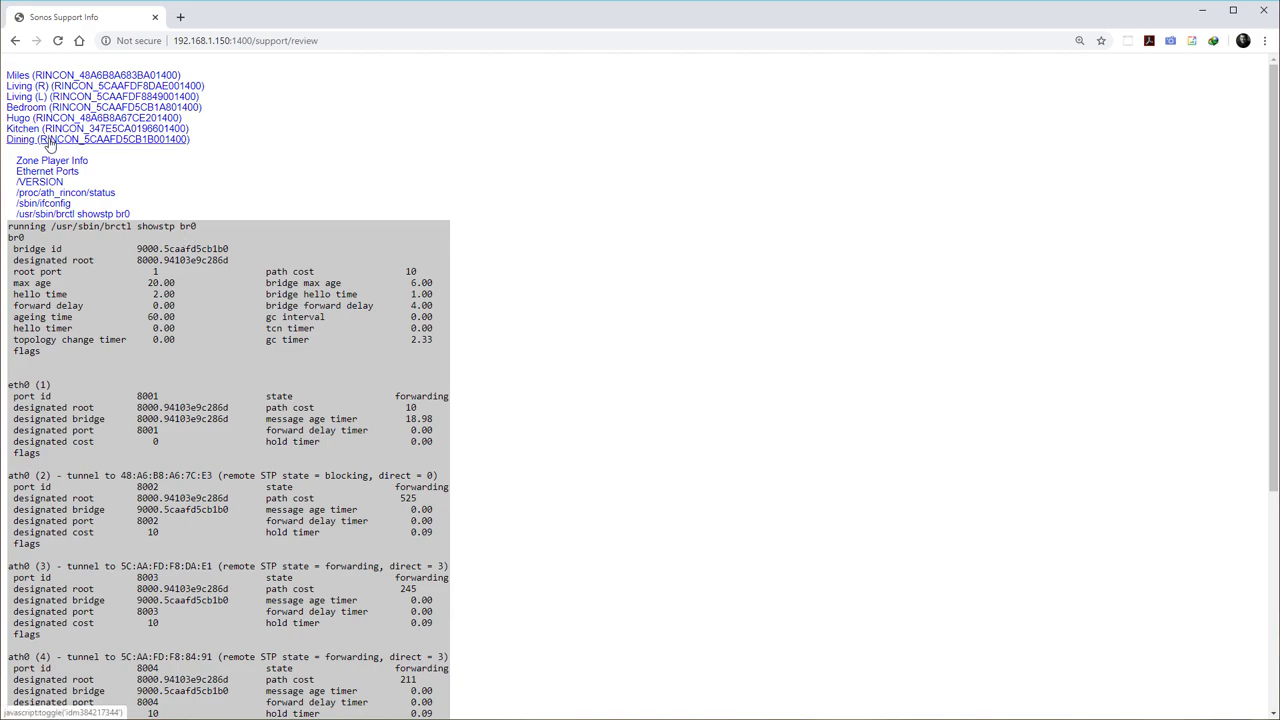
Collapse the Dining links and show the Network Matrix of signal strengths and STP states
click(44, 140)
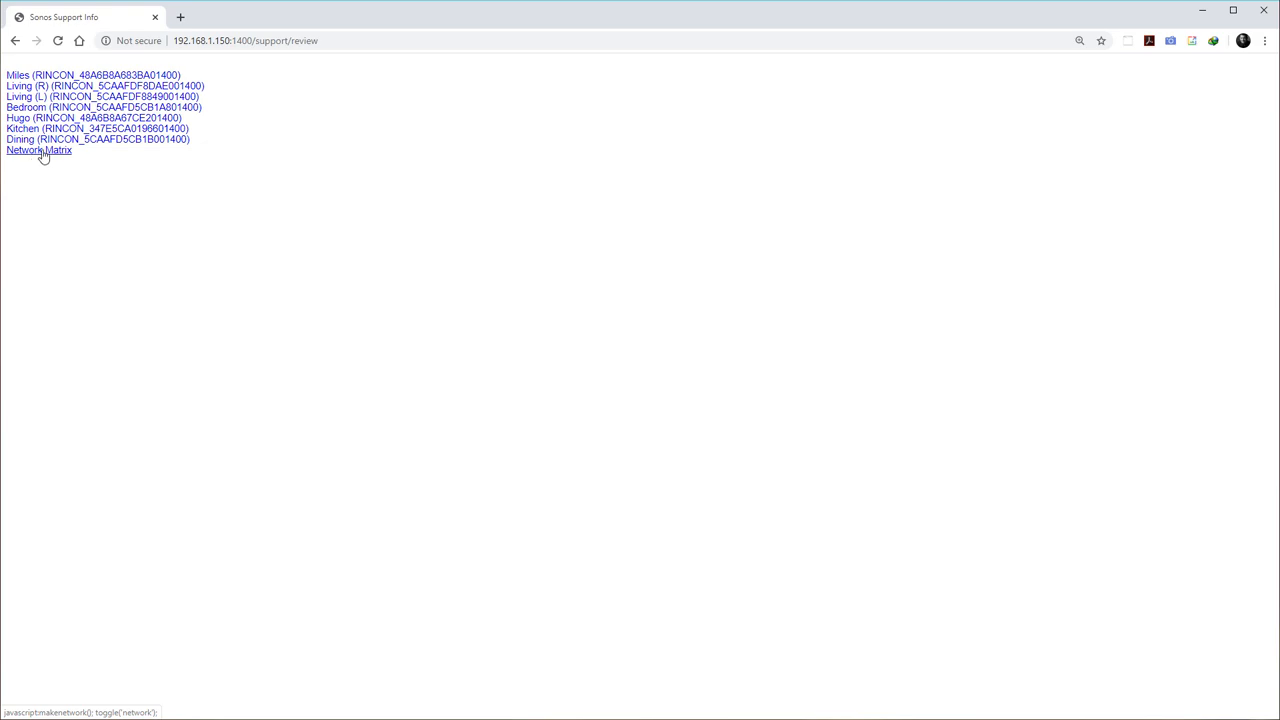
click(40, 150)
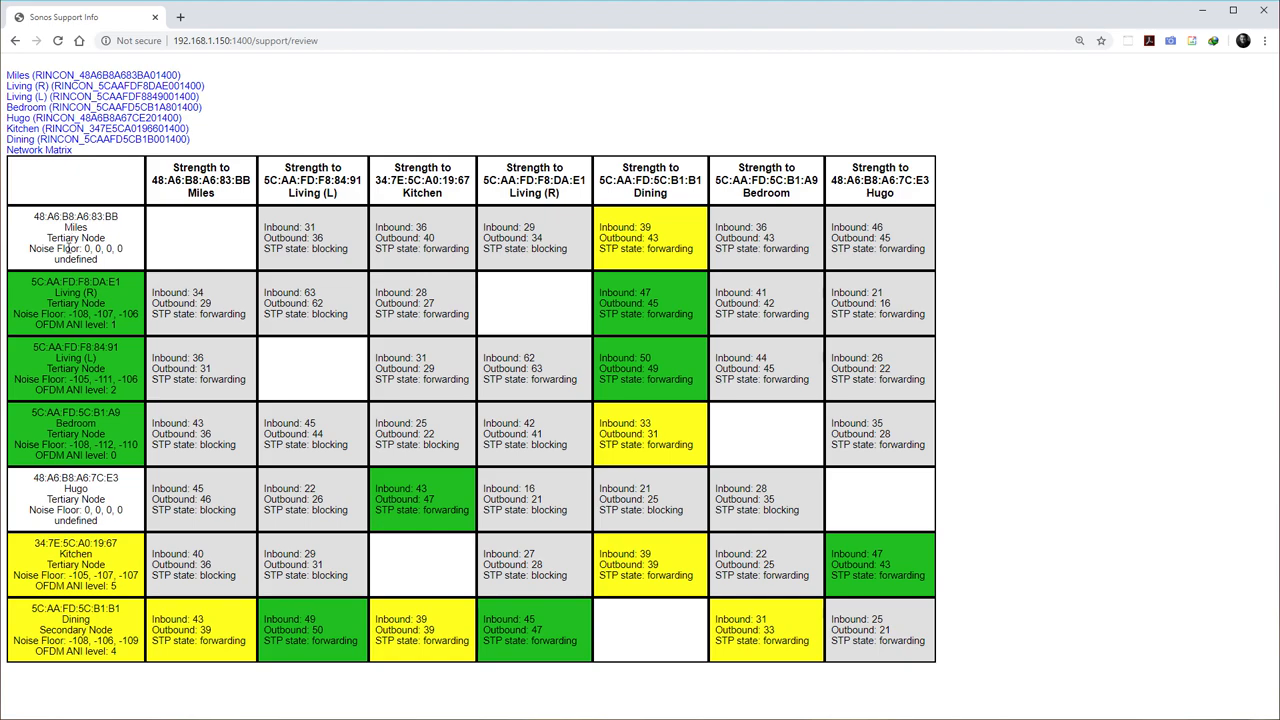
mouse_move(40, 478)
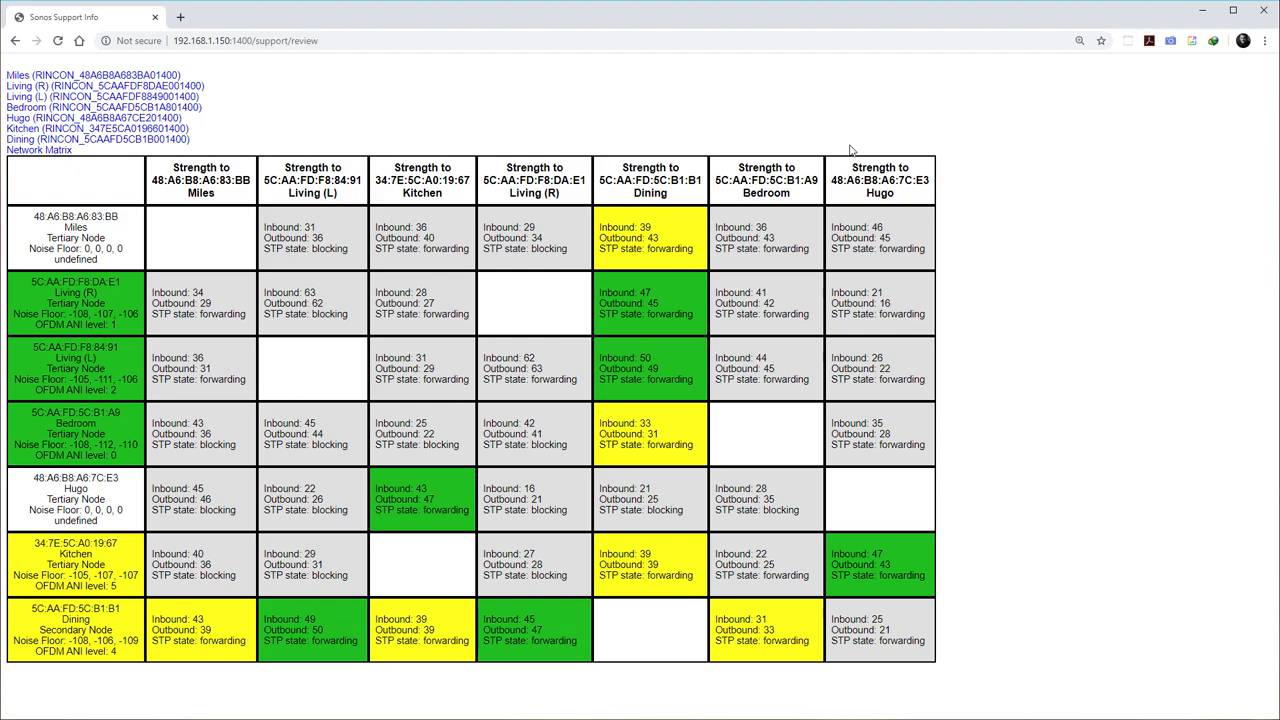
mouse_move(452, 224)
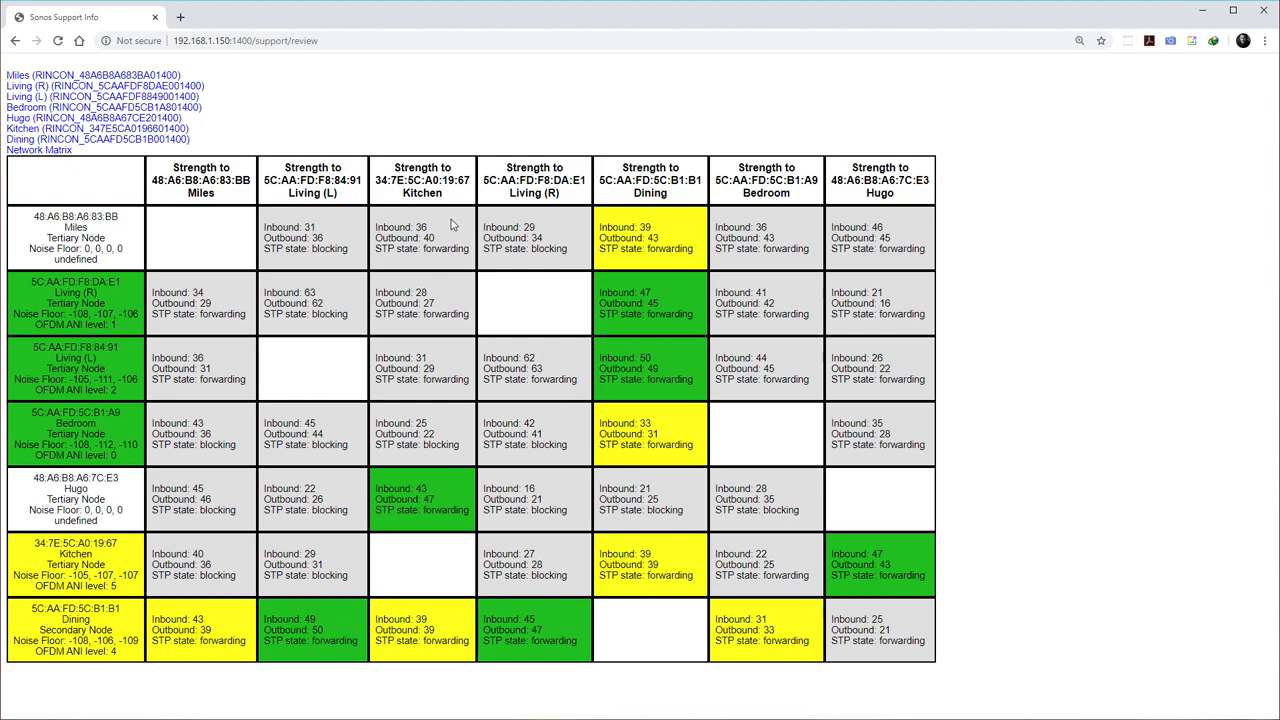
mouse_move(252, 238)
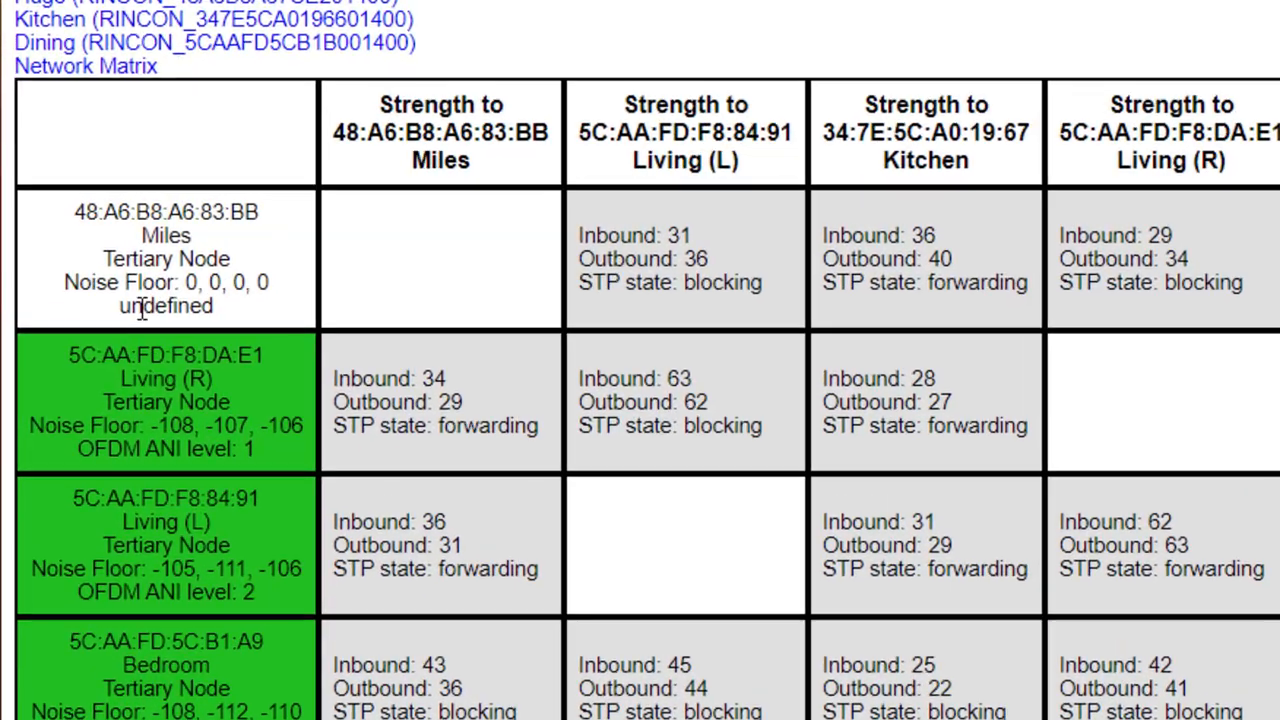
scroll(down, 3)
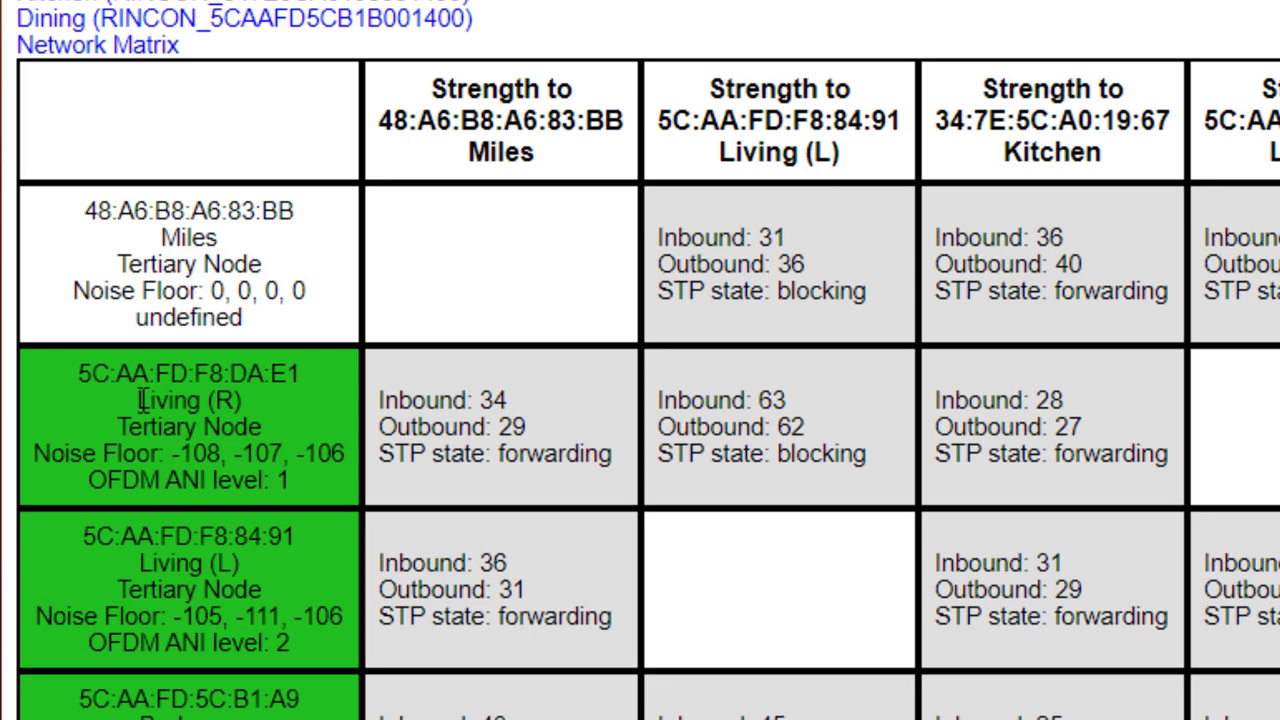
mouse_move(214, 260)
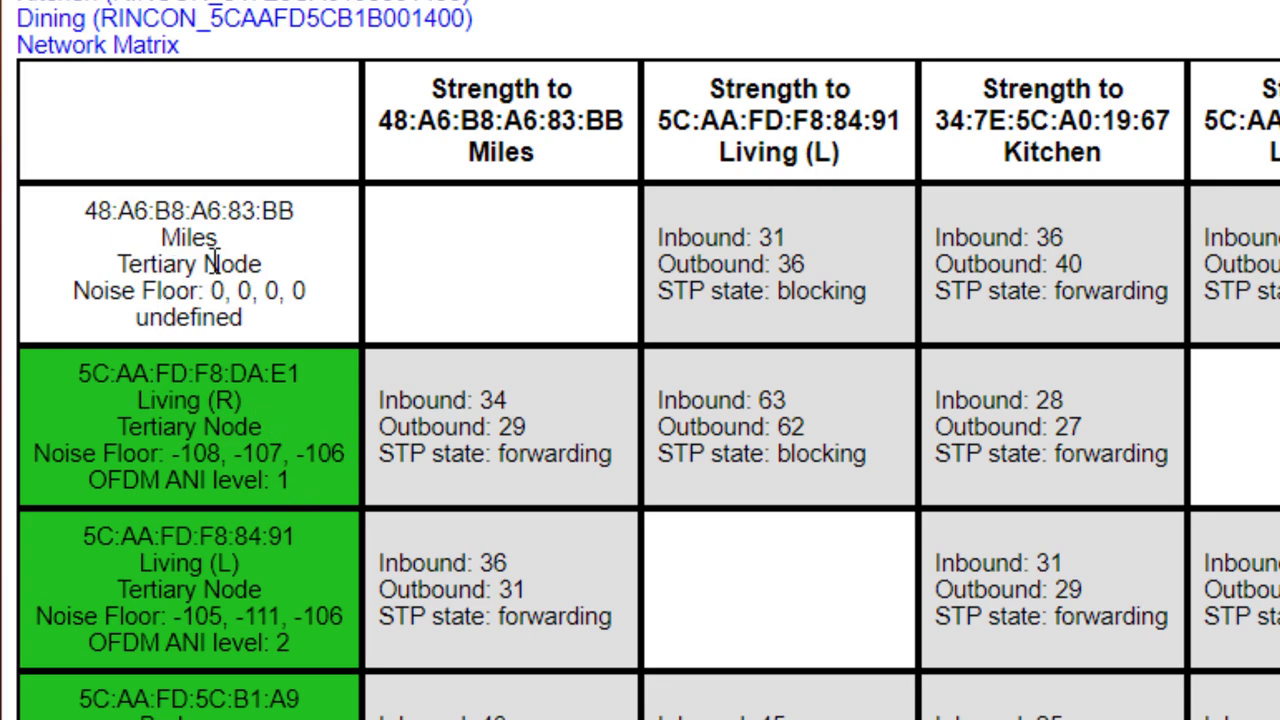
mouse_move(212, 264)
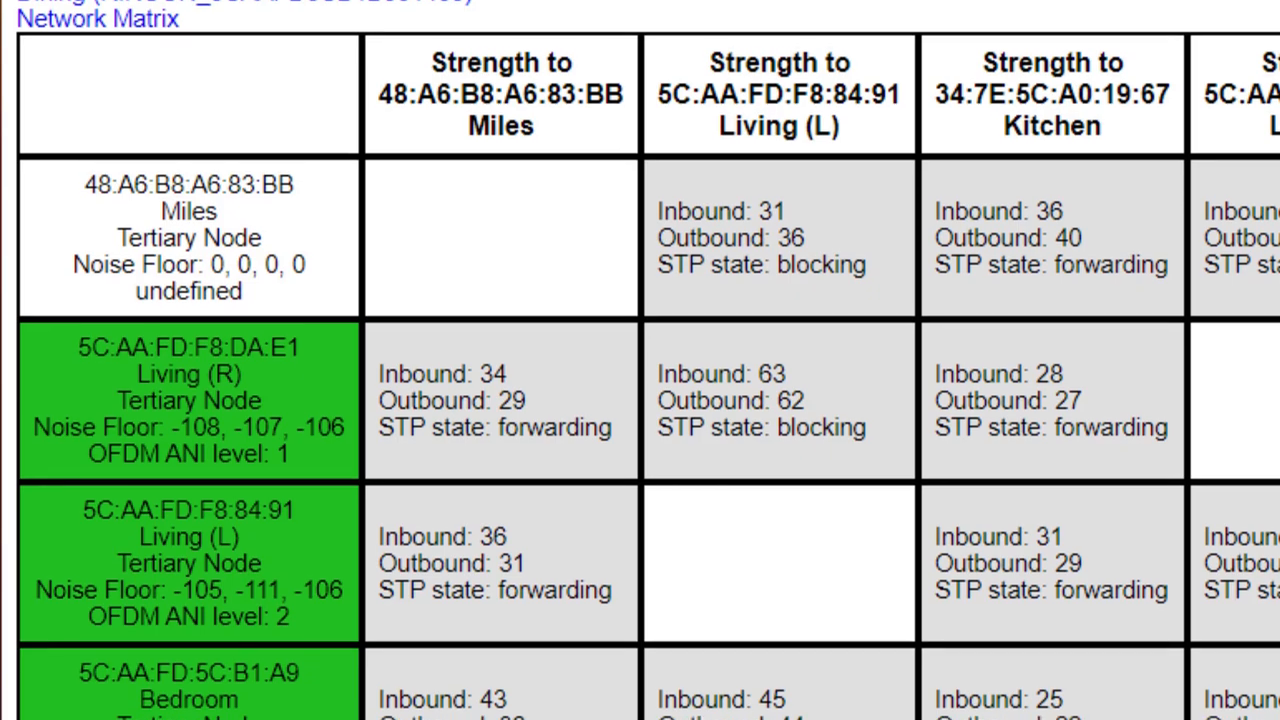
scroll(down, 3)
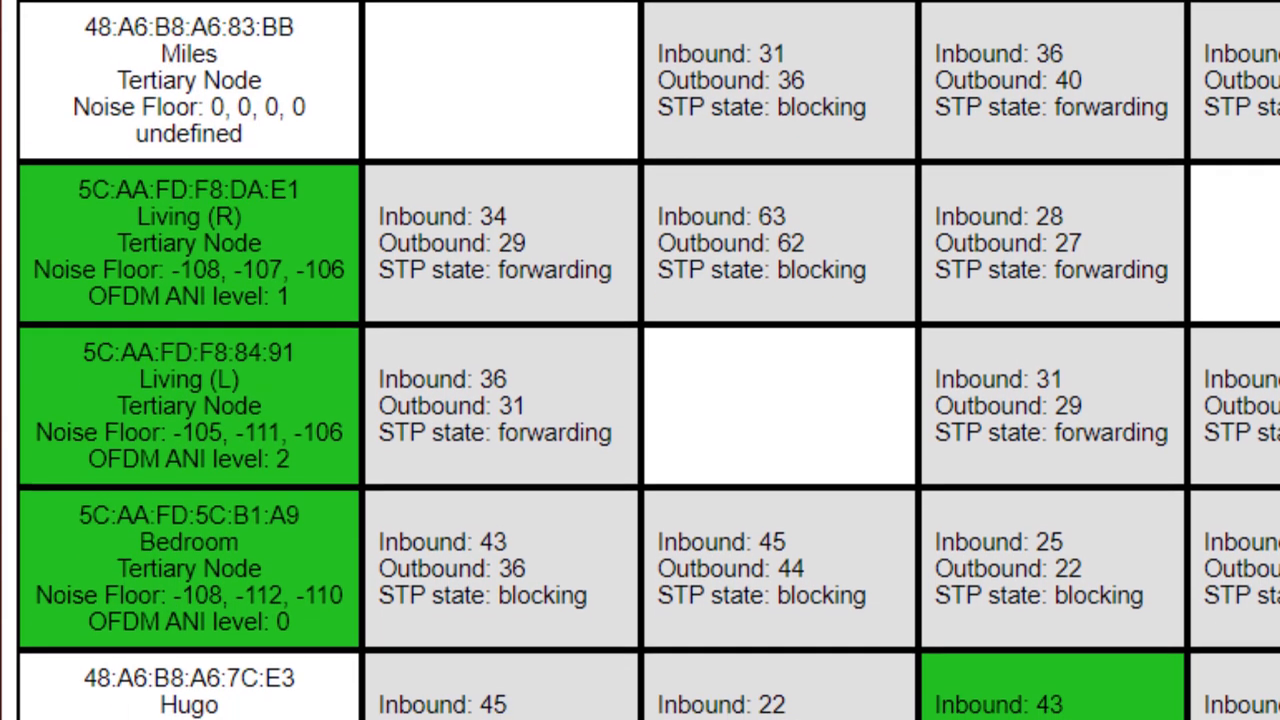
scroll(down, 3)
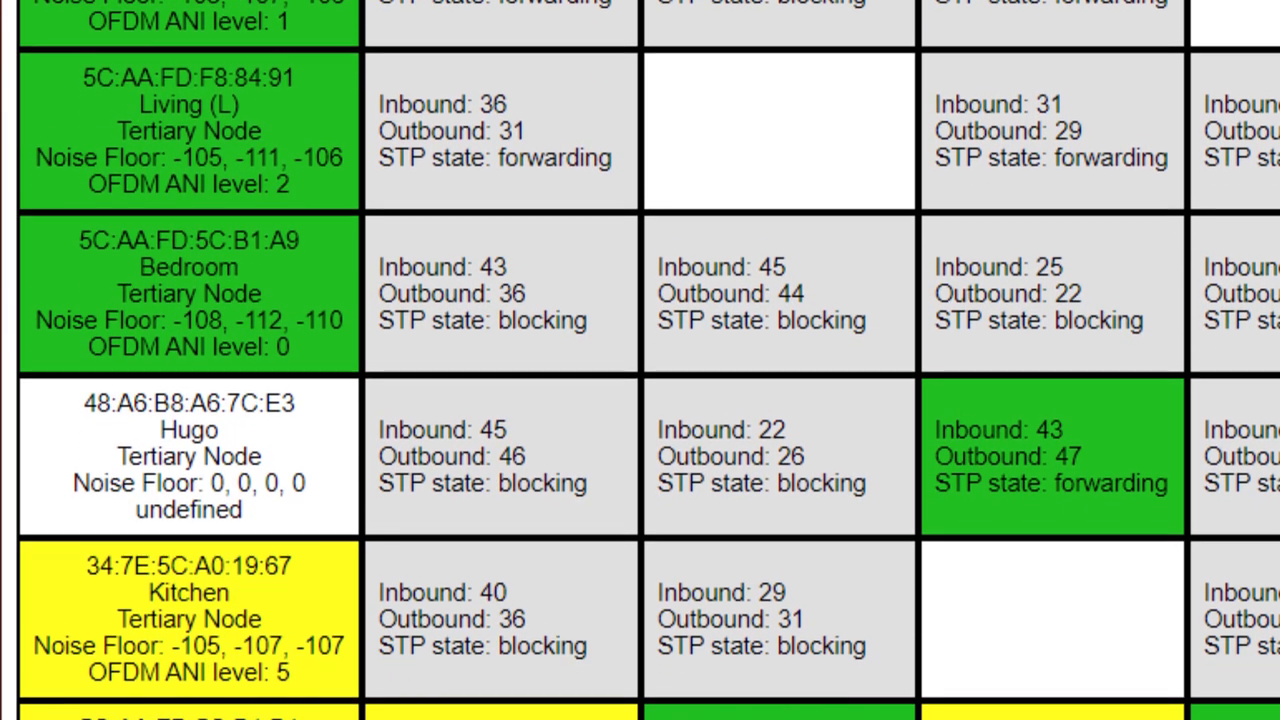
scroll(down, 3)
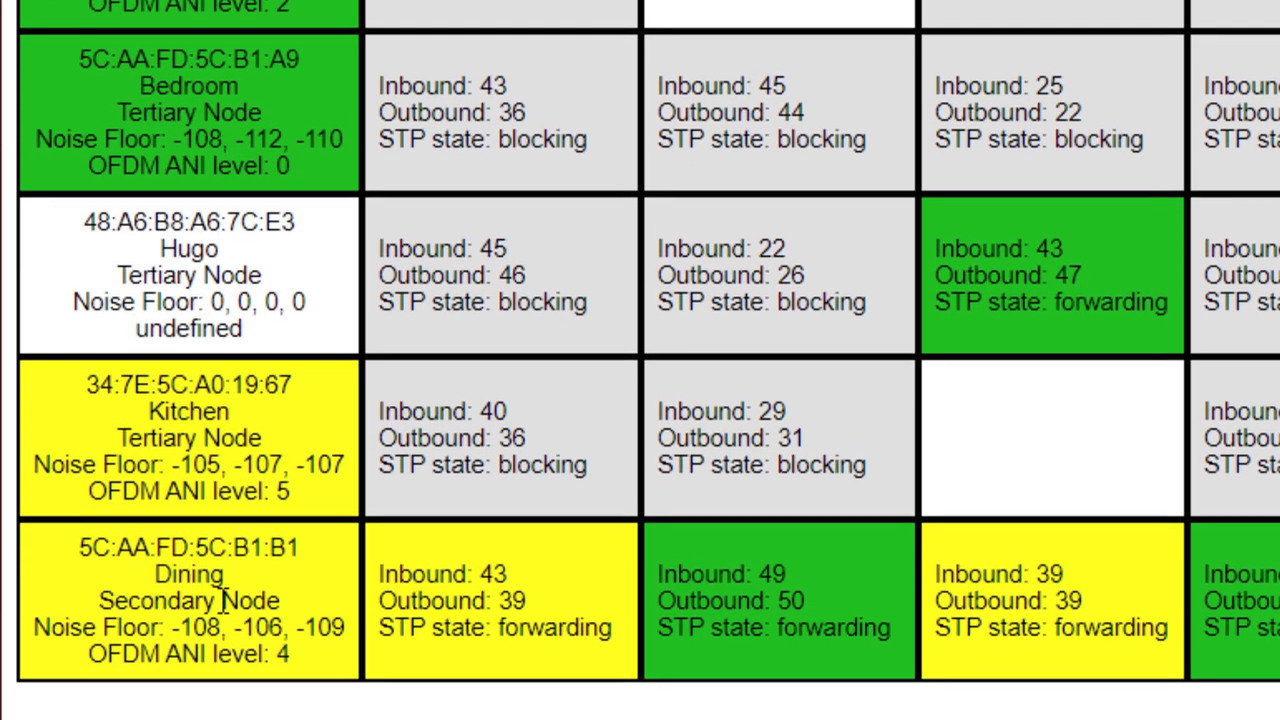
scroll(down, 3)
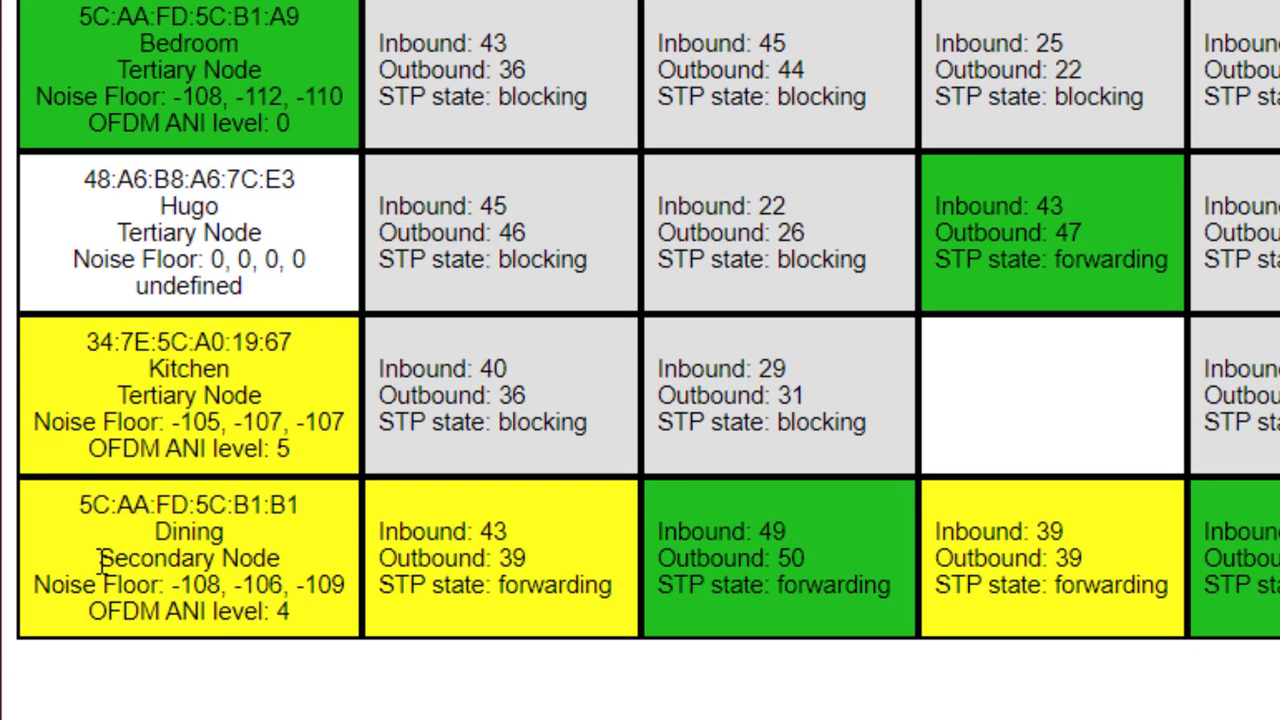
mouse_move(400, 44)
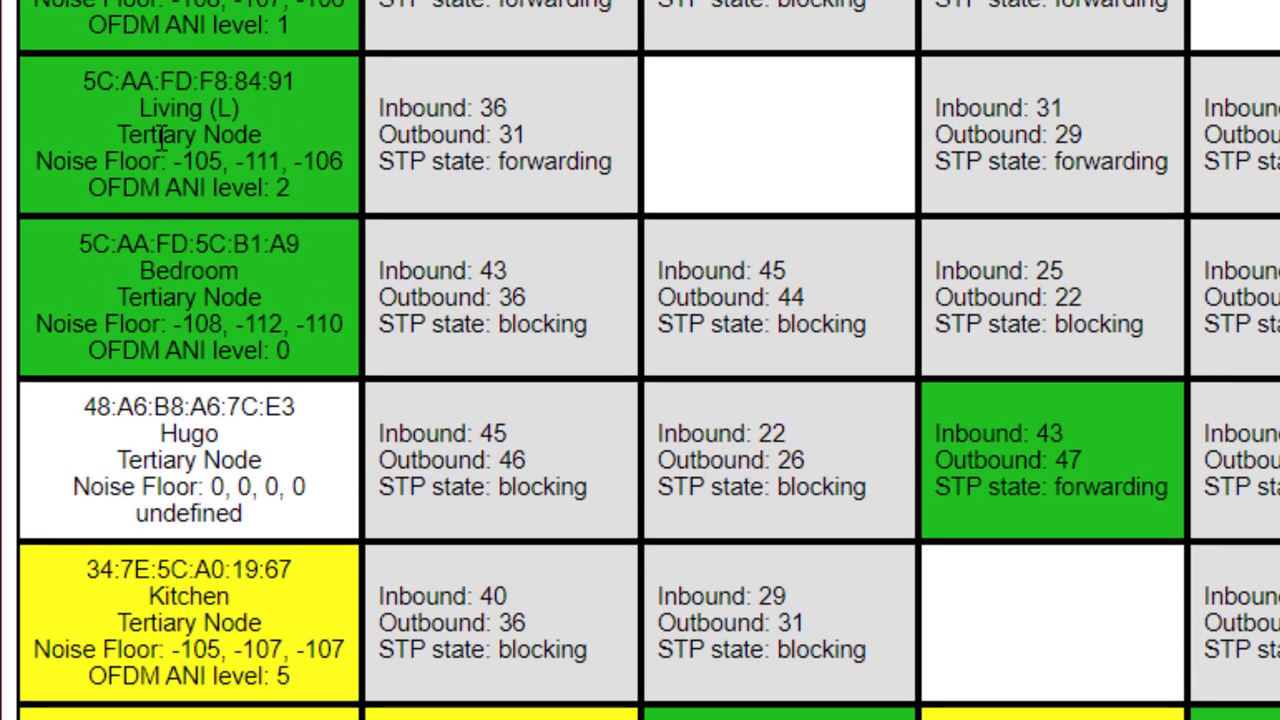
mouse_move(236, 40)
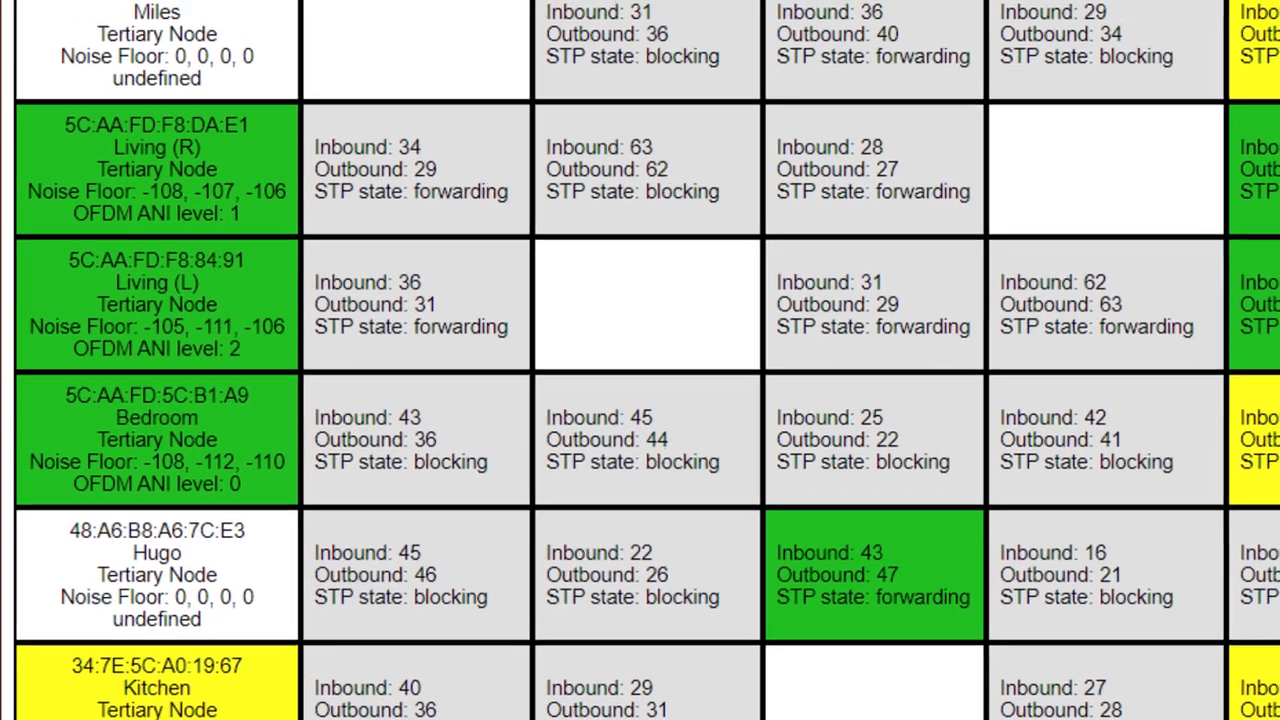
scroll(down, 3)
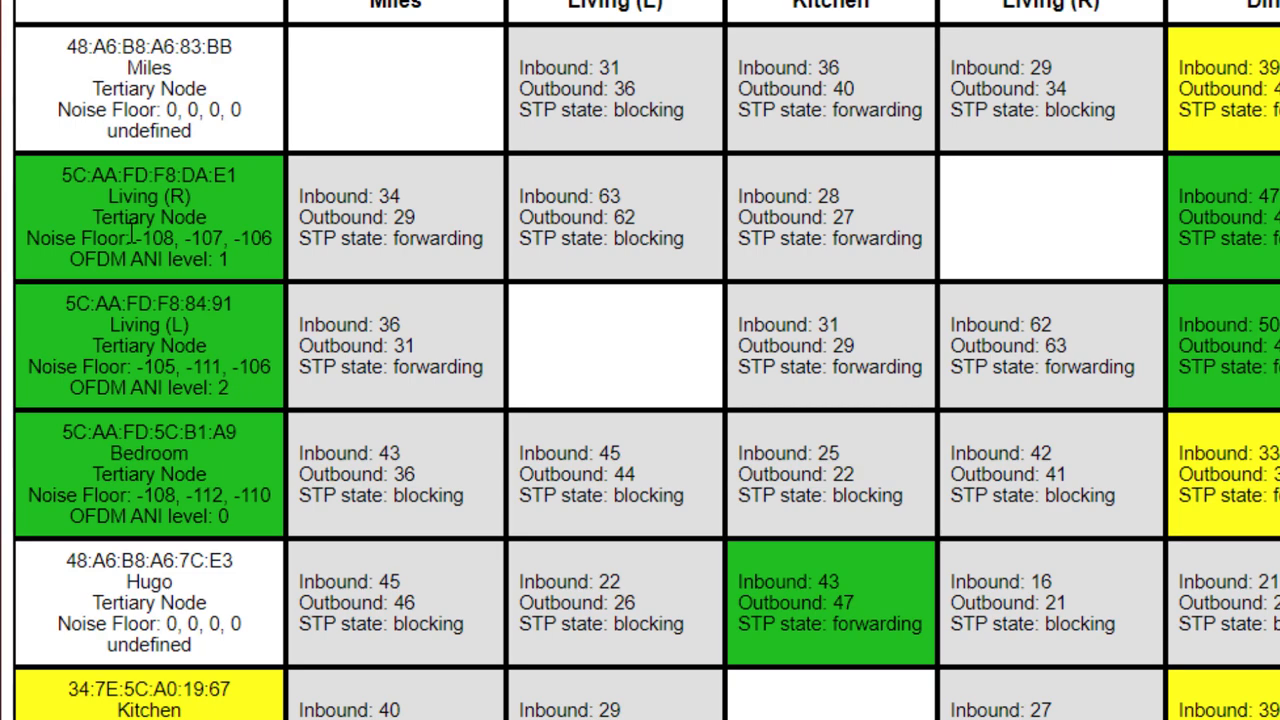
mouse_move(132, 232)
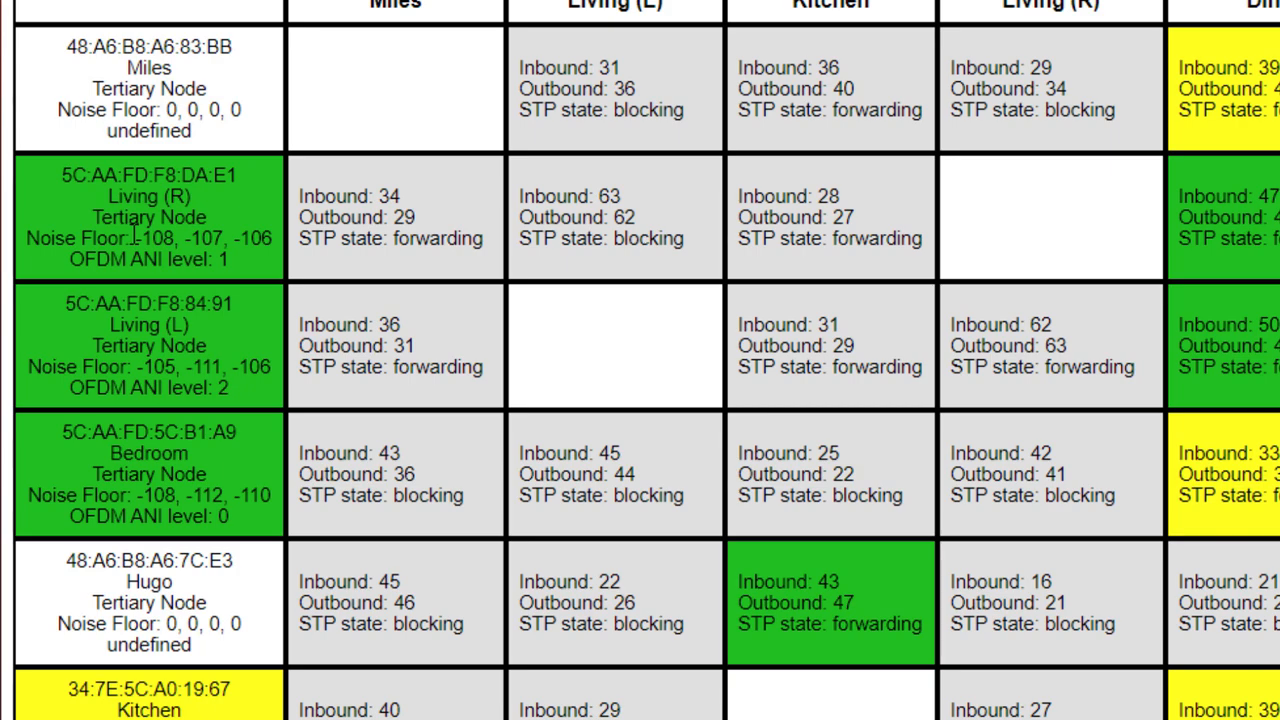
mouse_move(130, 264)
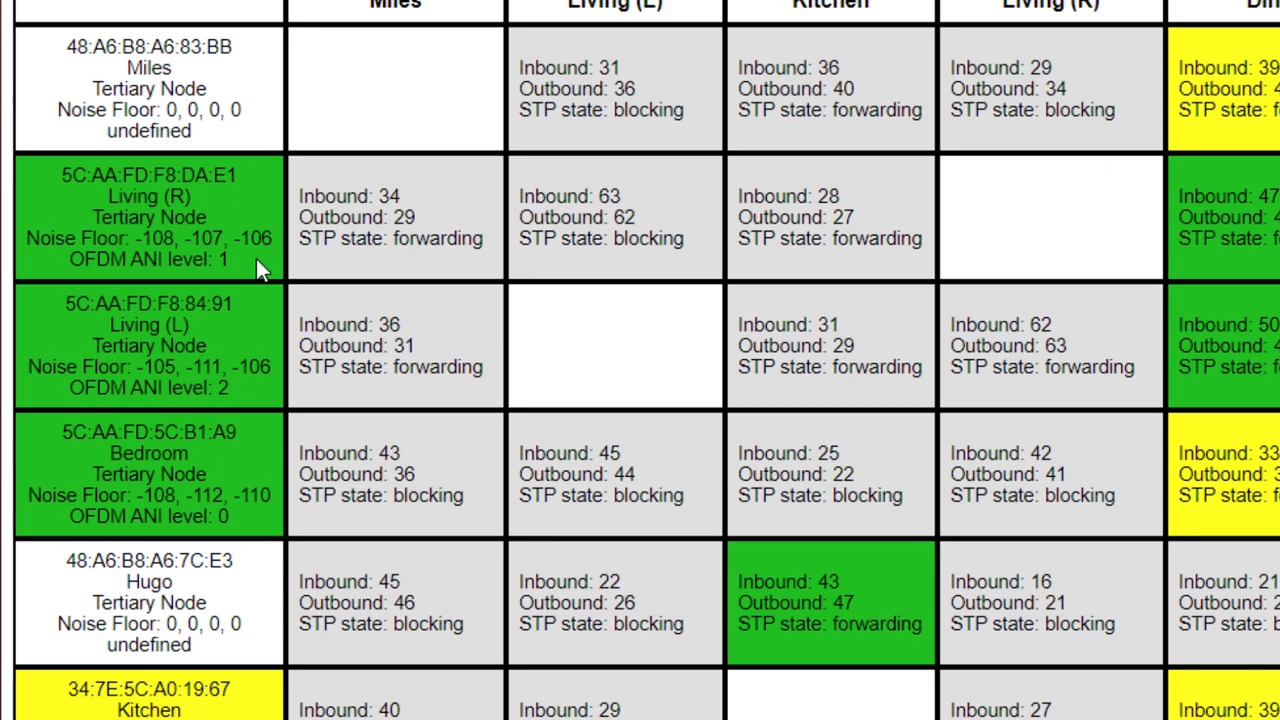
mouse_move(116, 282)
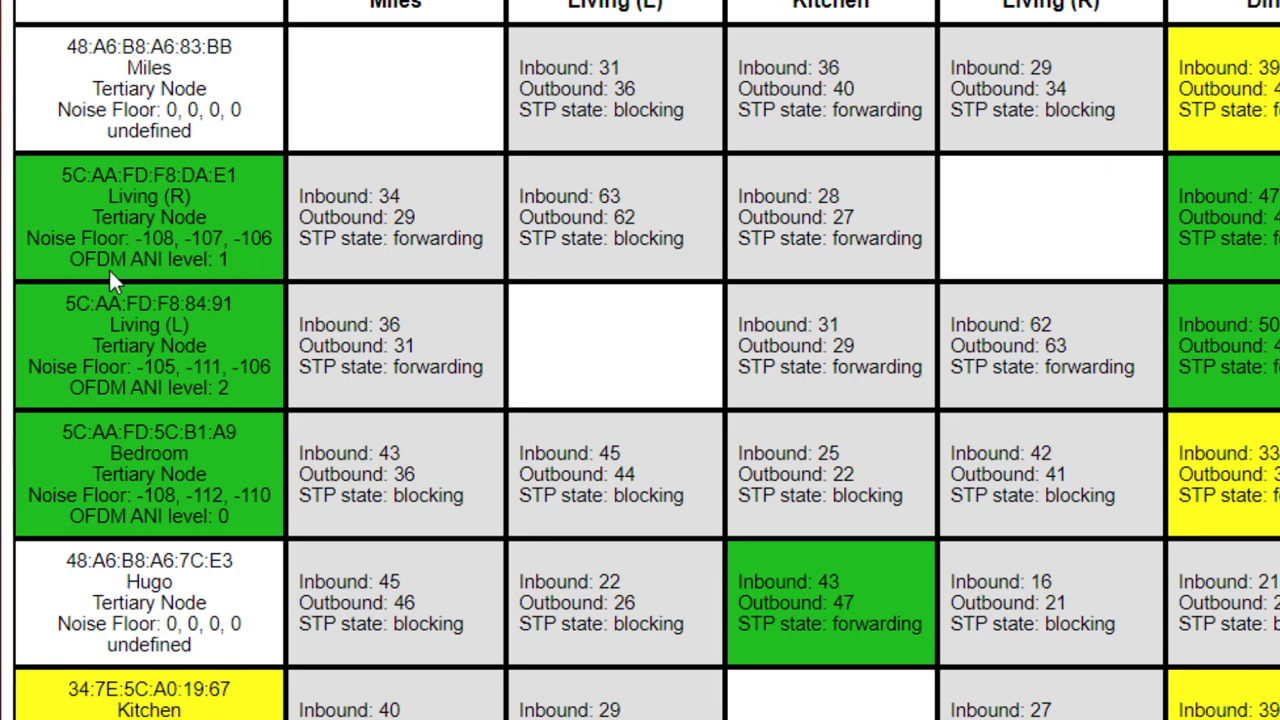
mouse_move(44, 284)
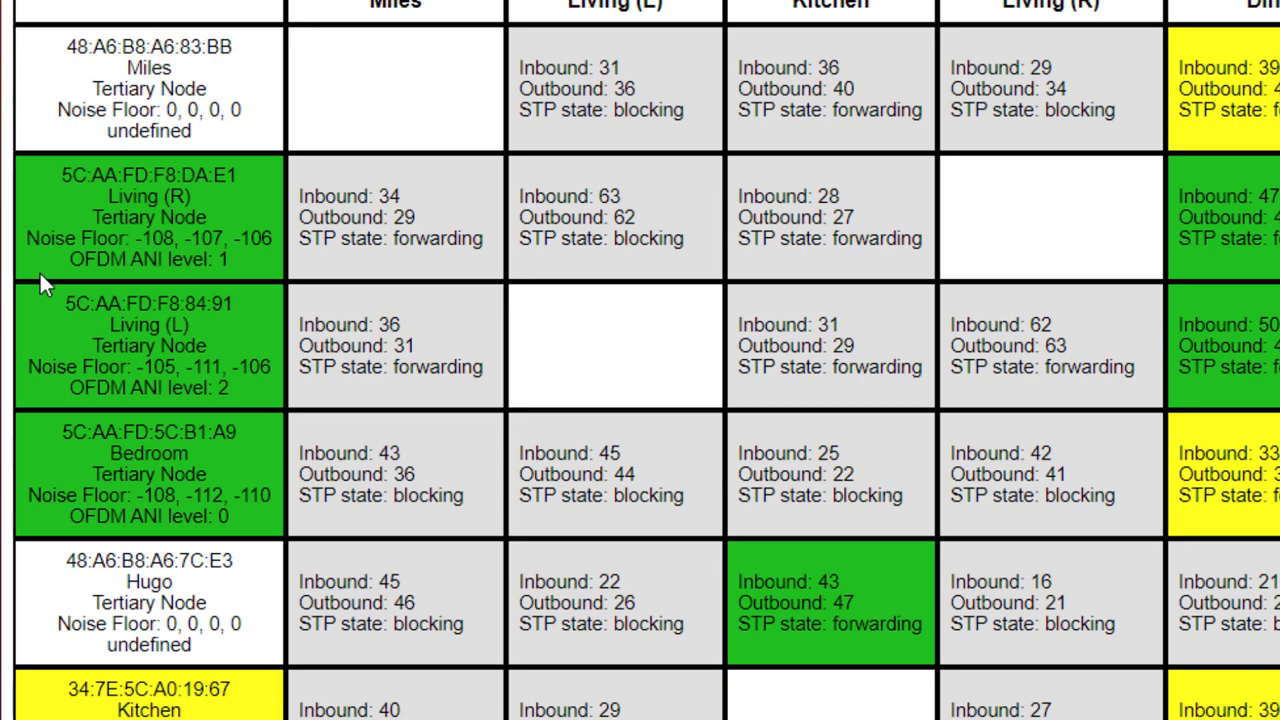
mouse_move(82, 260)
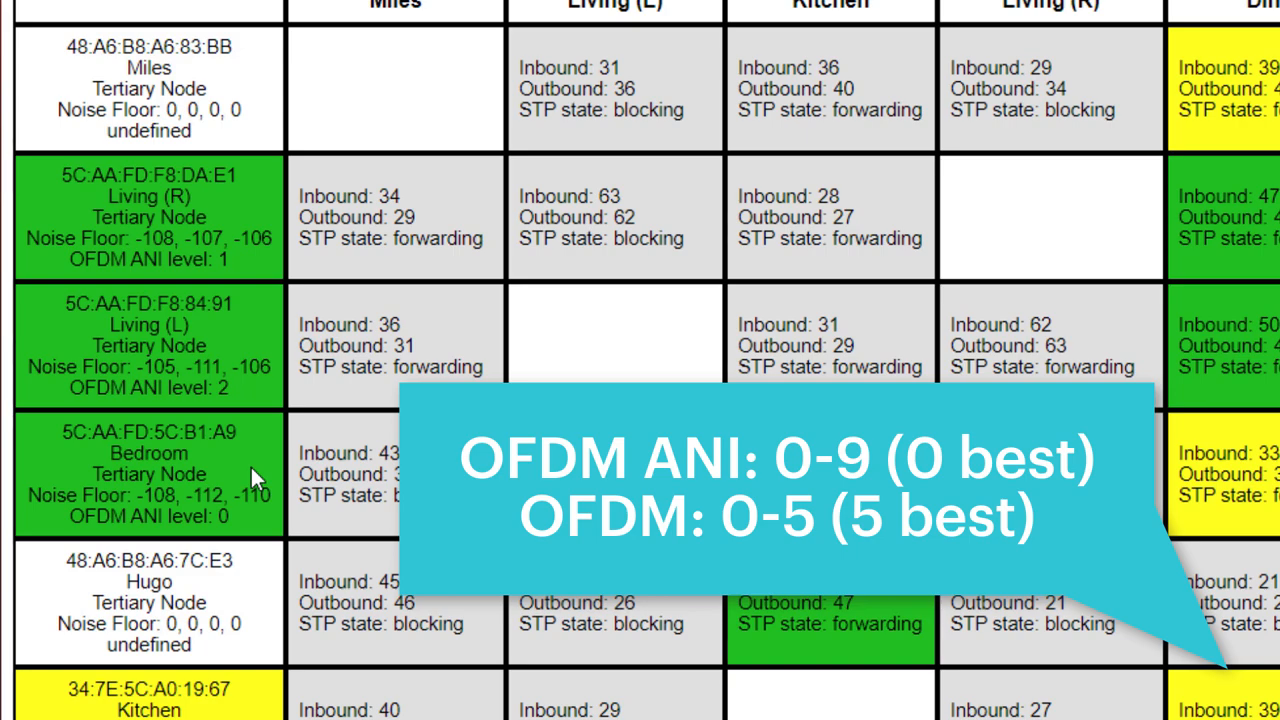
mouse_move(264, 292)
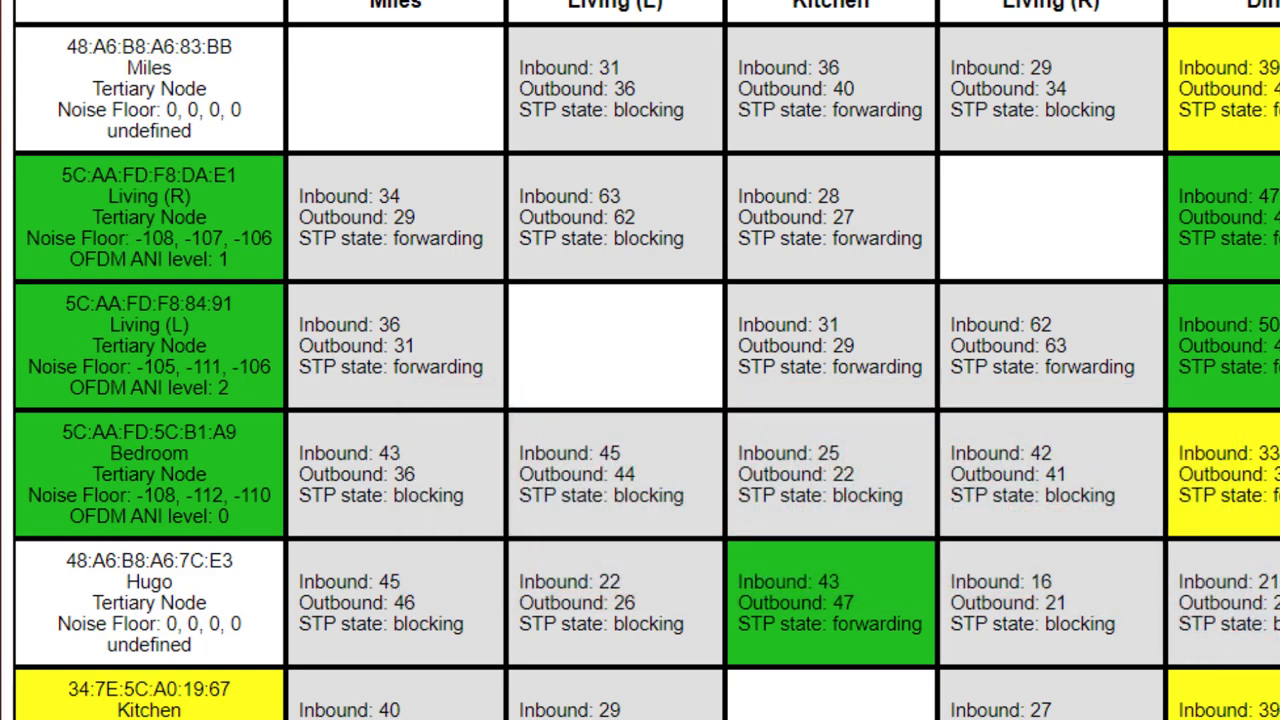
mouse_move(788, 252)
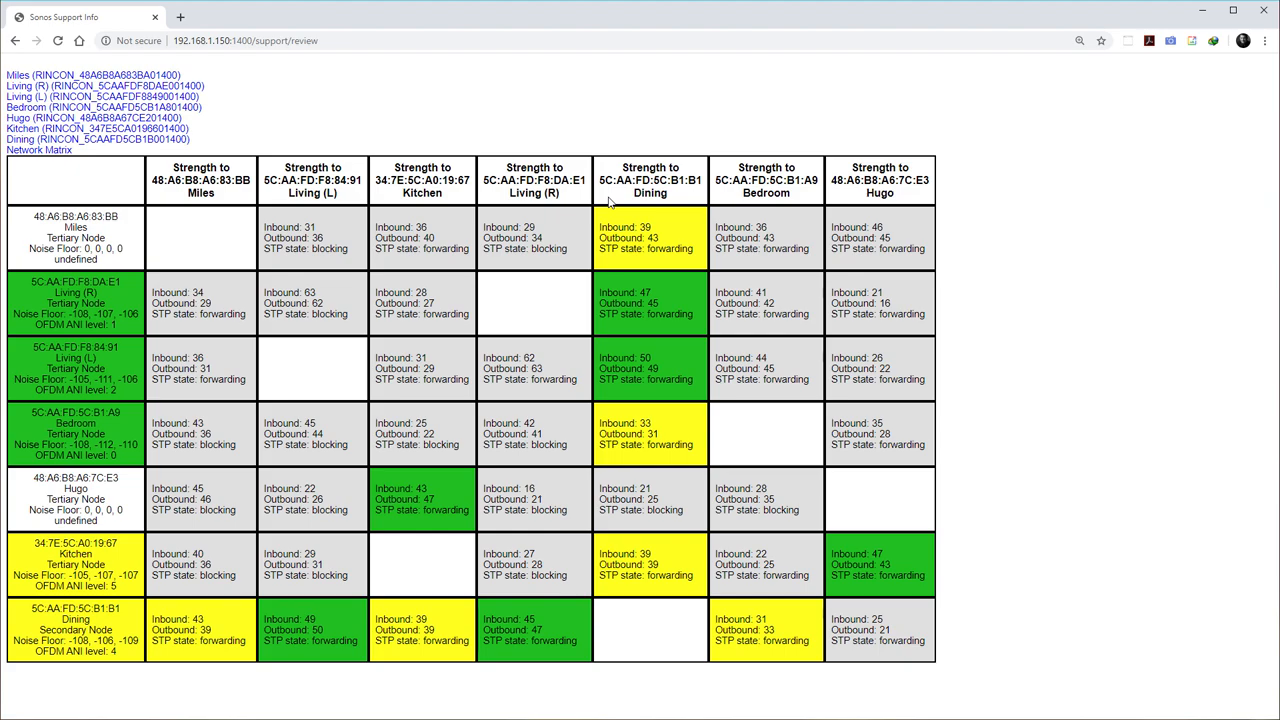
mouse_move(668, 156)
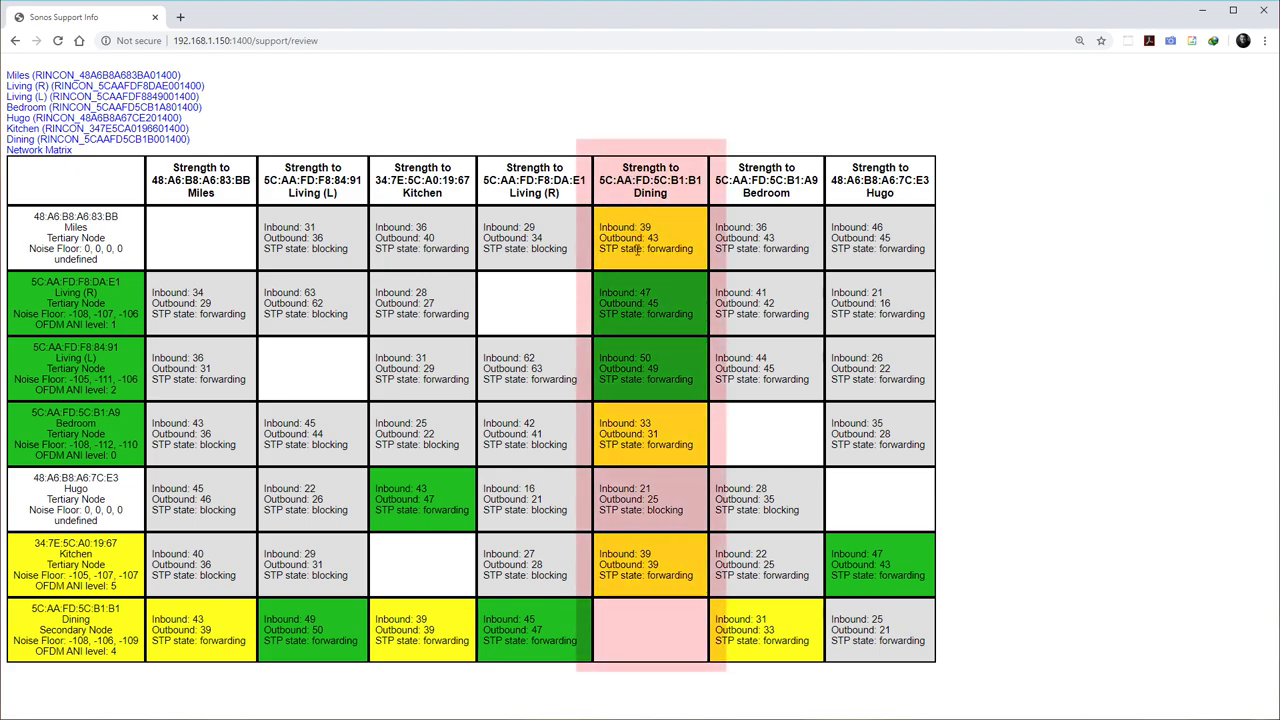
mouse_move(658, 592)
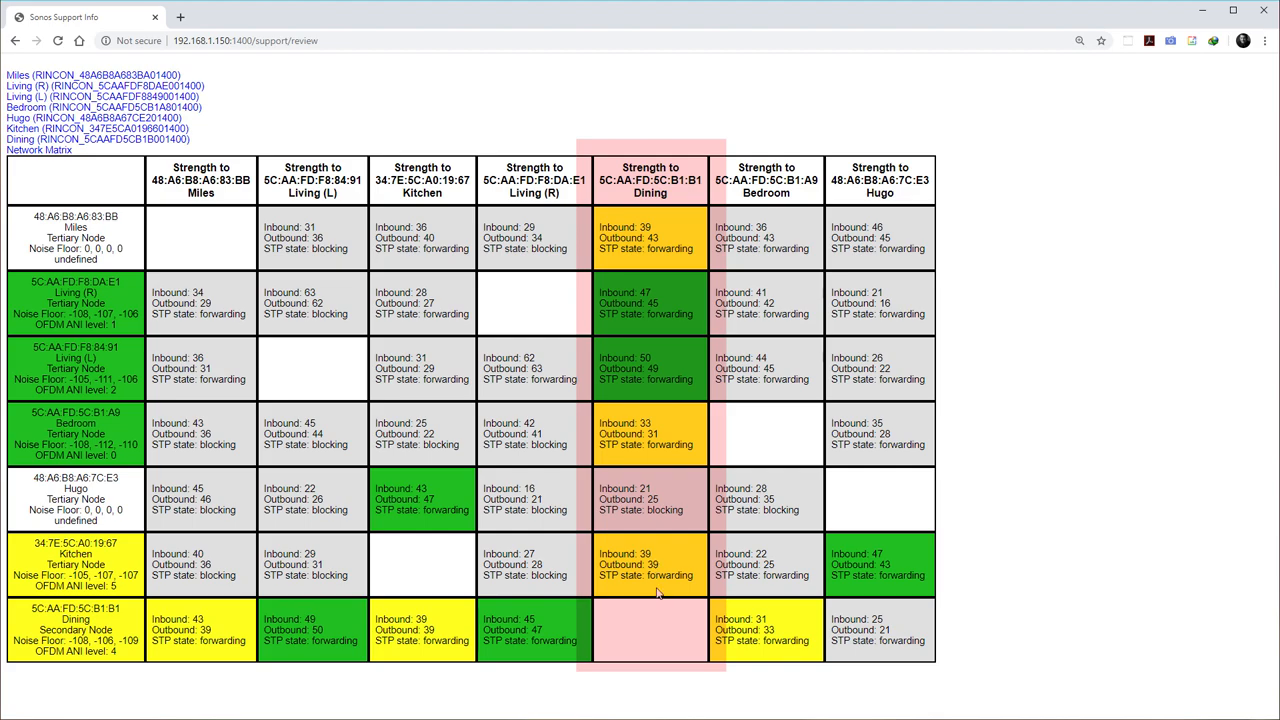
mouse_move(644, 600)
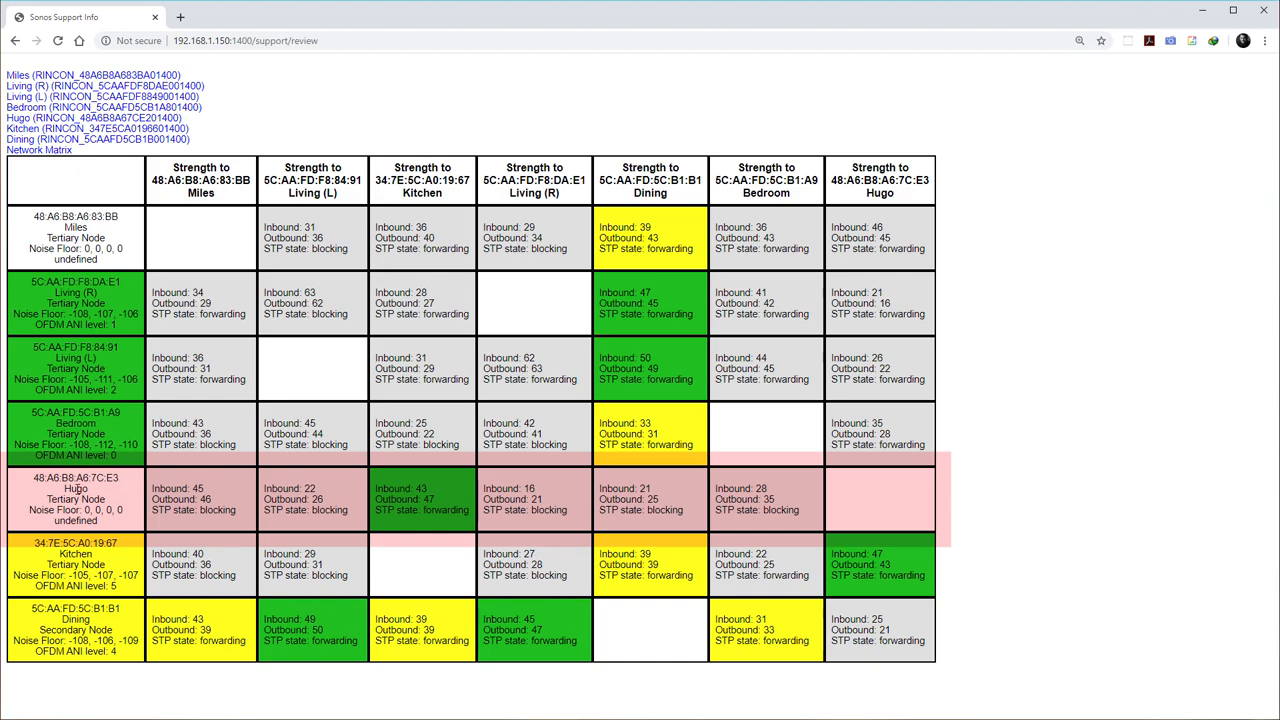
mouse_move(64, 492)
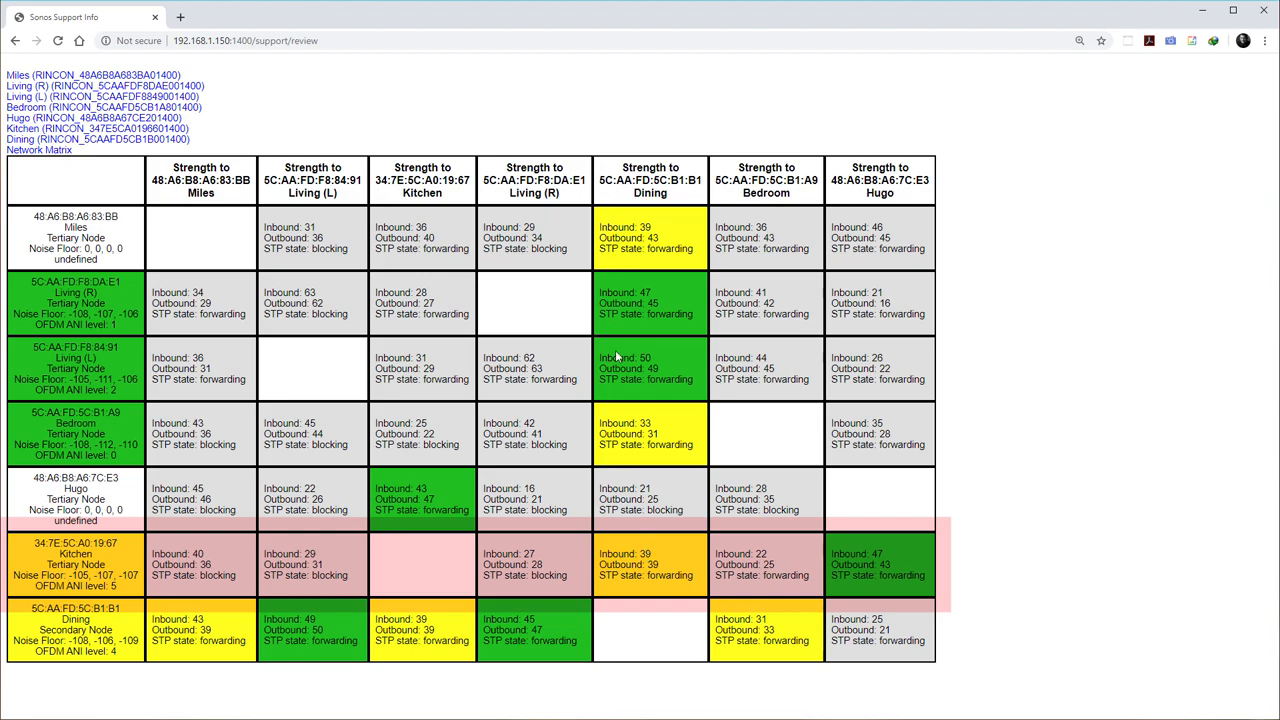
mouse_move(644, 552)
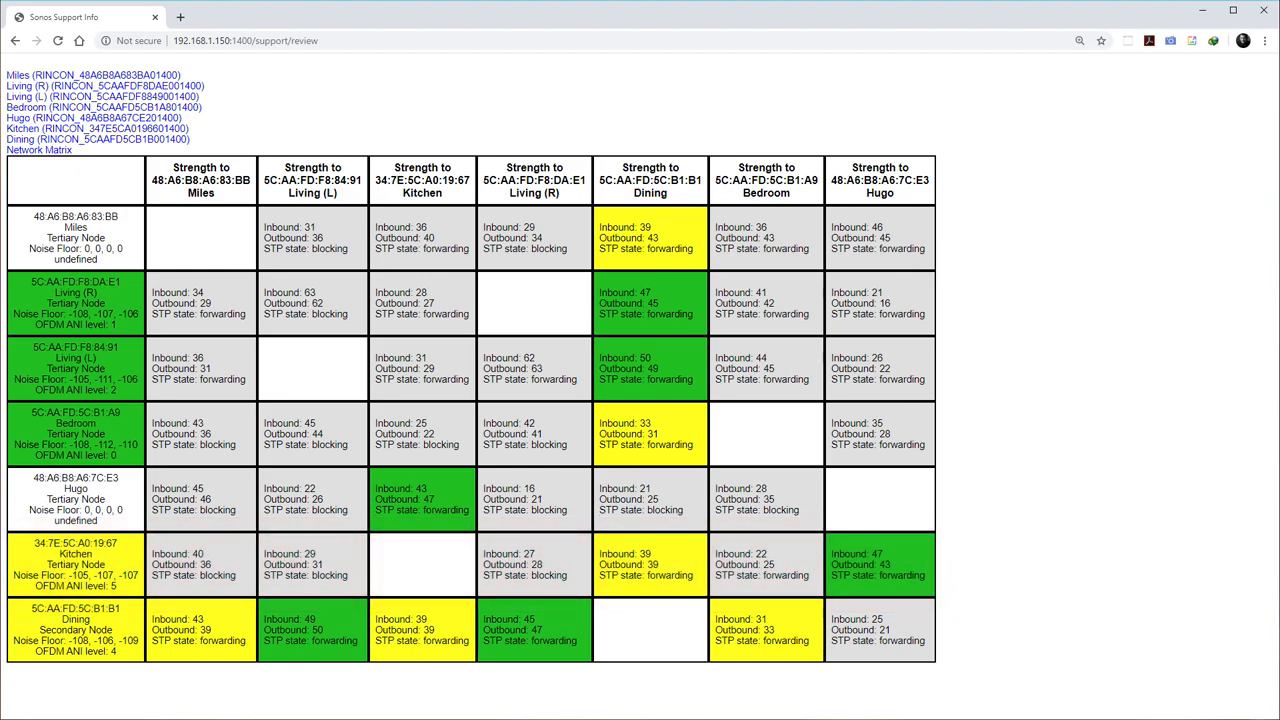
mouse_move(536, 354)
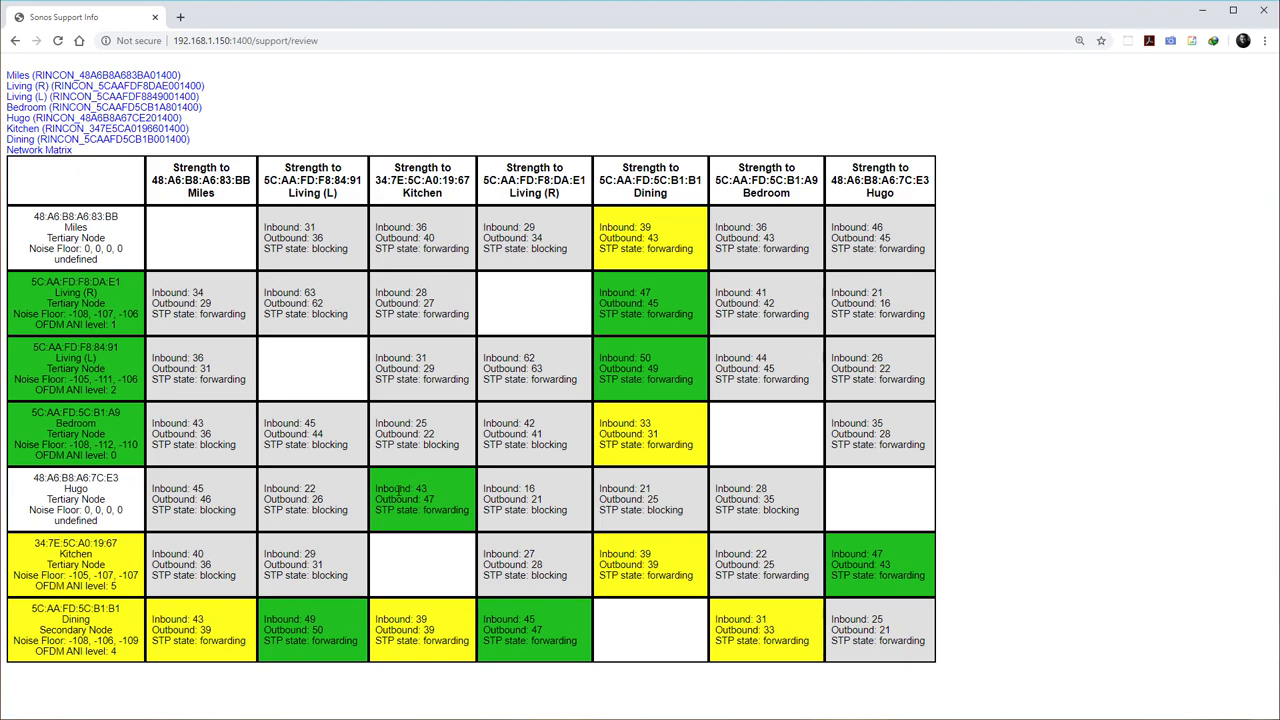
mouse_move(688, 590)
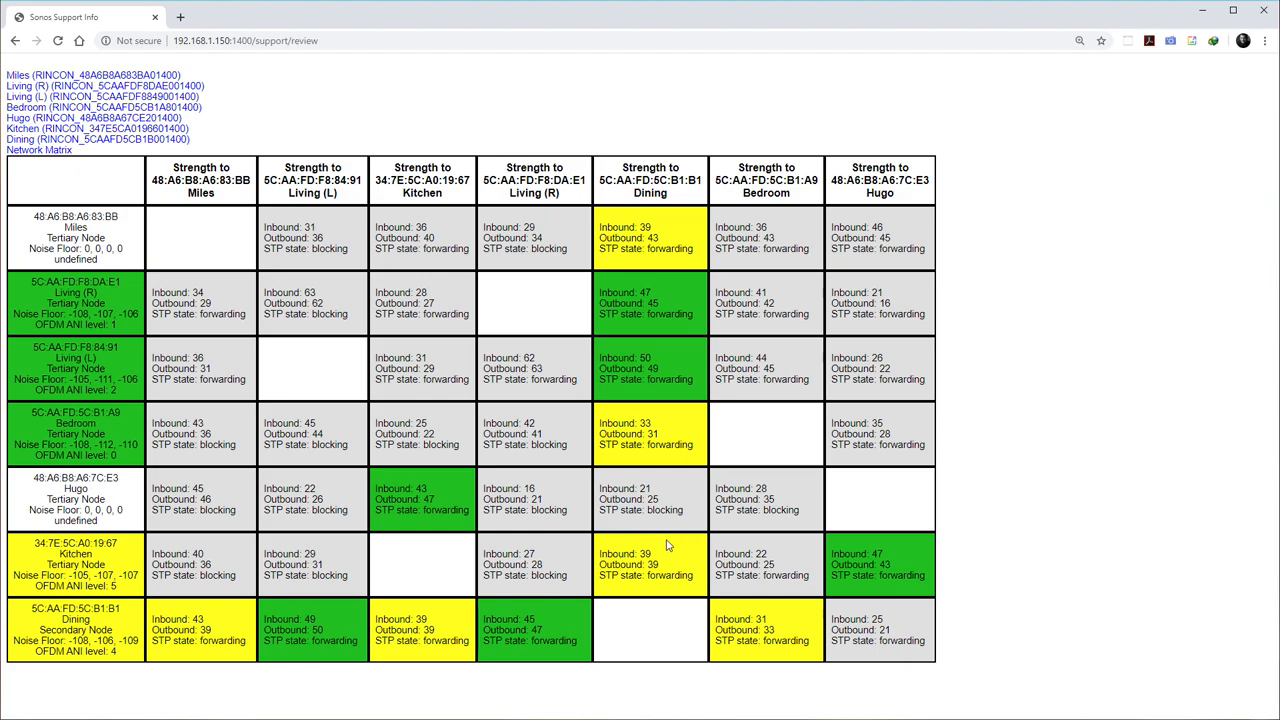
mouse_move(676, 548)
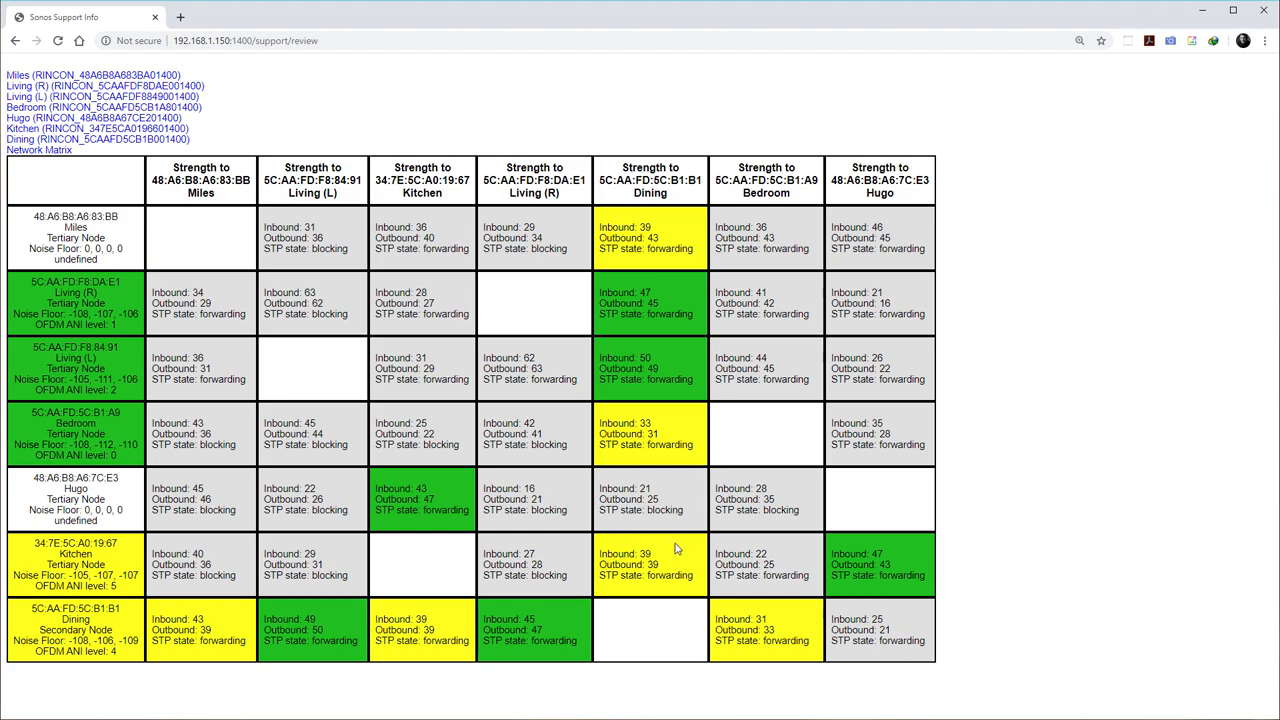
mouse_move(372, 172)
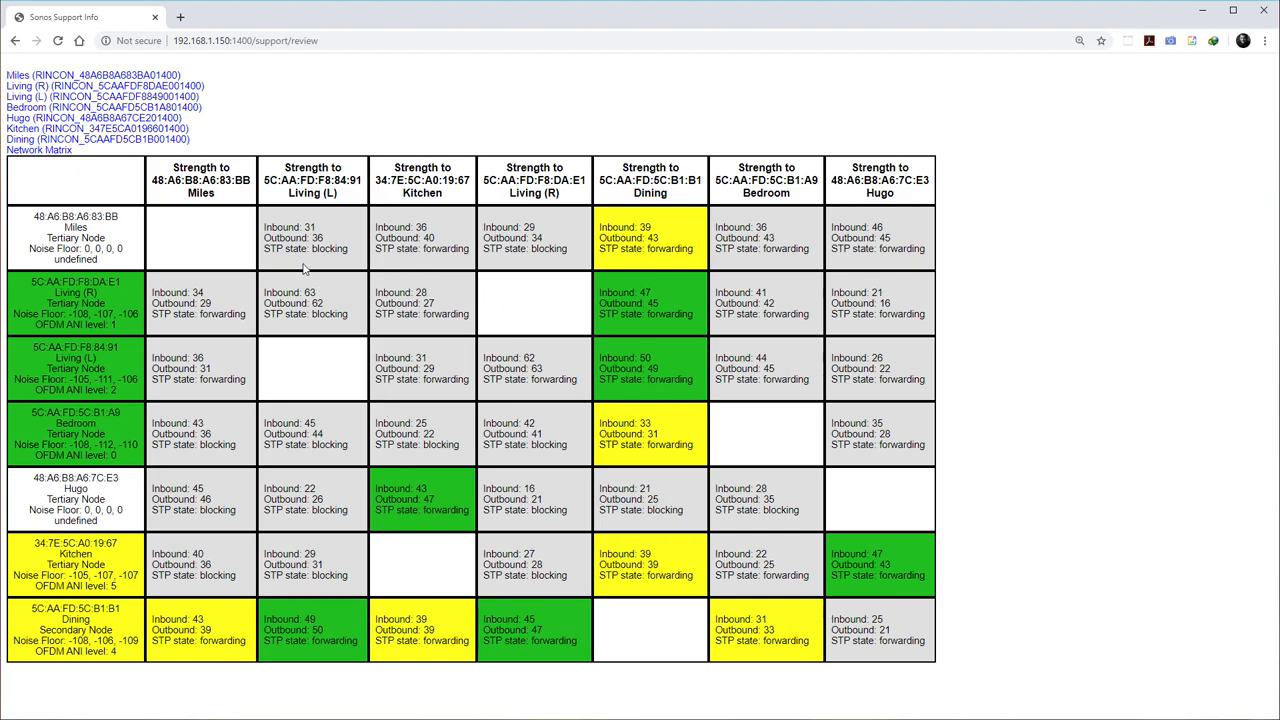
mouse_move(478, 250)
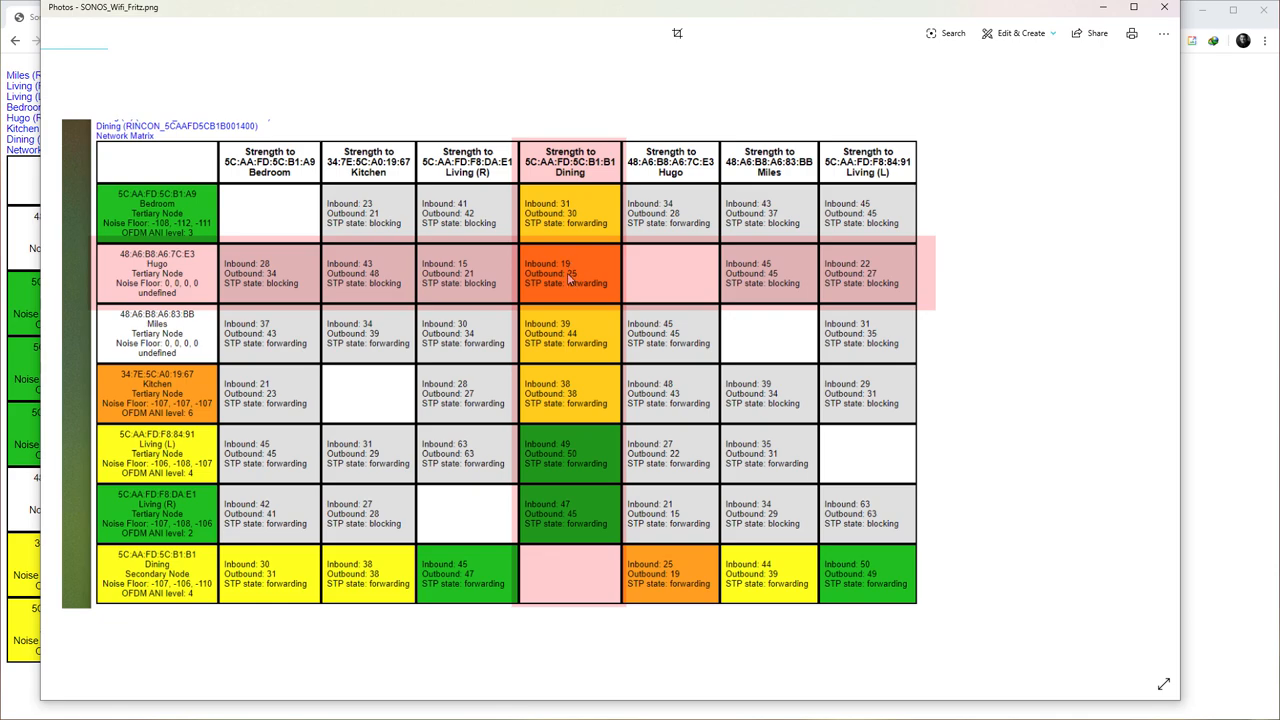
mouse_move(176, 258)
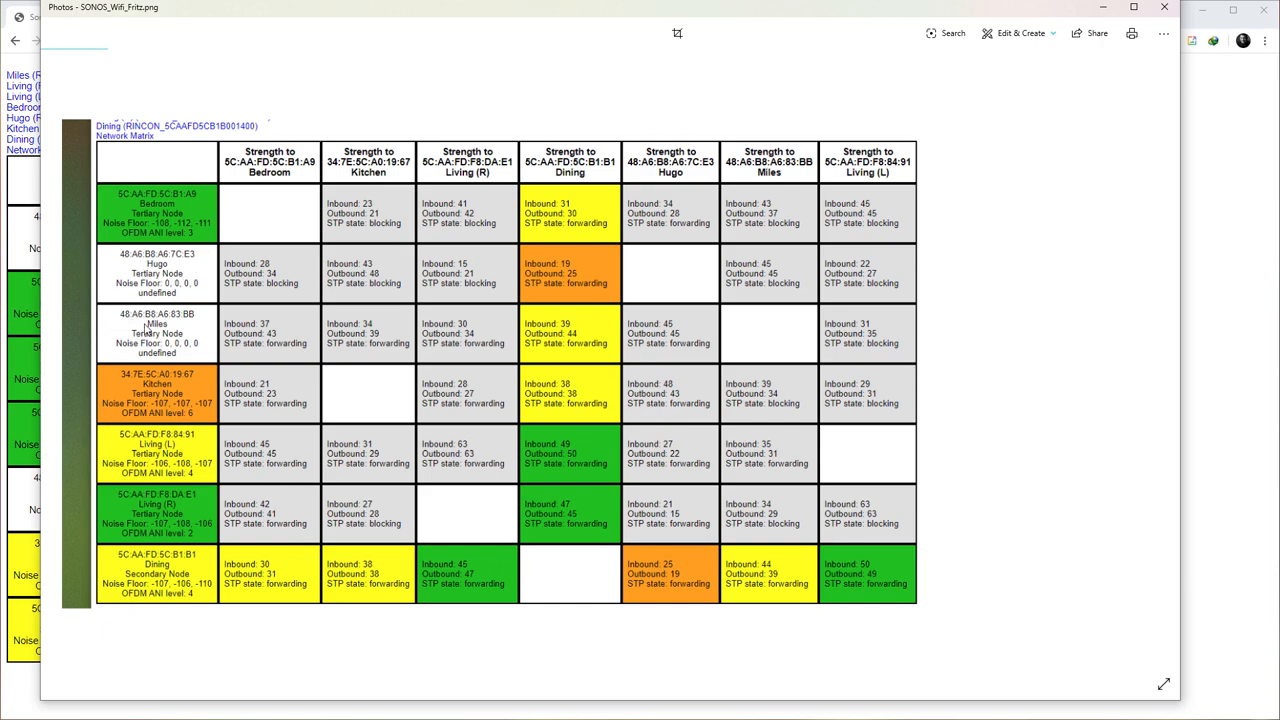
mouse_move(172, 264)
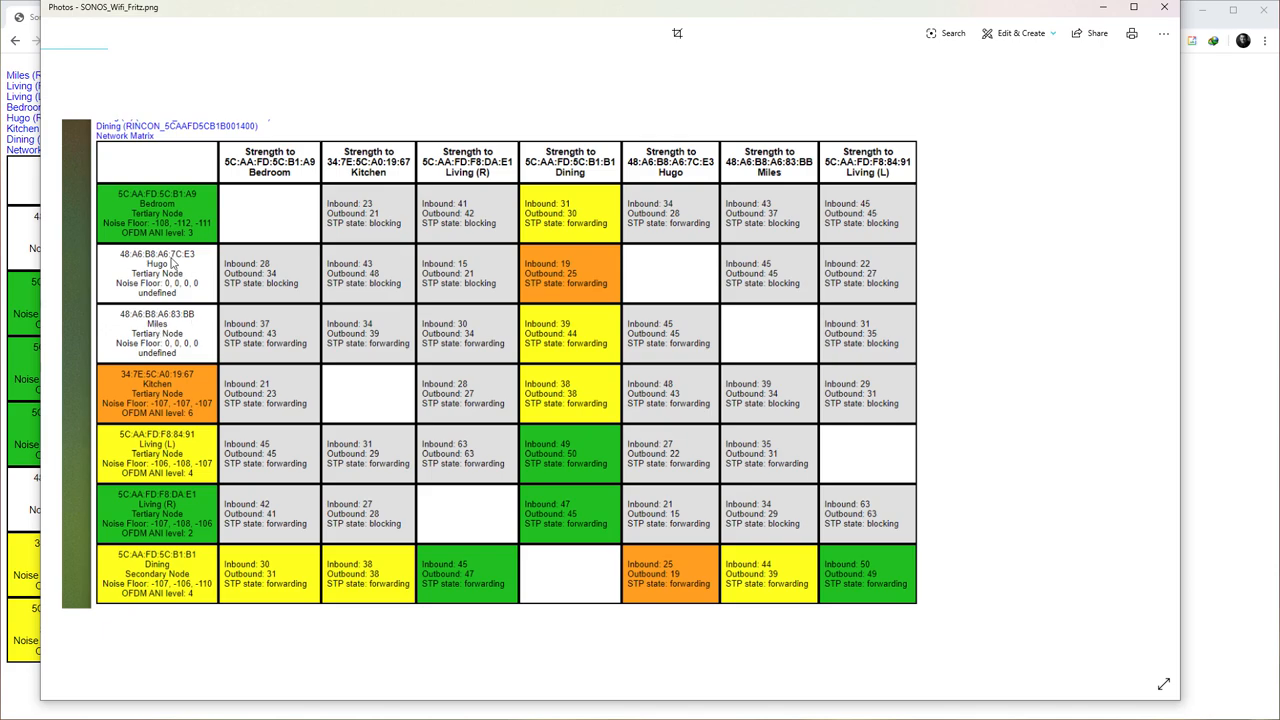
mouse_move(172, 262)
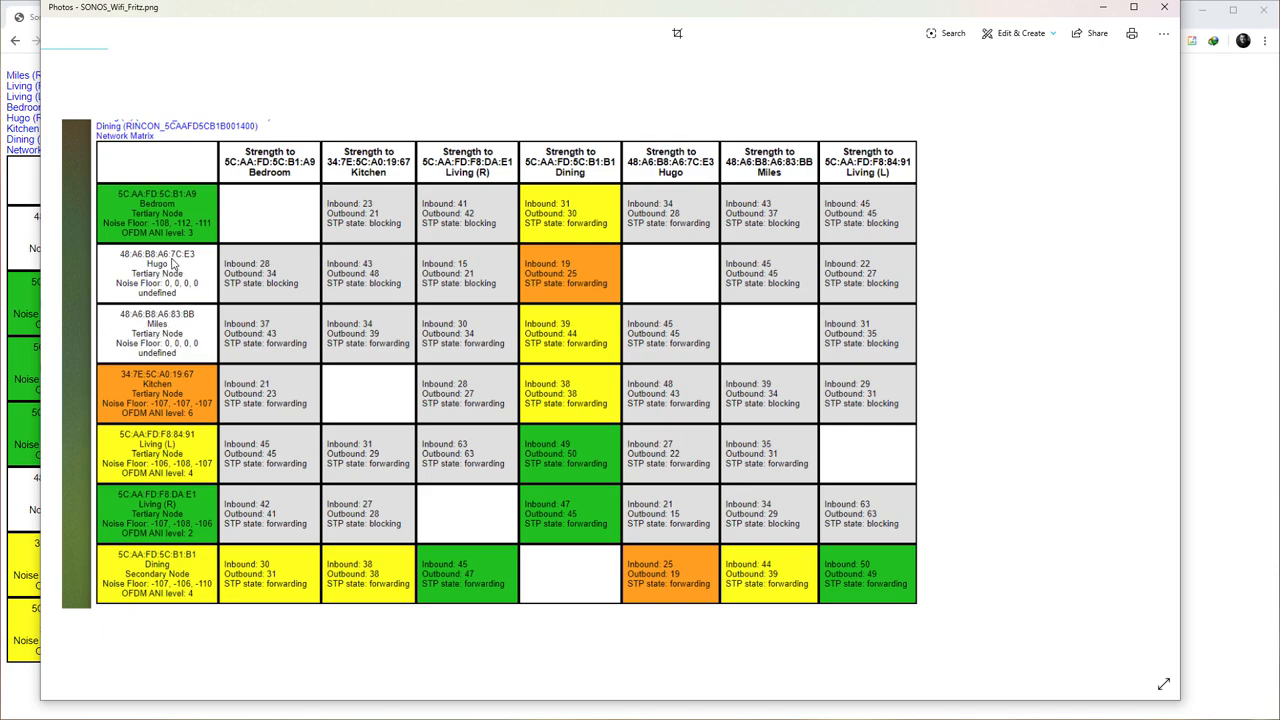
mouse_move(182, 288)
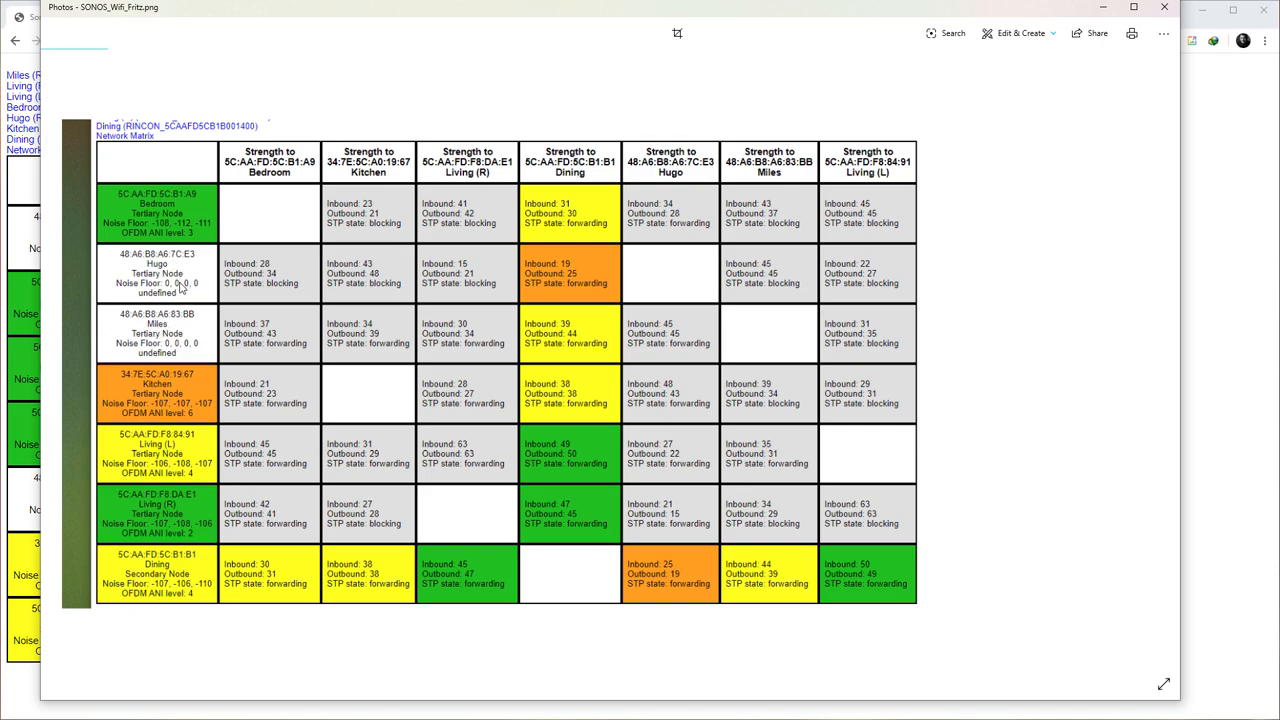
mouse_move(204, 276)
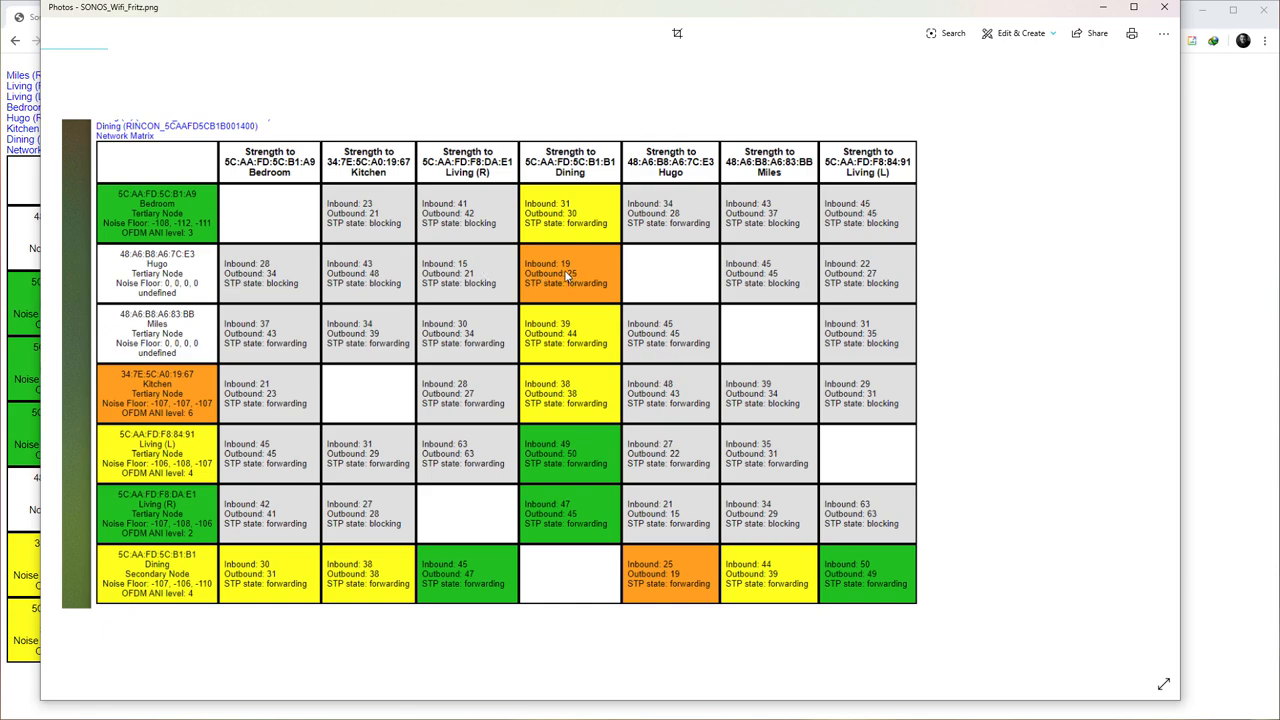
mouse_move(550, 296)
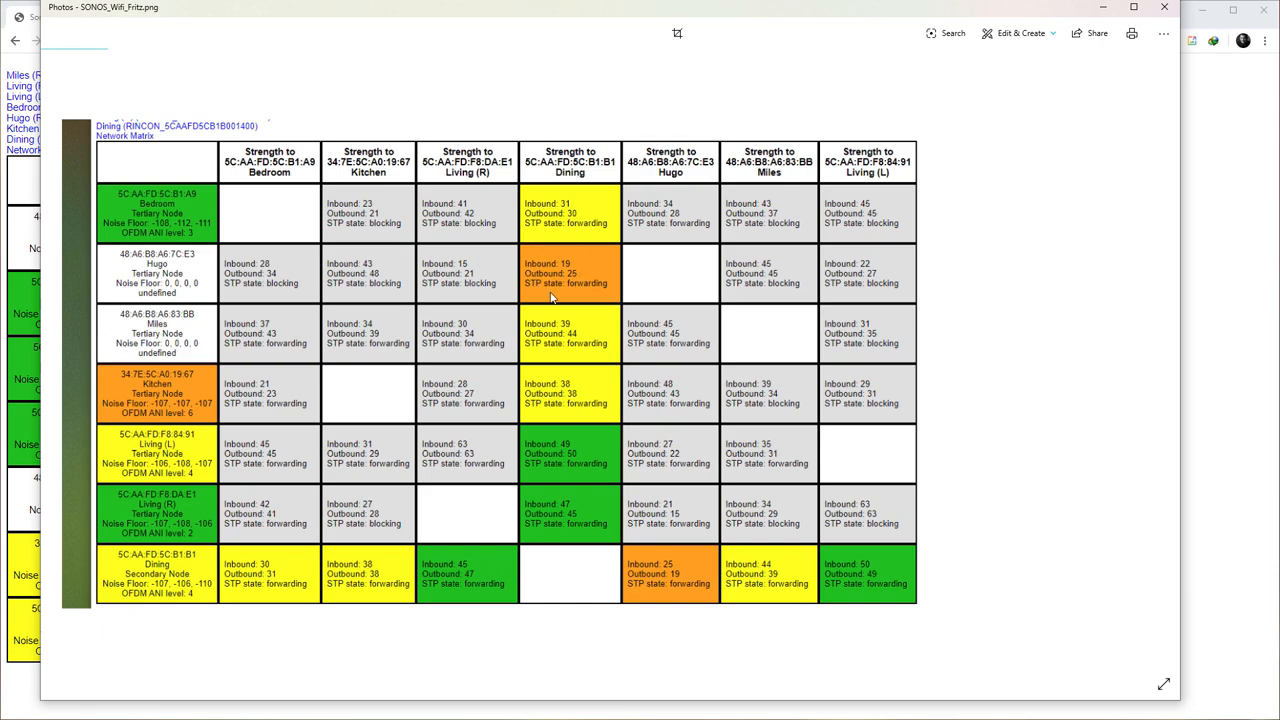
mouse_move(576, 284)
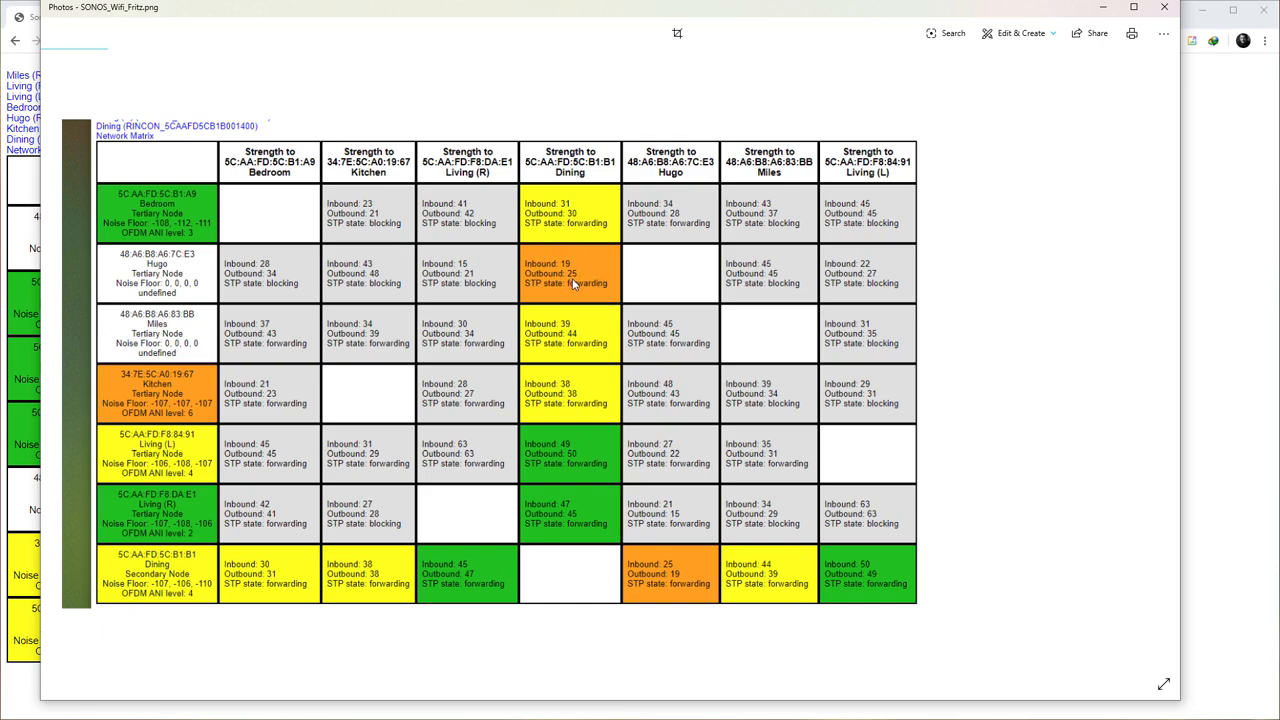
mouse_move(532, 152)
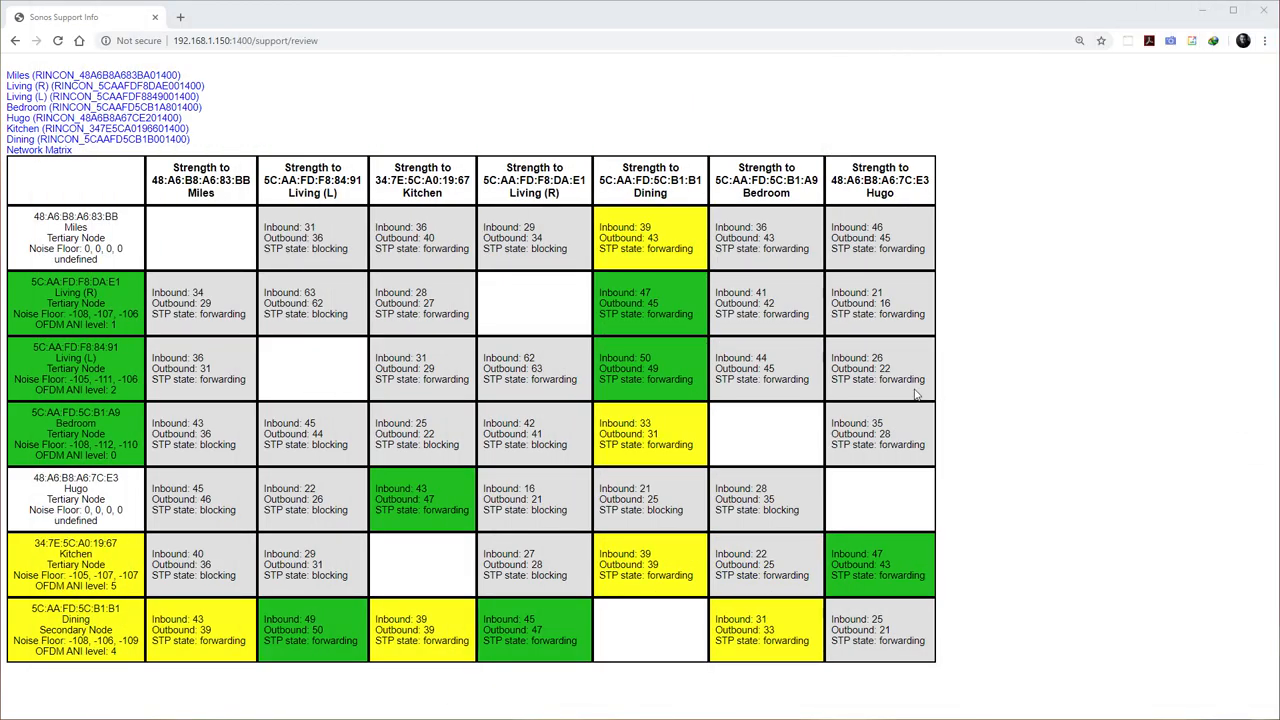
mouse_move(648, 414)
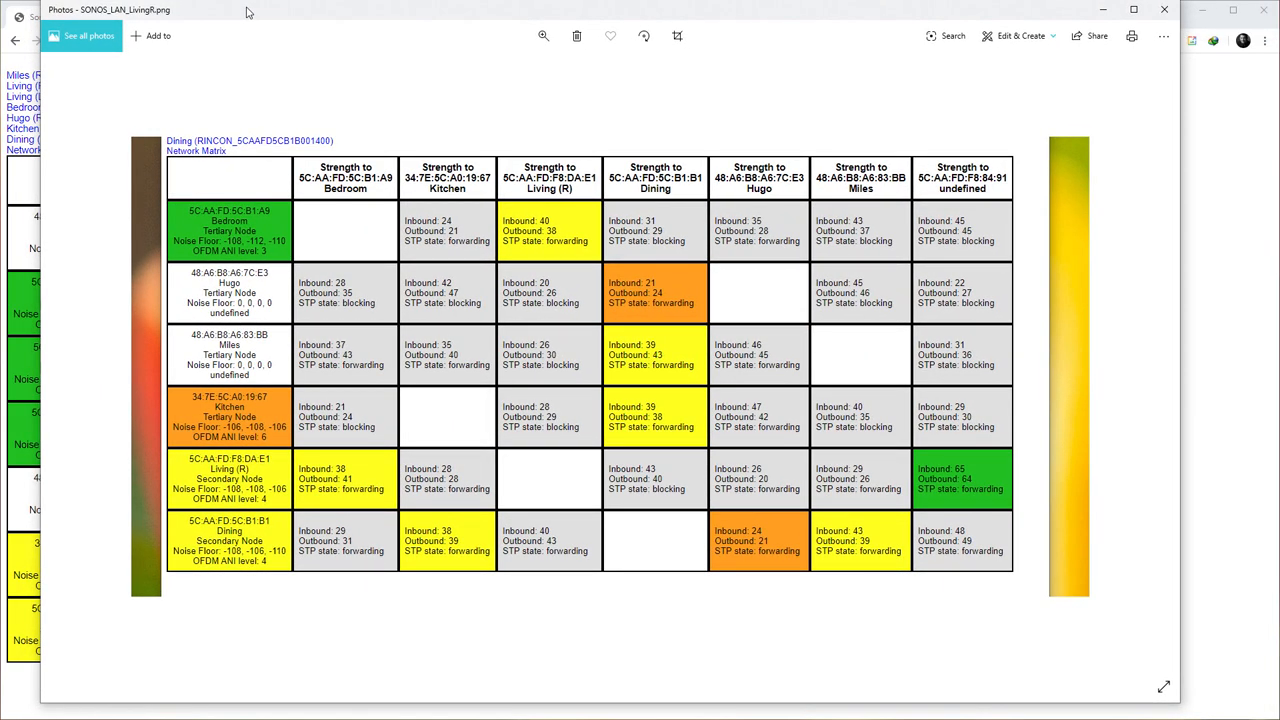
mouse_move(386, 272)
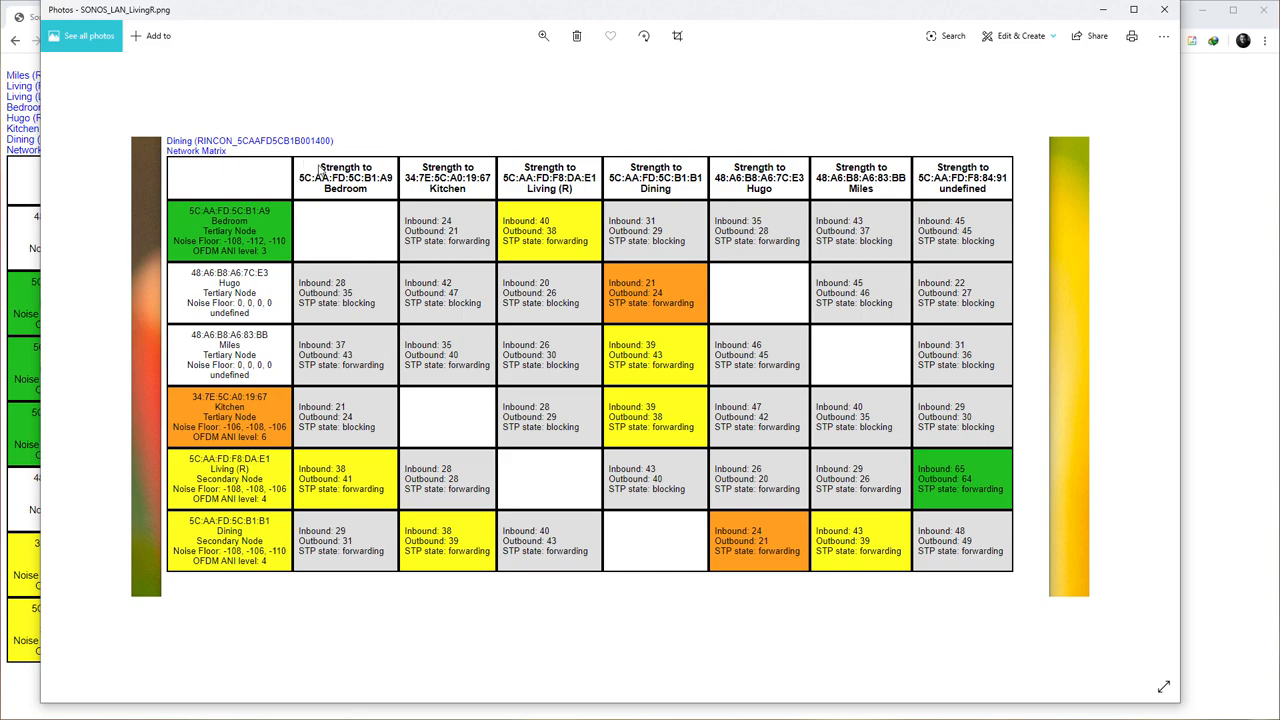
mouse_move(424, 460)
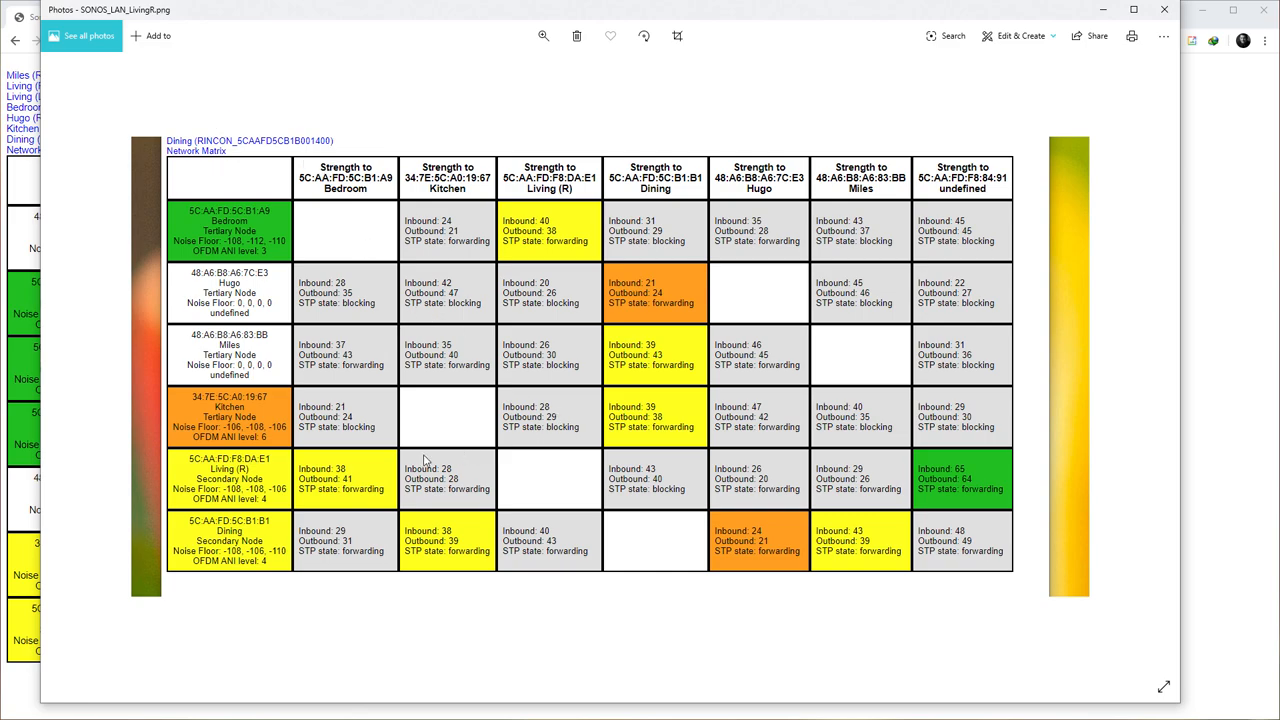
mouse_move(212, 468)
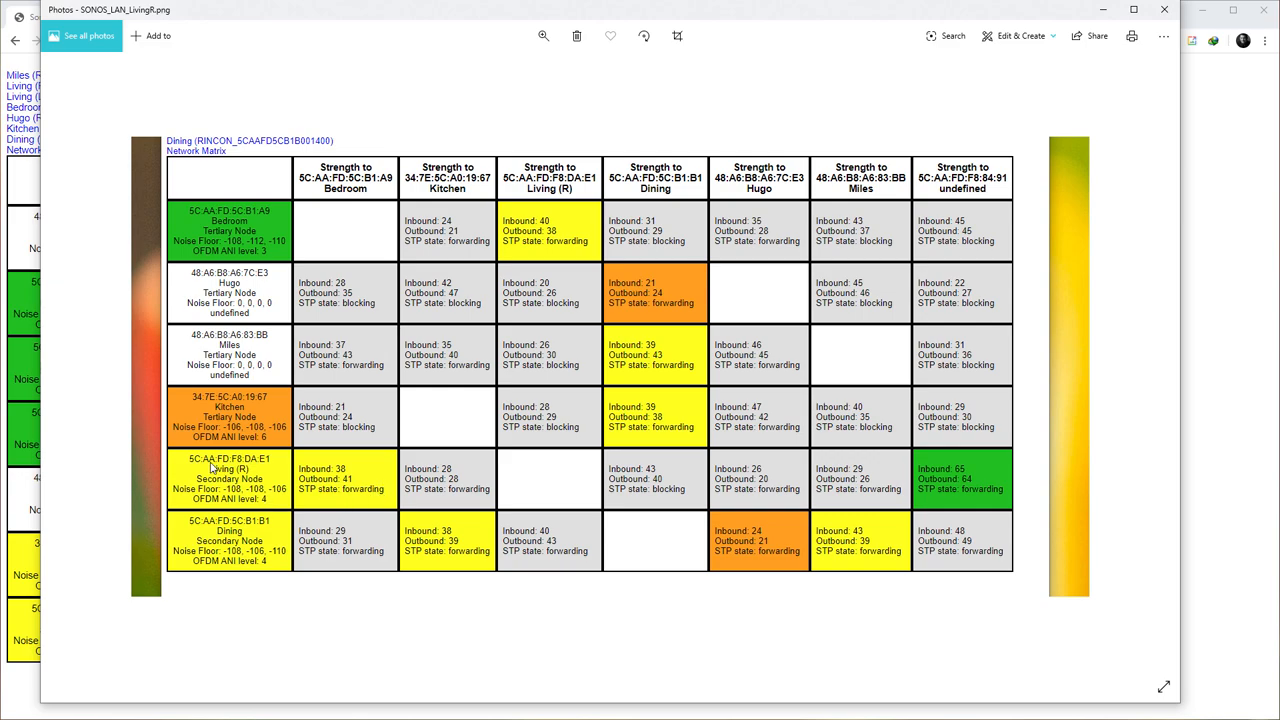
mouse_move(216, 468)
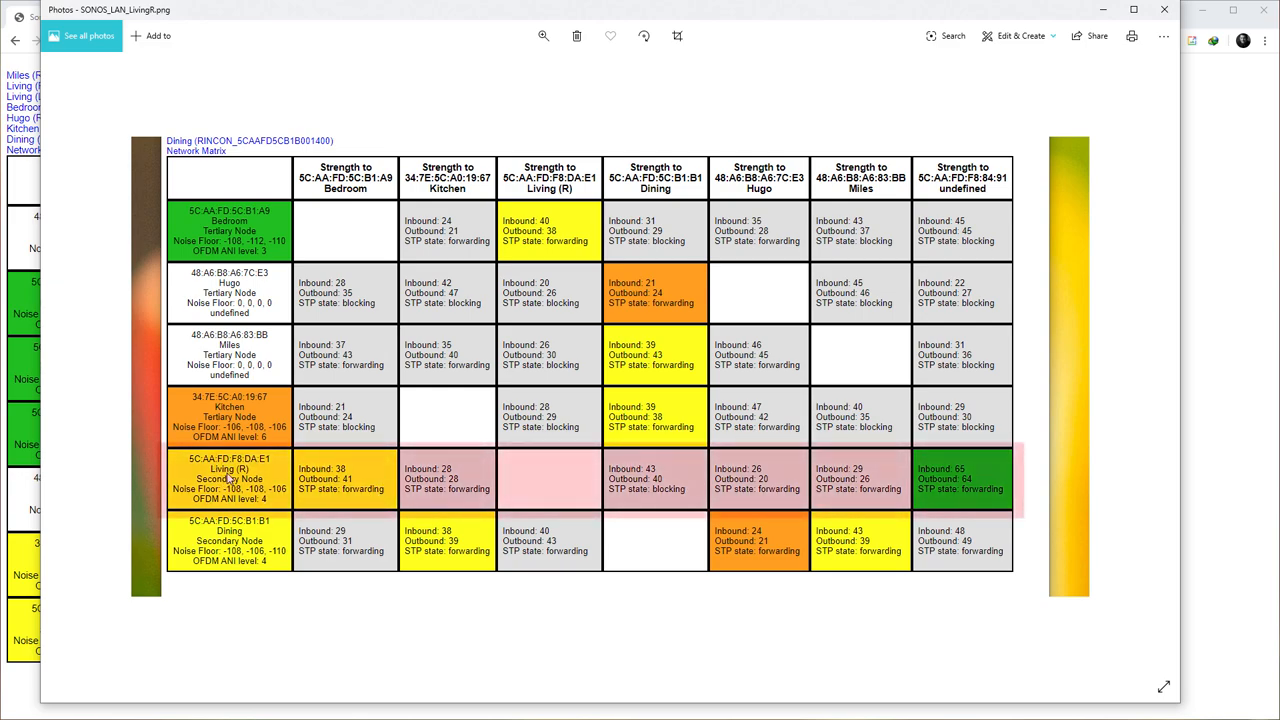
mouse_move(268, 480)
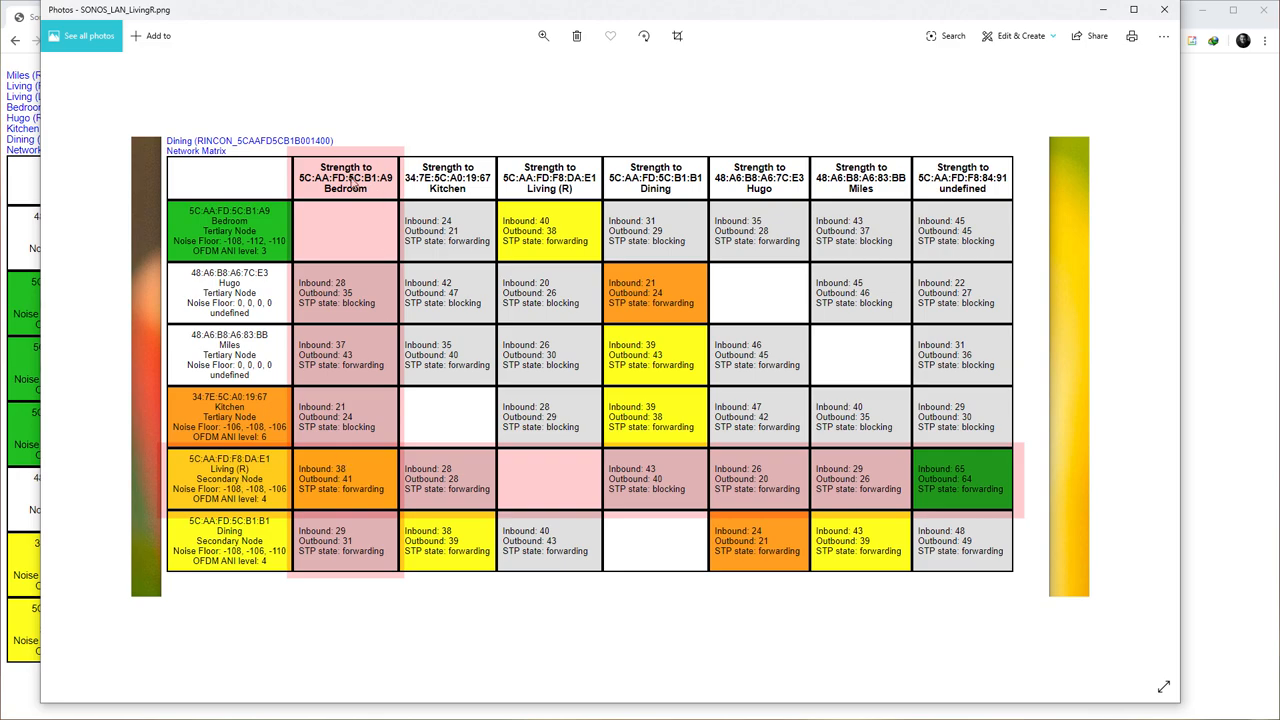
mouse_move(324, 232)
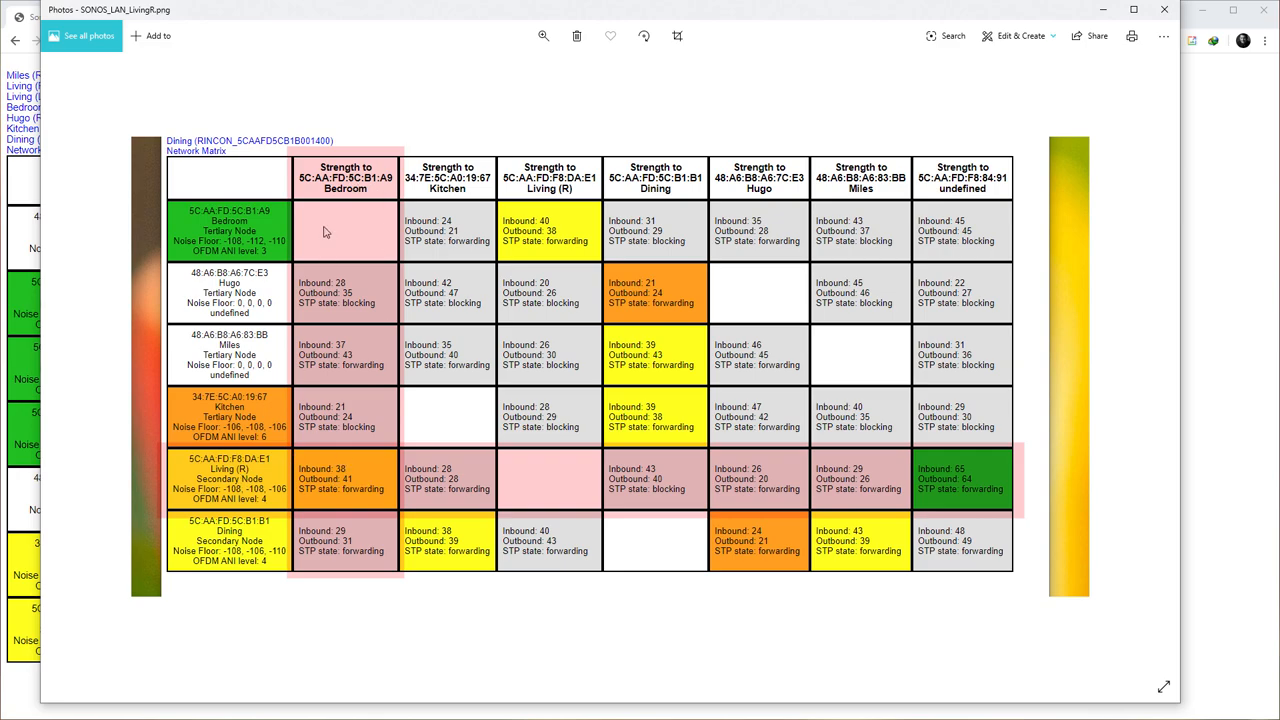
mouse_move(336, 432)
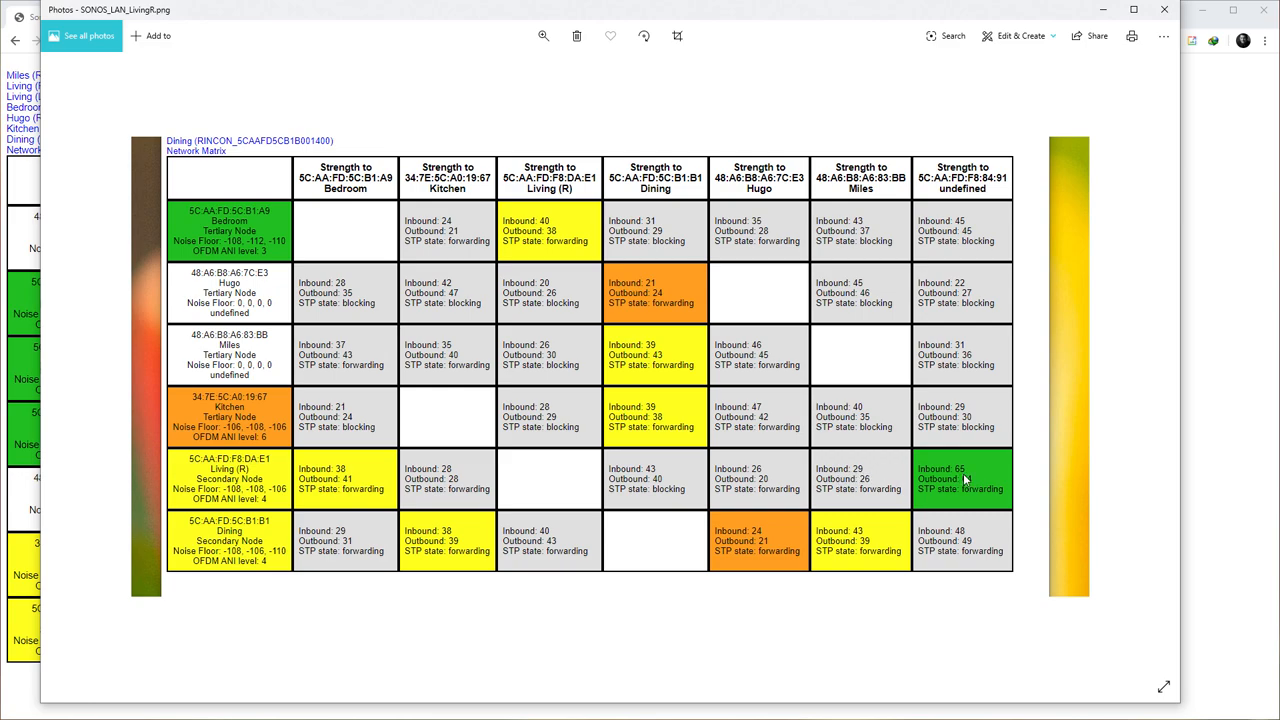
mouse_move(948, 404)
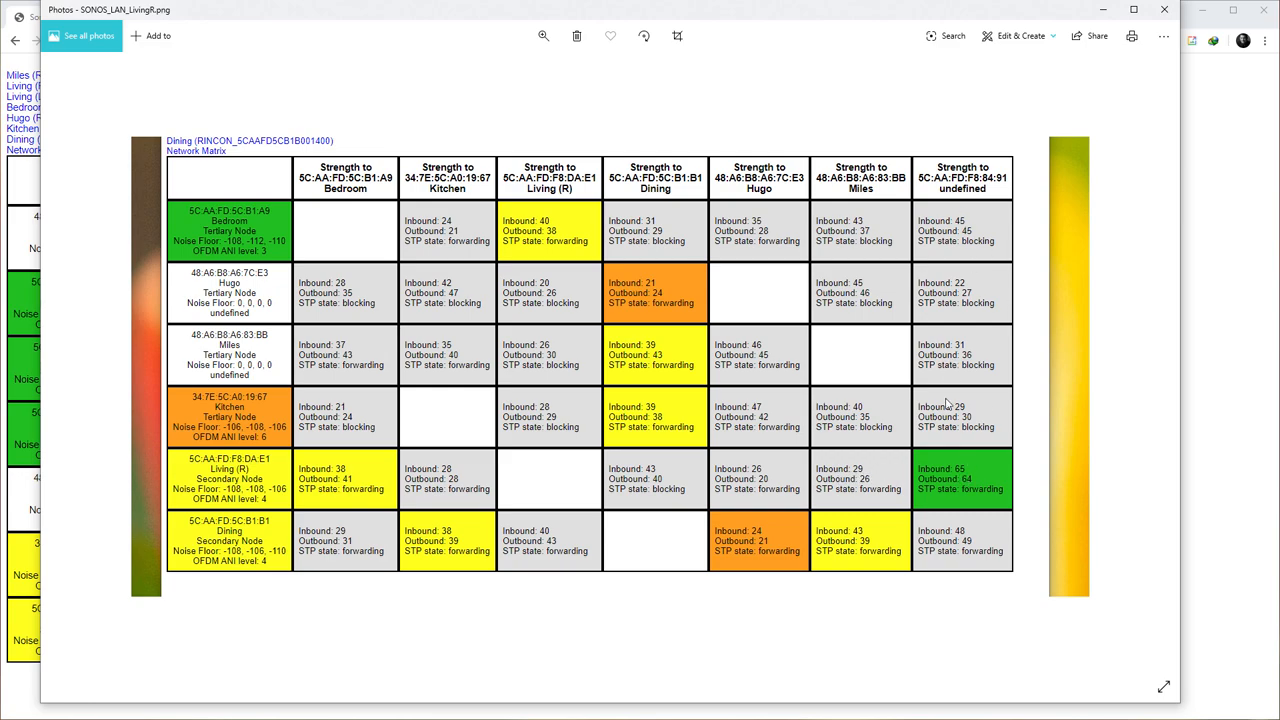
mouse_move(972, 476)
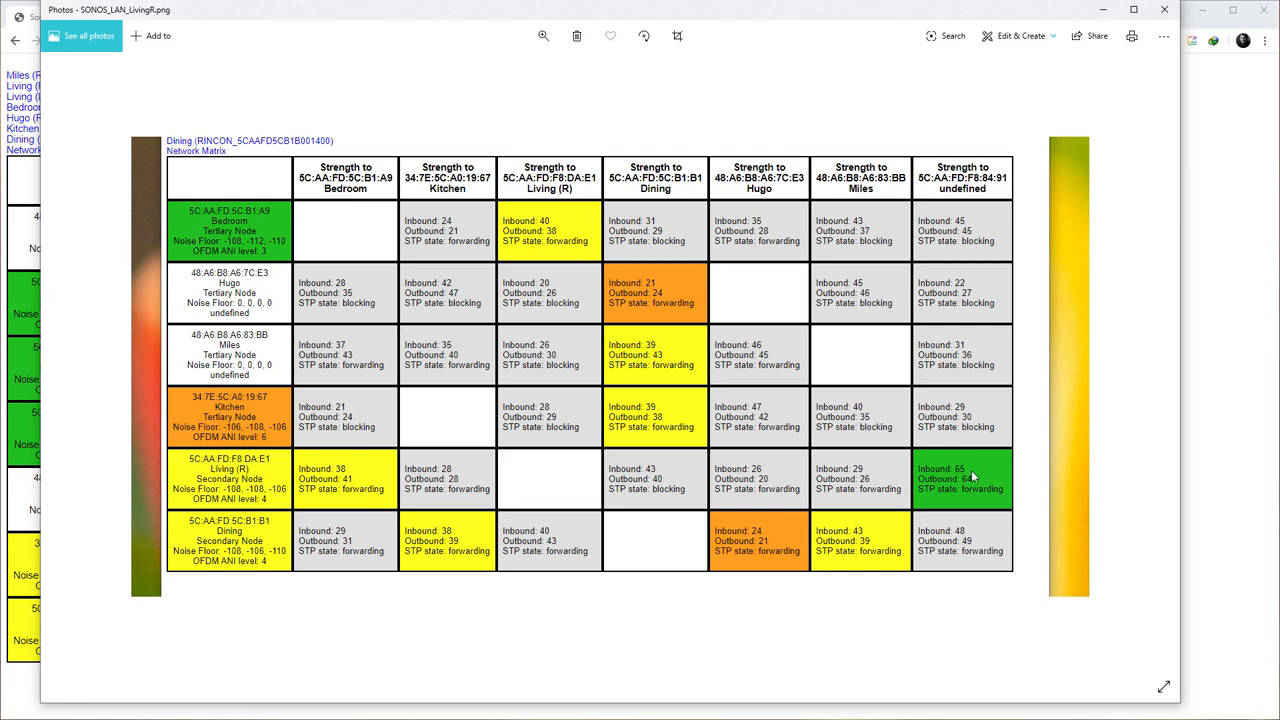
mouse_move(328, 484)
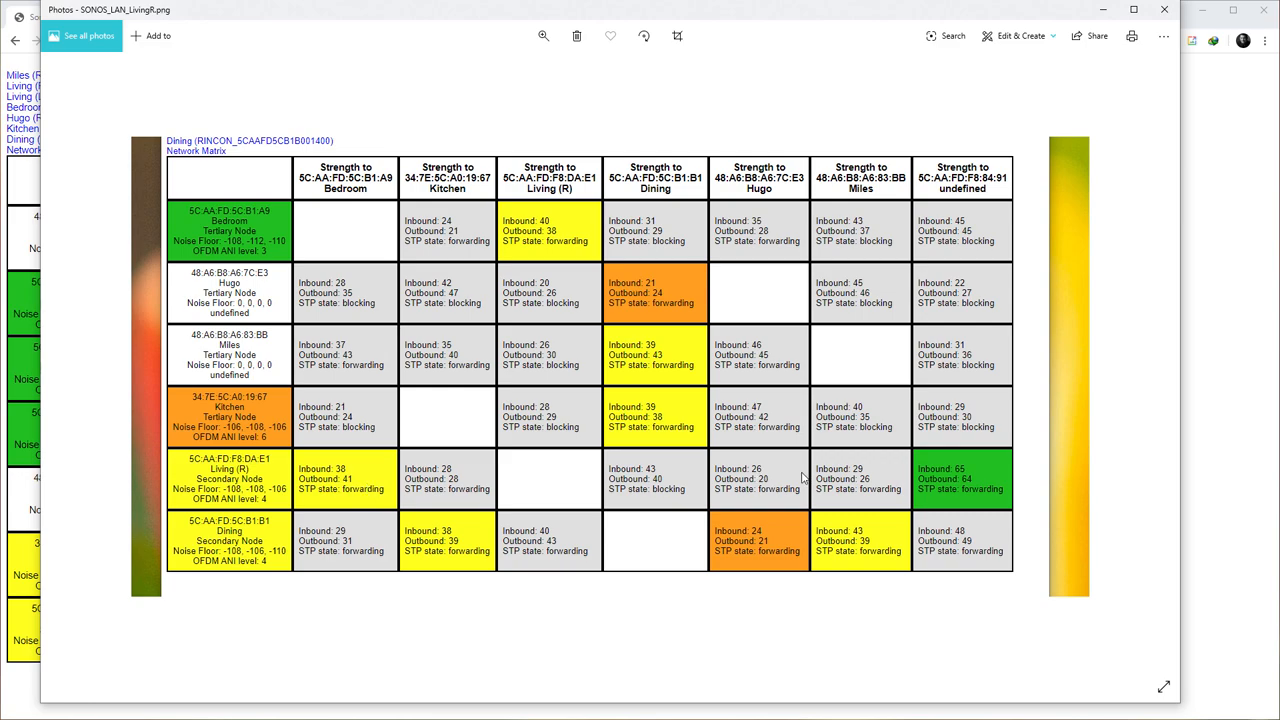
mouse_move(676, 232)
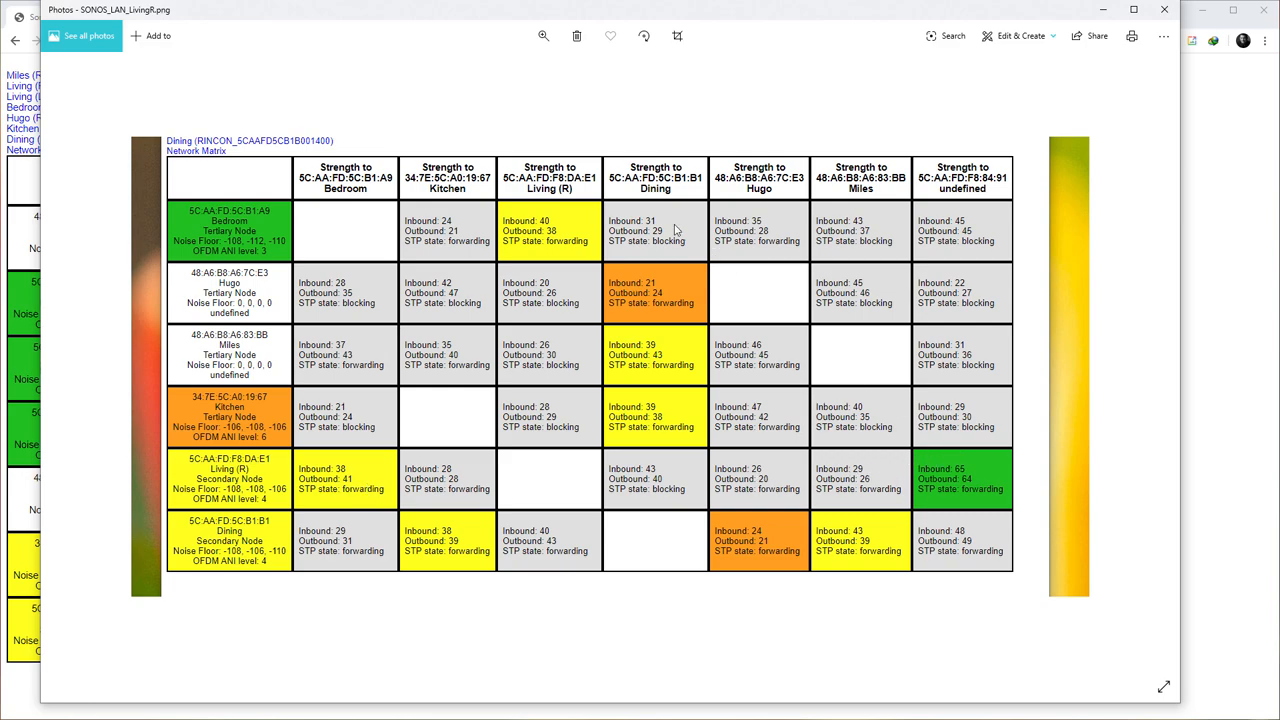
mouse_move(640, 396)
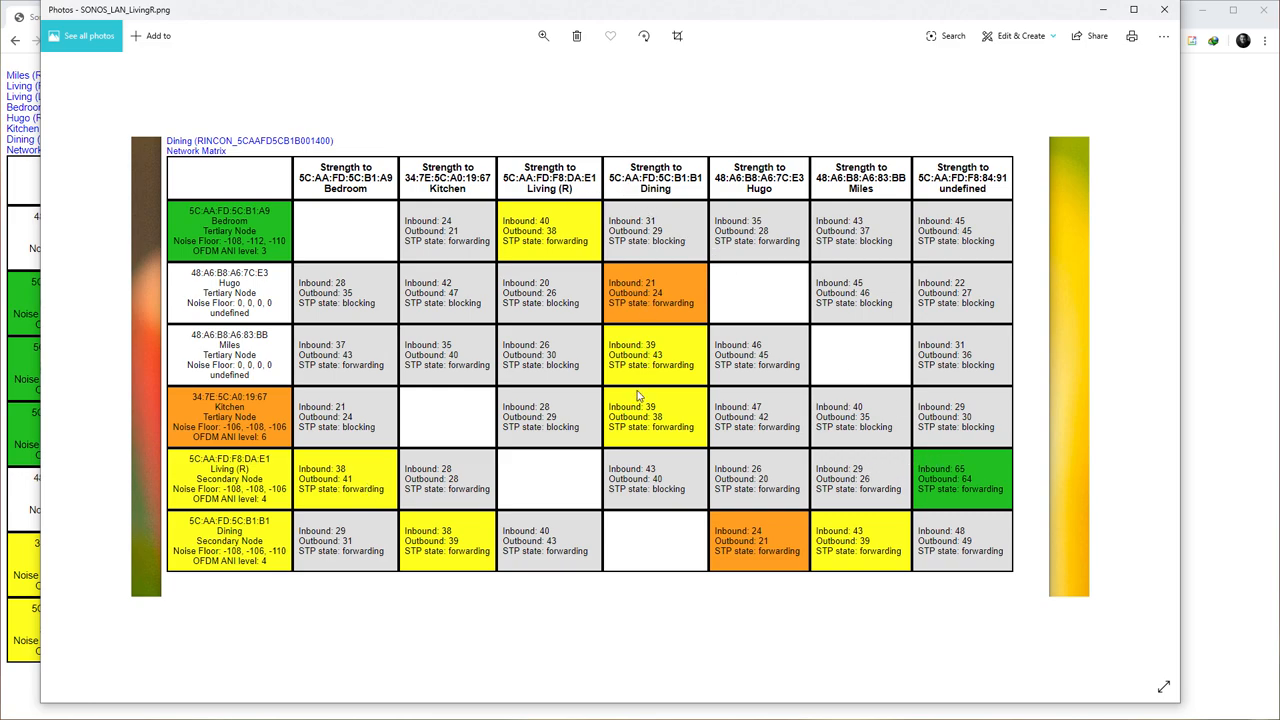
mouse_move(668, 396)
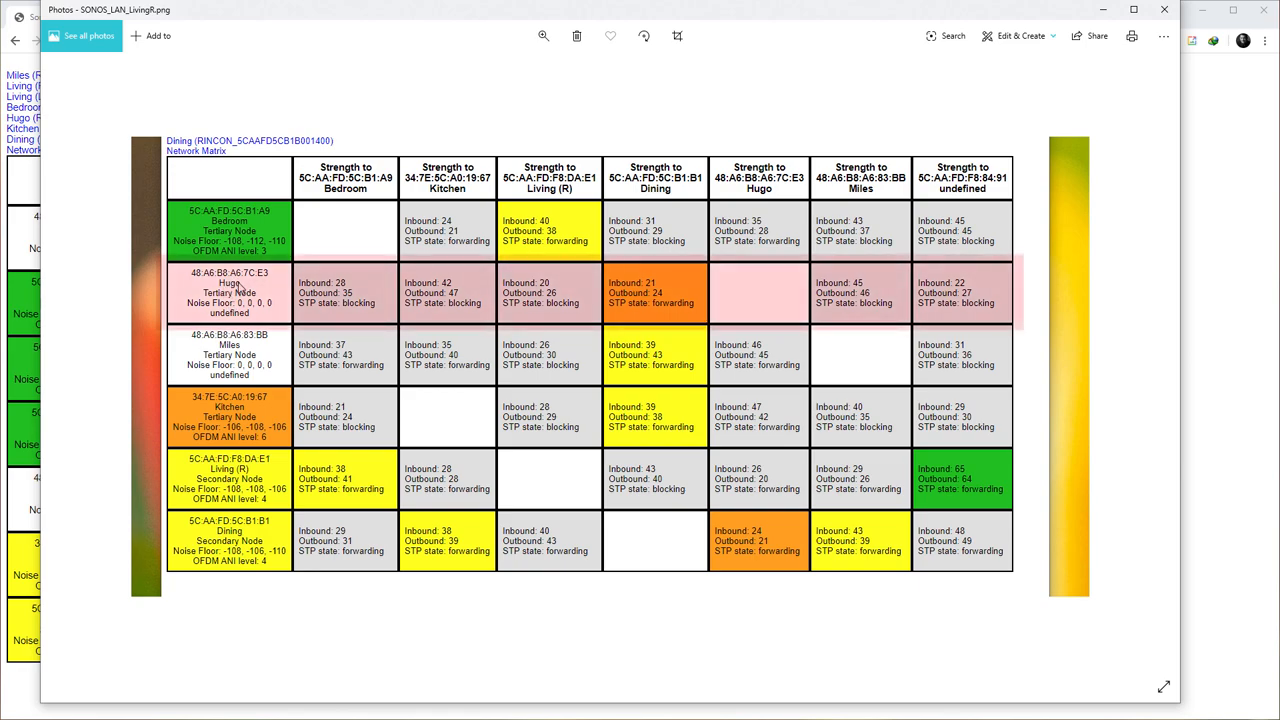
mouse_move(670, 290)
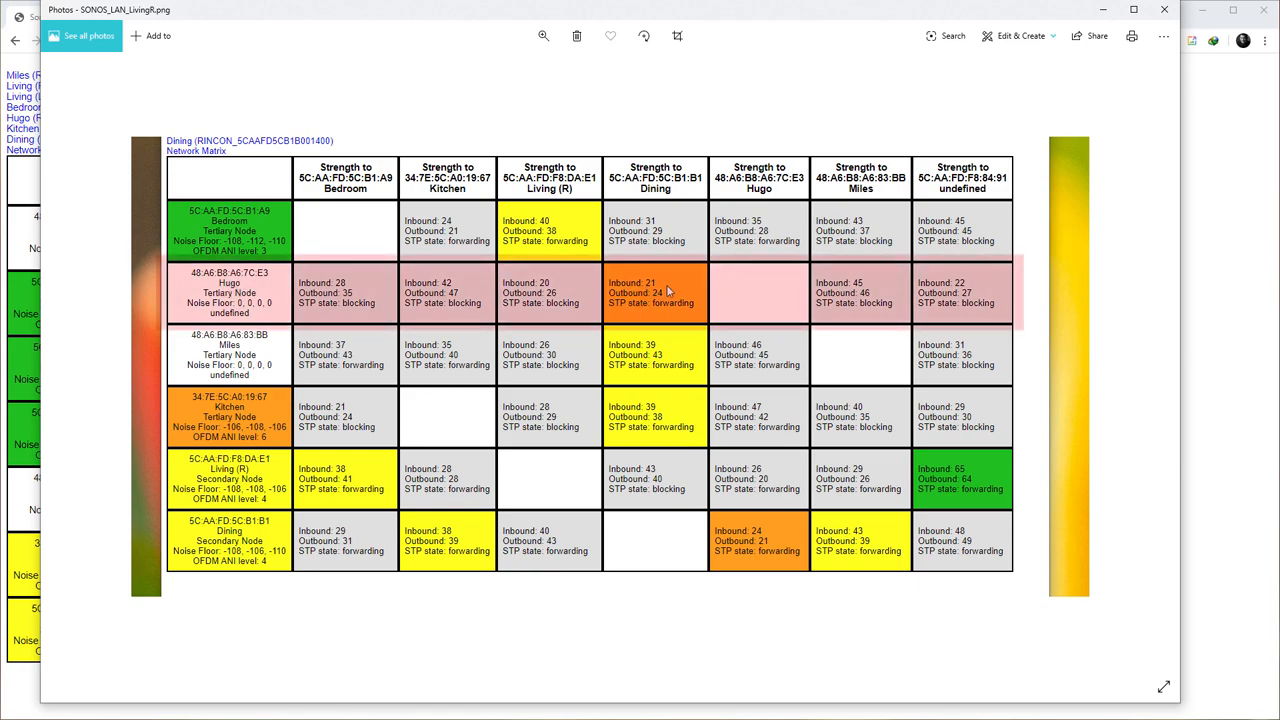
mouse_move(668, 294)
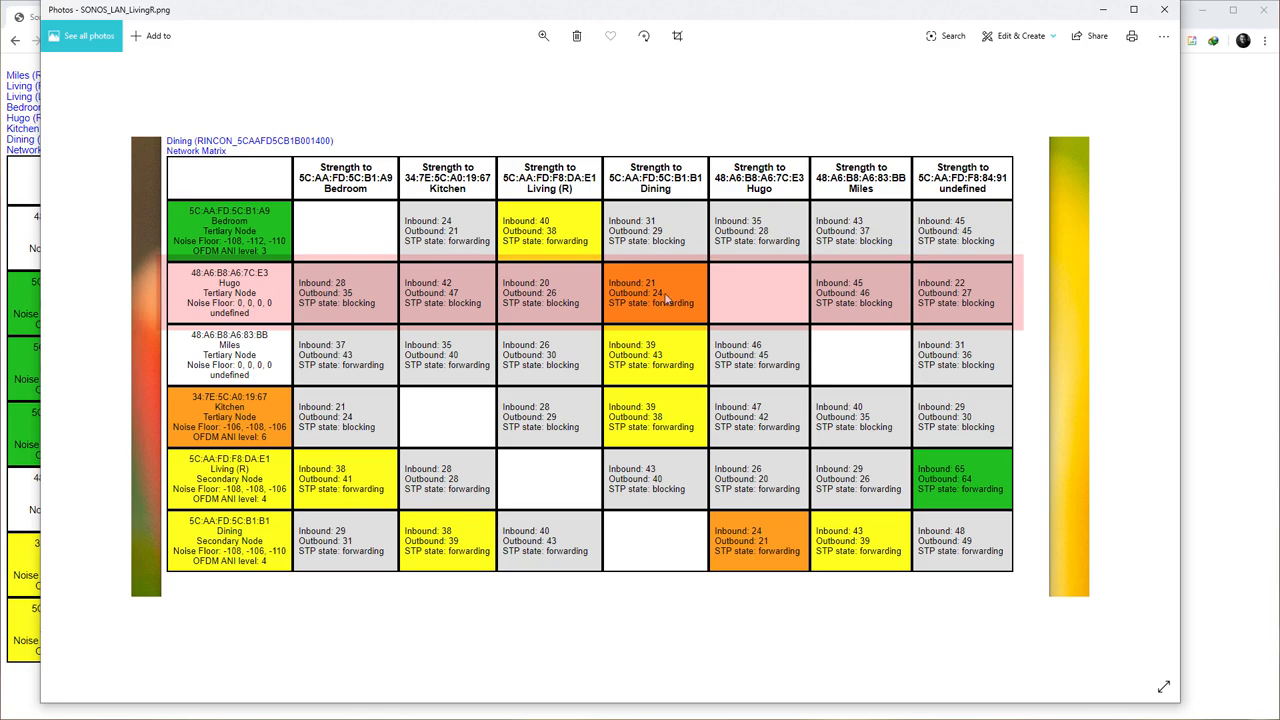
mouse_move(452, 298)
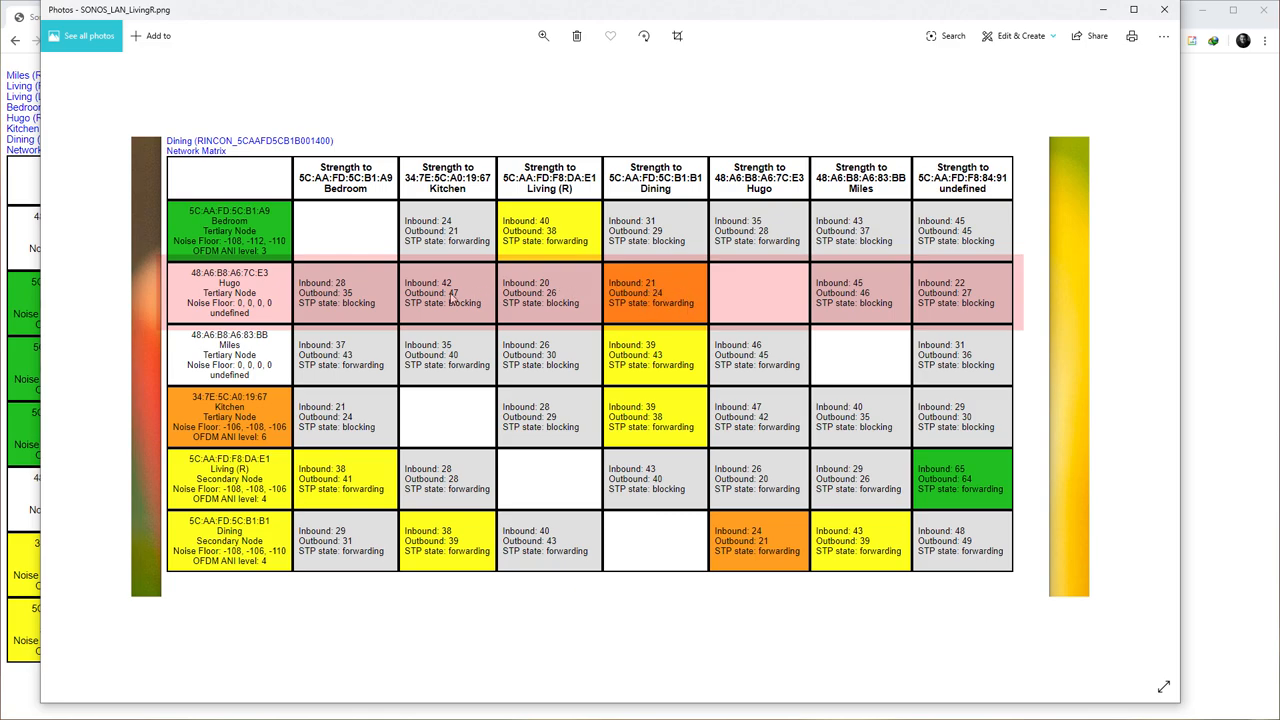
mouse_move(476, 308)
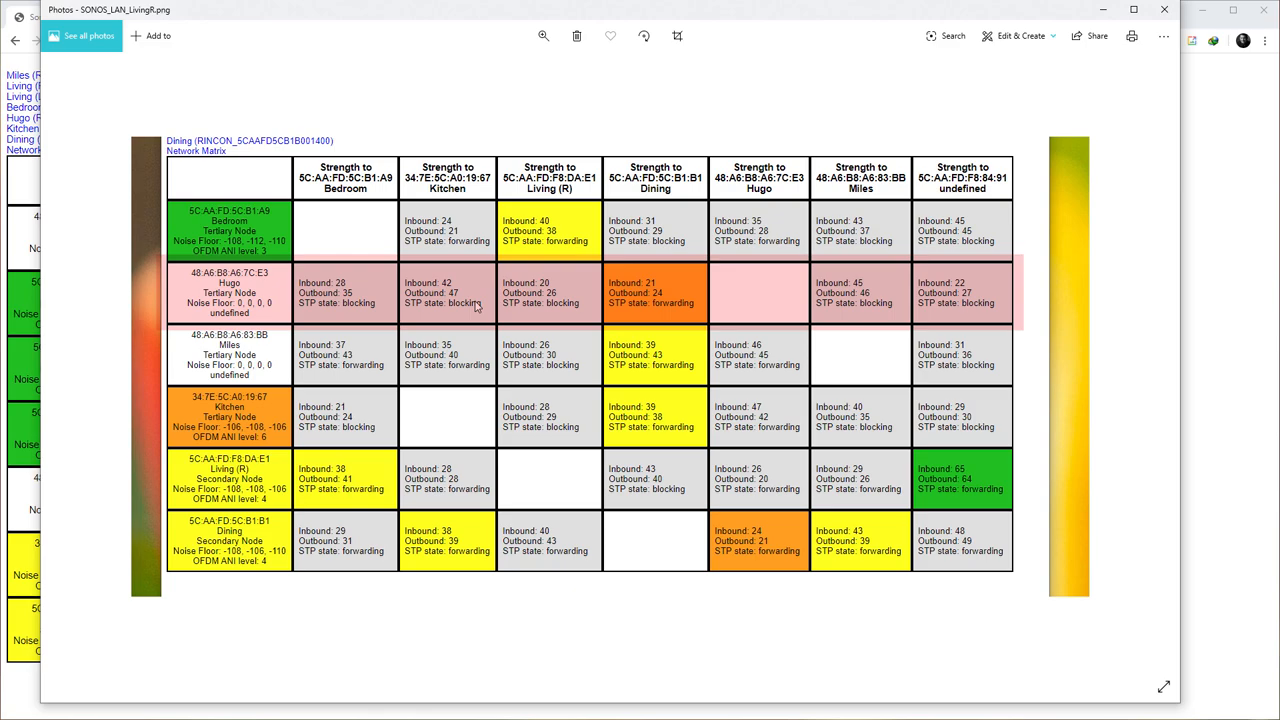